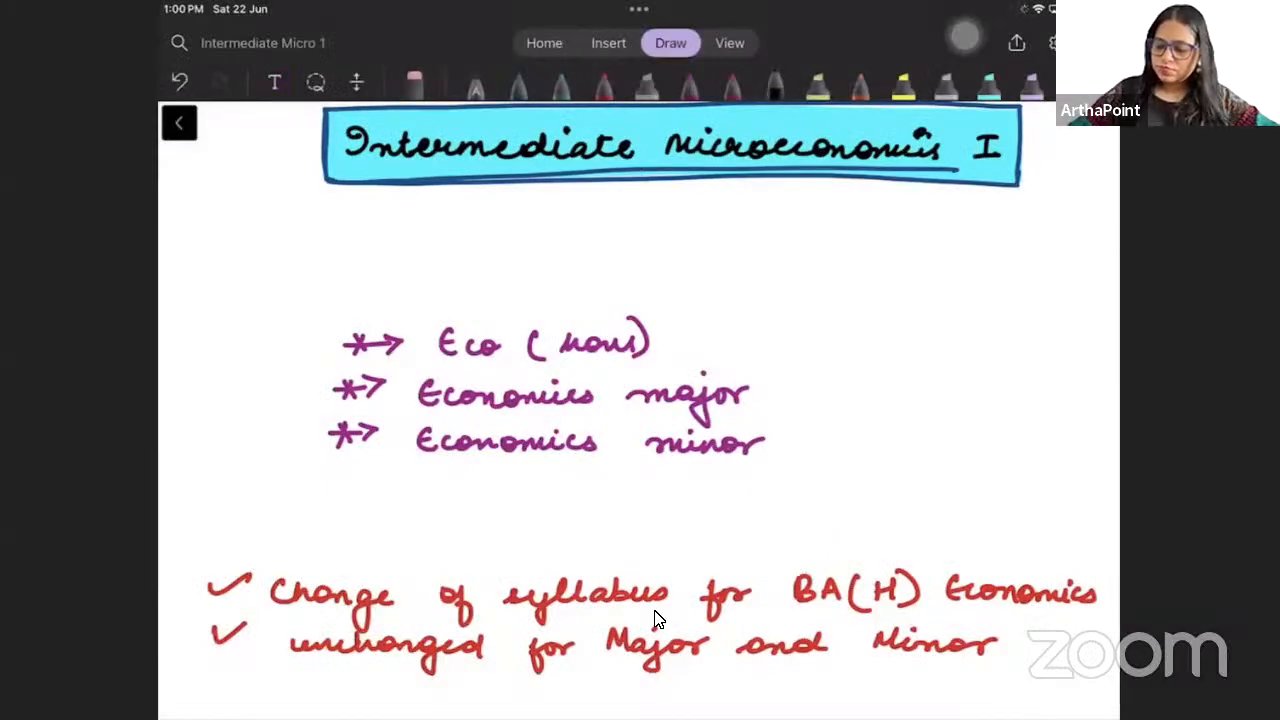
Highlight the three course option lines in green, blue and purple and circle them in red.
drag(290, 200, 480, 198)
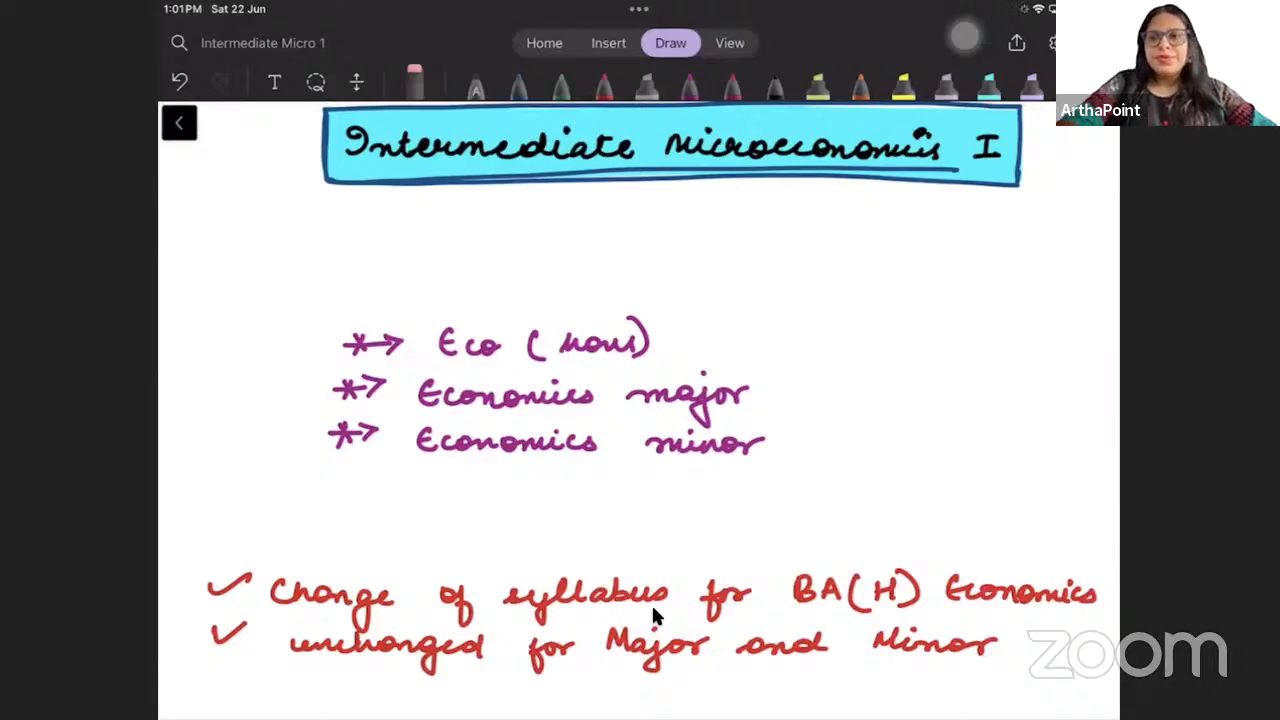
mouse_move(880, 272)
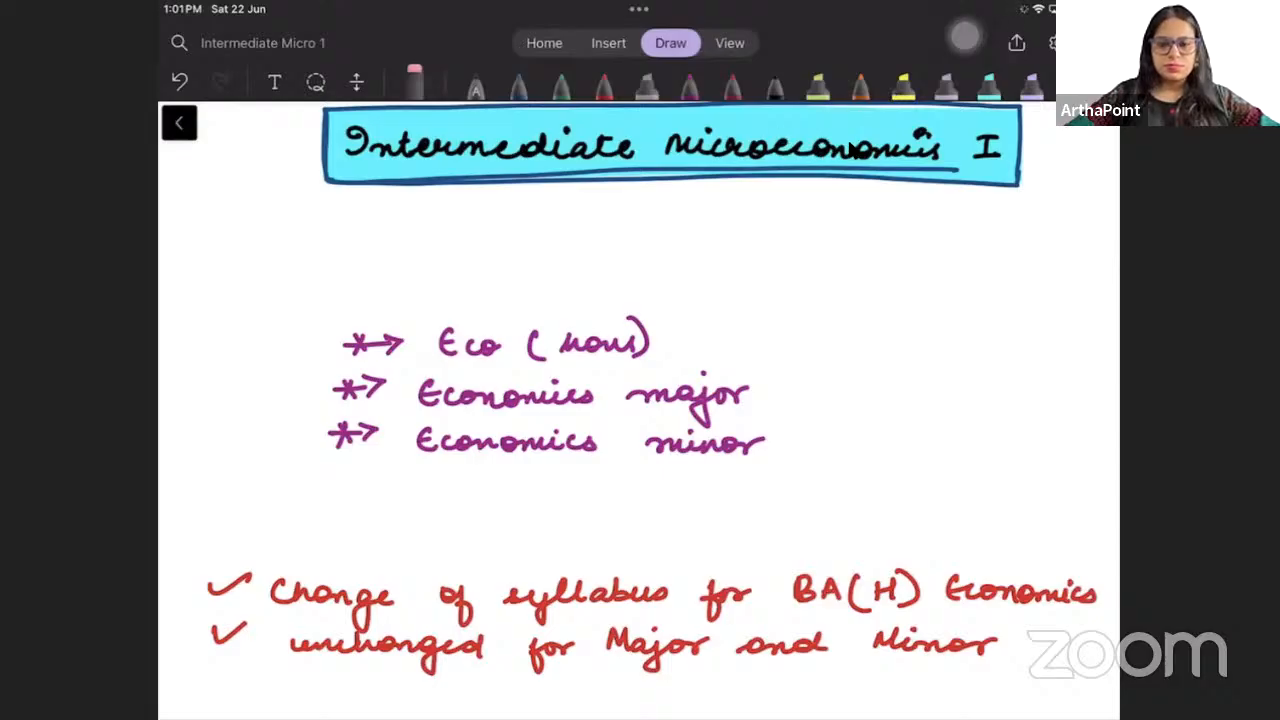
mouse_move(1116, 270)
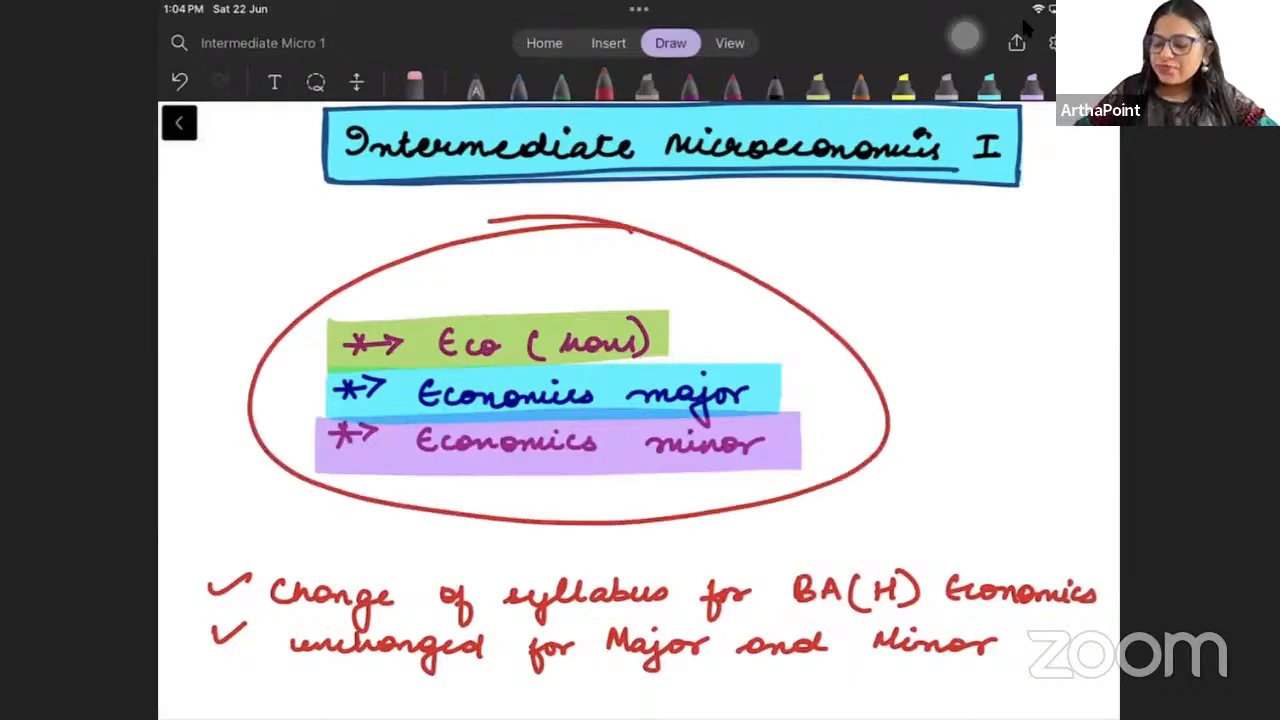
Add a 'Syllabus same' bubble with arrows, Version labels and a 'level of exam' note.
drag(700, 184, 684, 276)
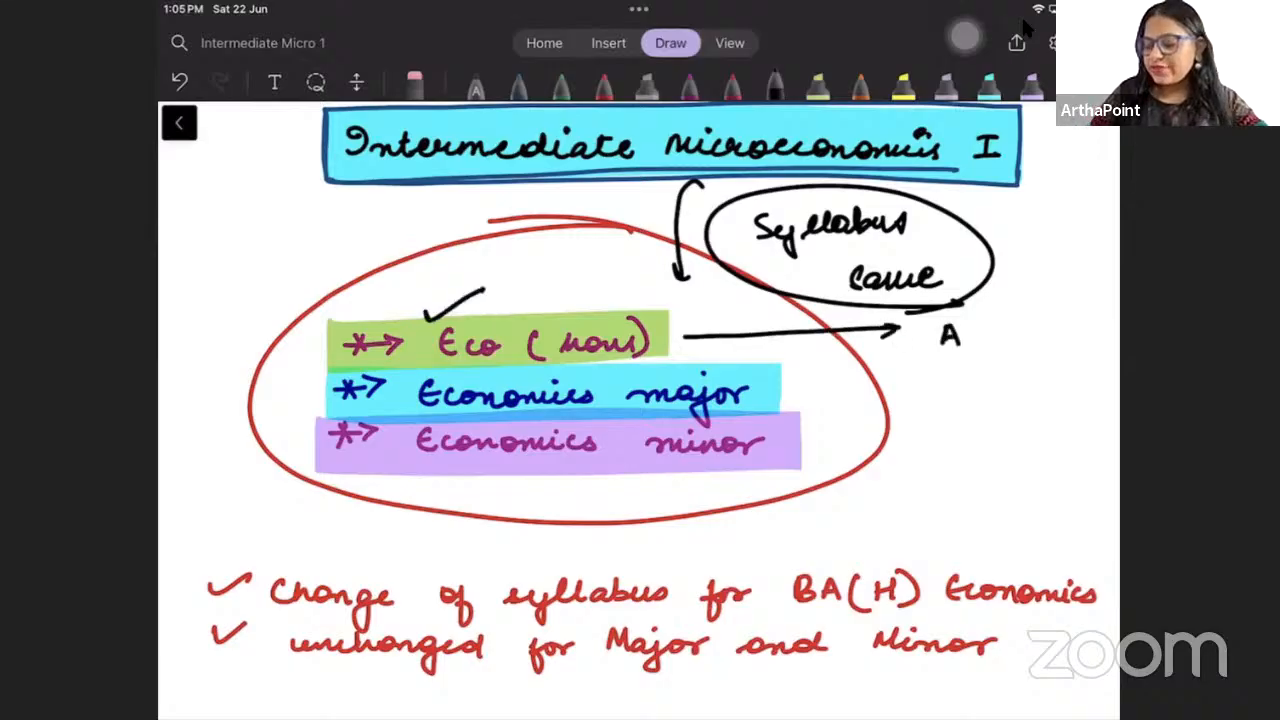
drag(820, 390, 940, 380)
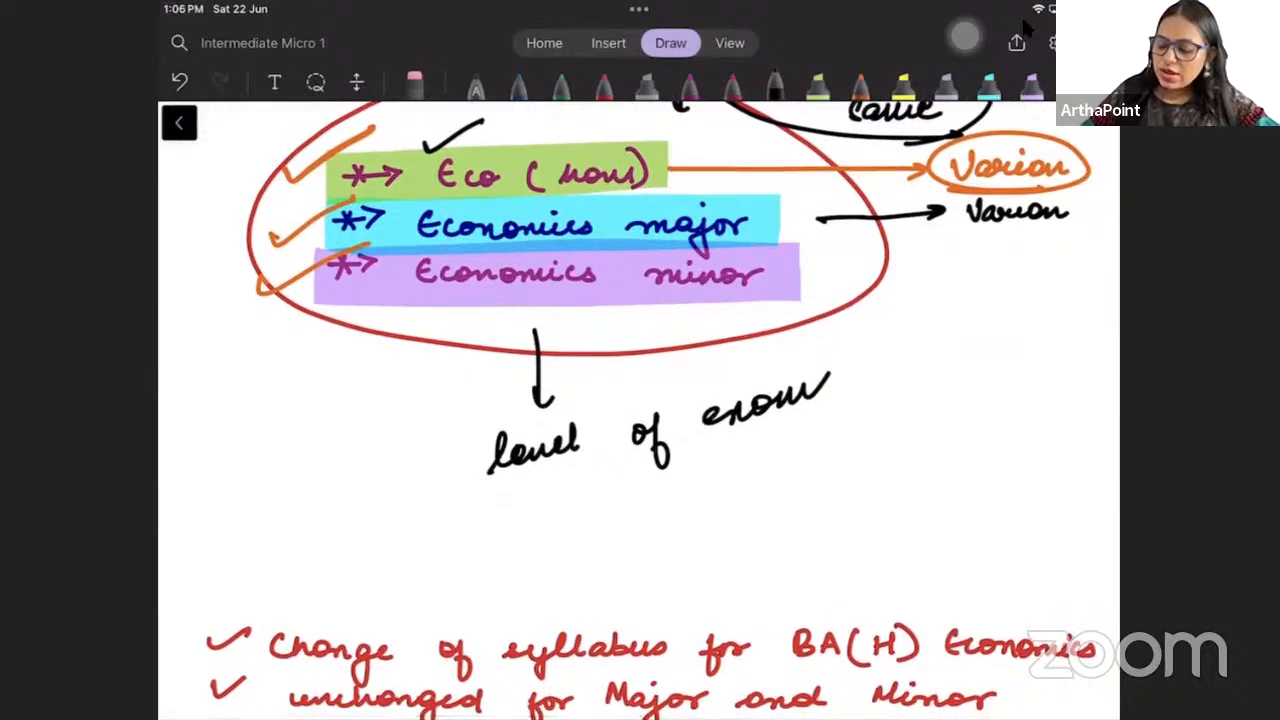
Write the food stamp program application note and circle 'Budget line and eqm'.
drag(770, 224, 884, 450)
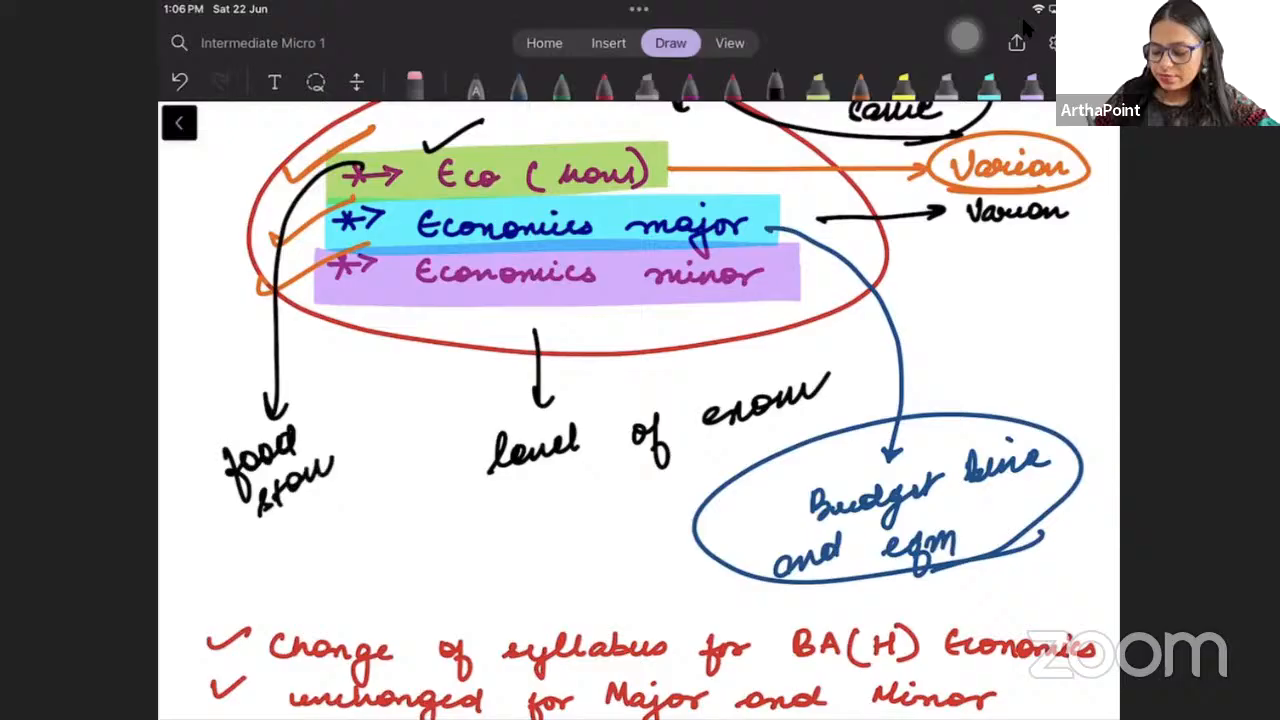
drag(270, 470, 370, 540)
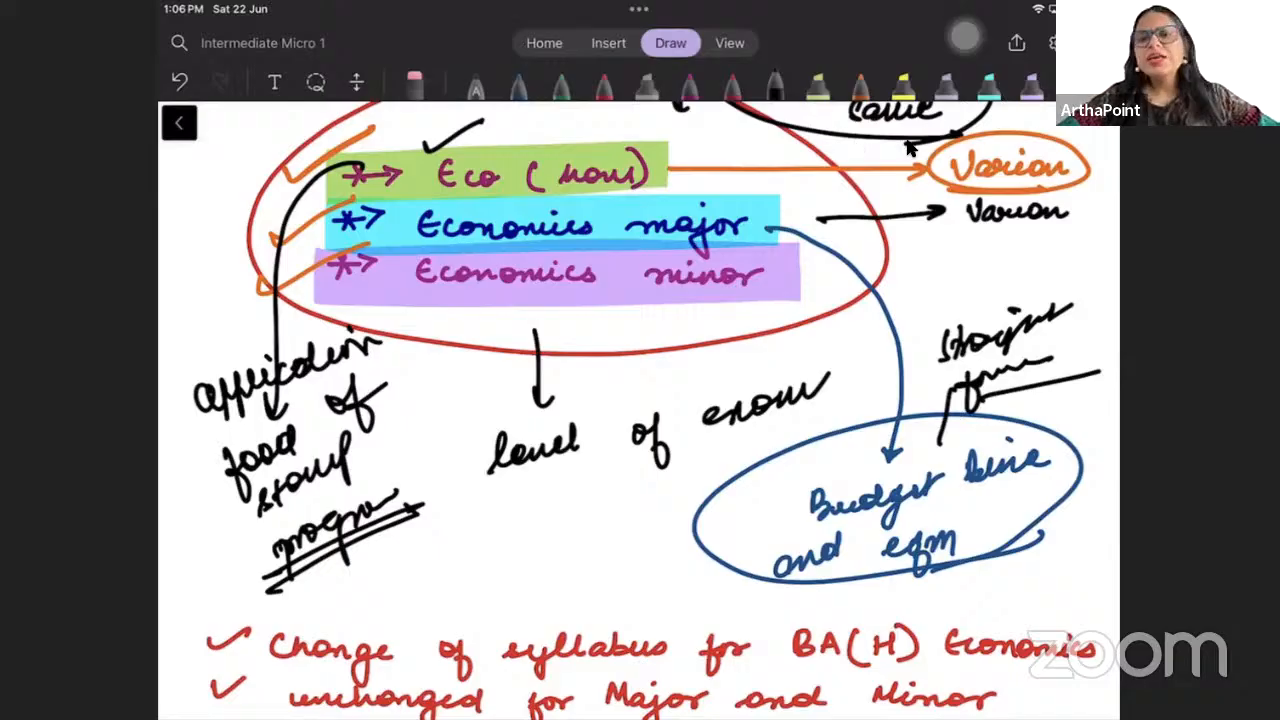
mouse_move(616, 364)
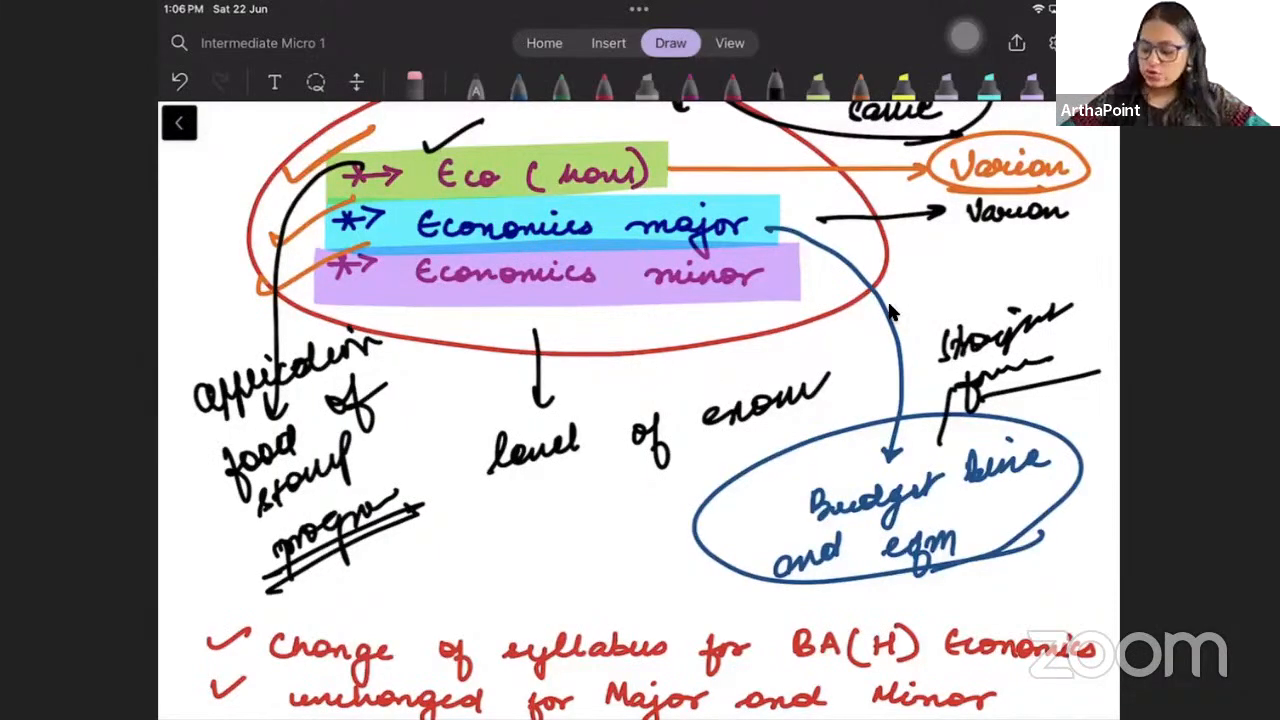
Scroll down to the blank space above the BA (H) Economics label.
scroll(down, 3)
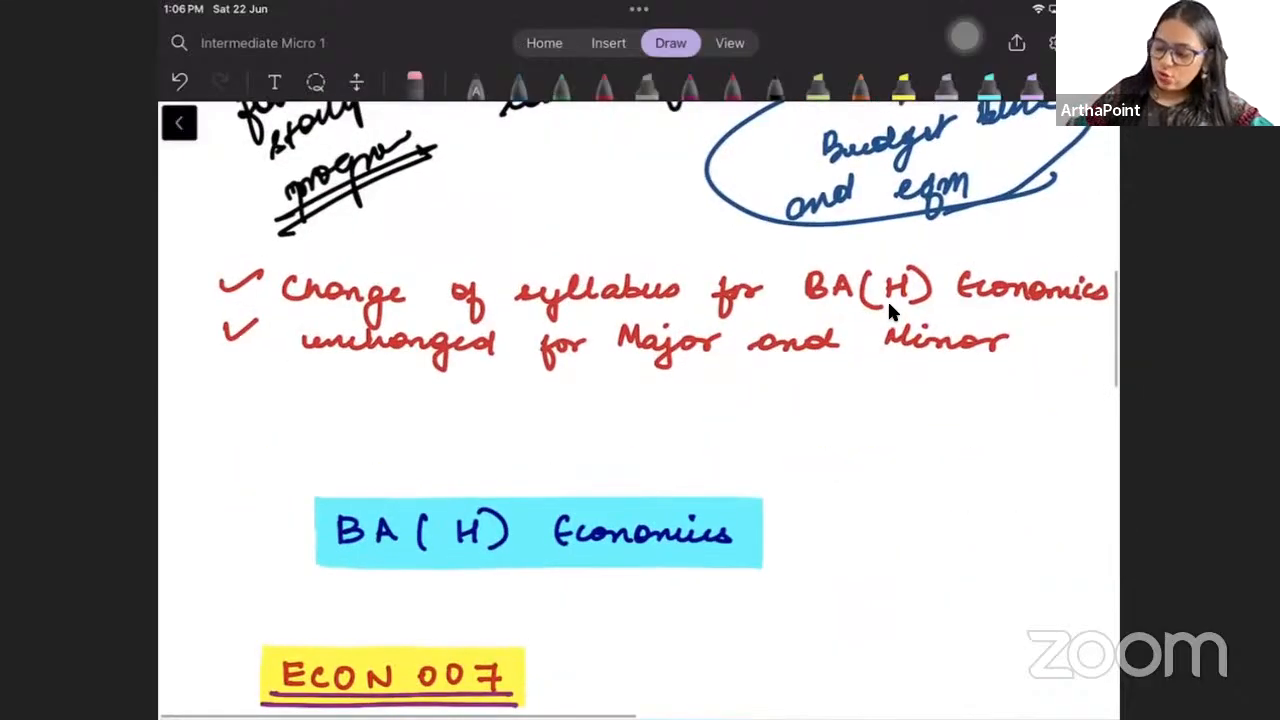
scroll(down, 3)
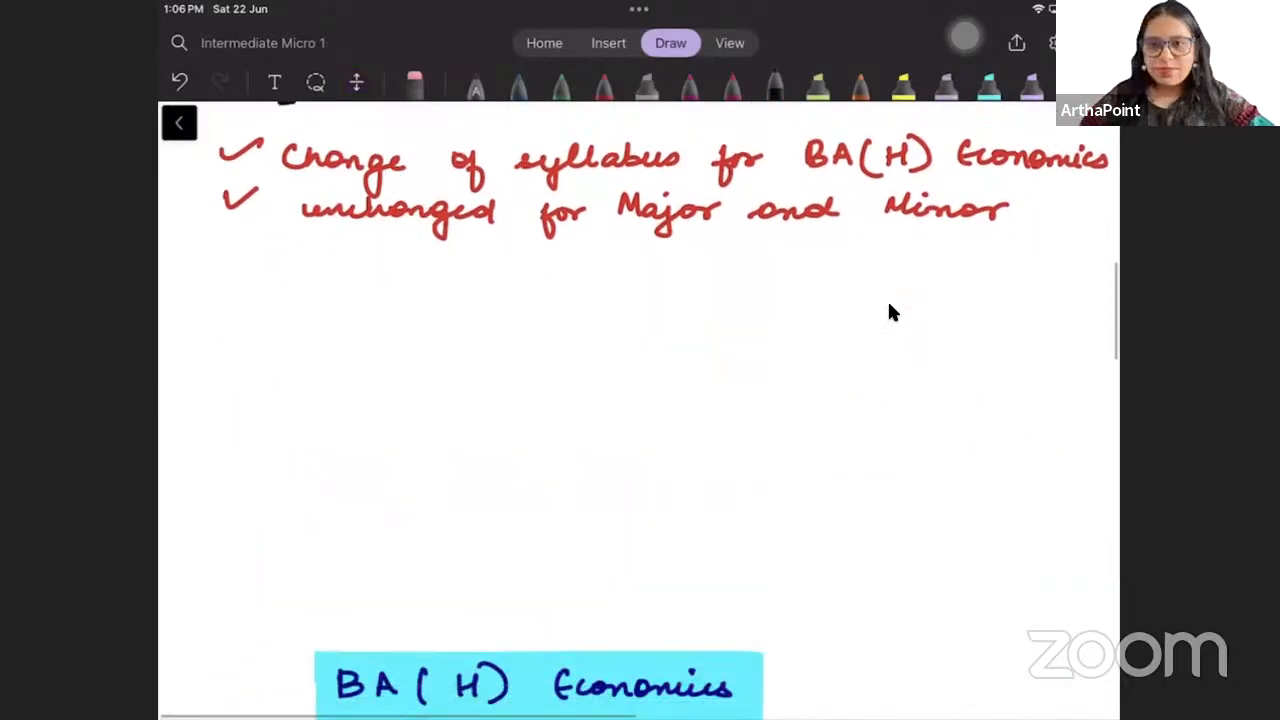
scroll(down, 3)
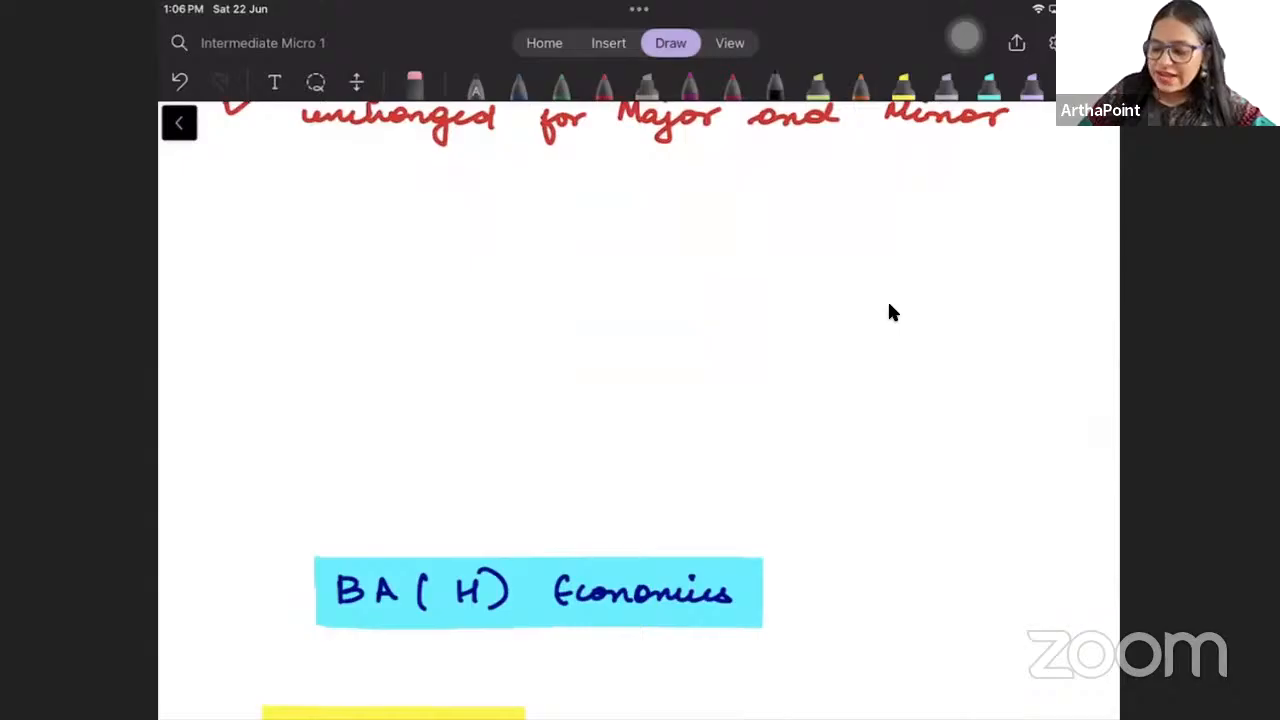
Write a boxed, yellow-highlighted 'Telegram Group' with an arrow to boxed 'Intermediate Micro I'.
drag(240, 270, 330, 250)
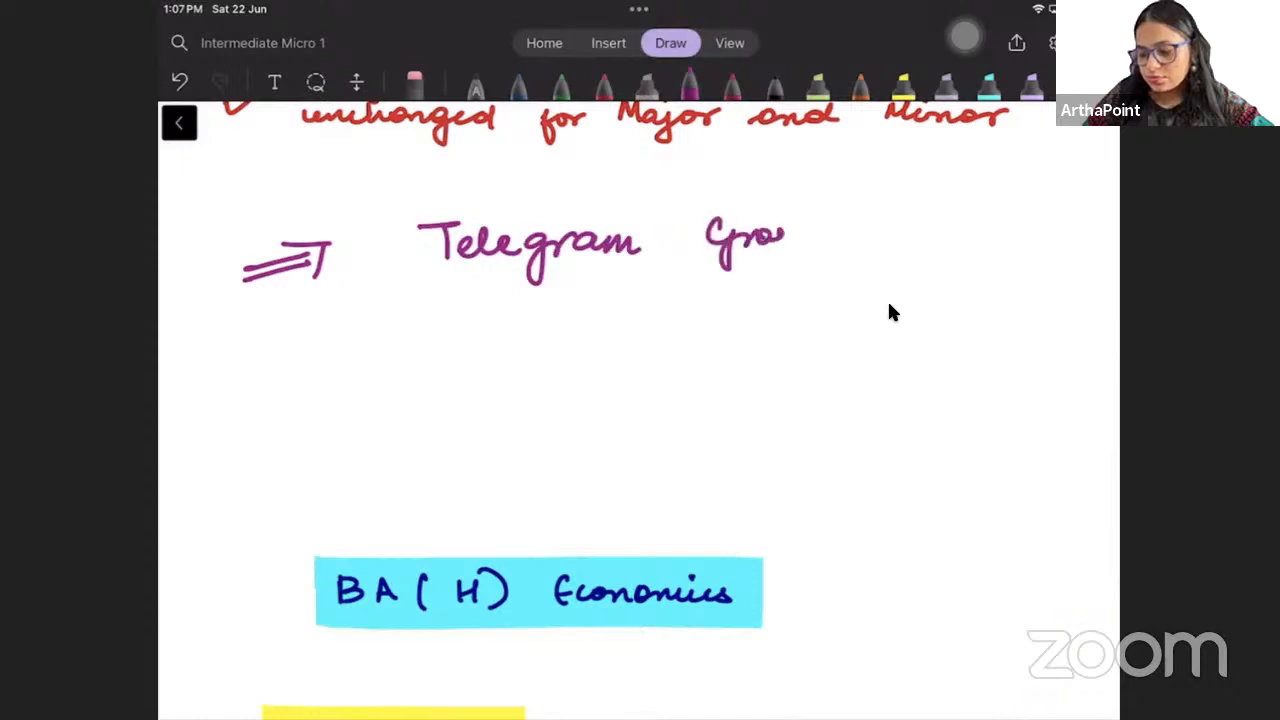
drag(370, 190, 856, 280)
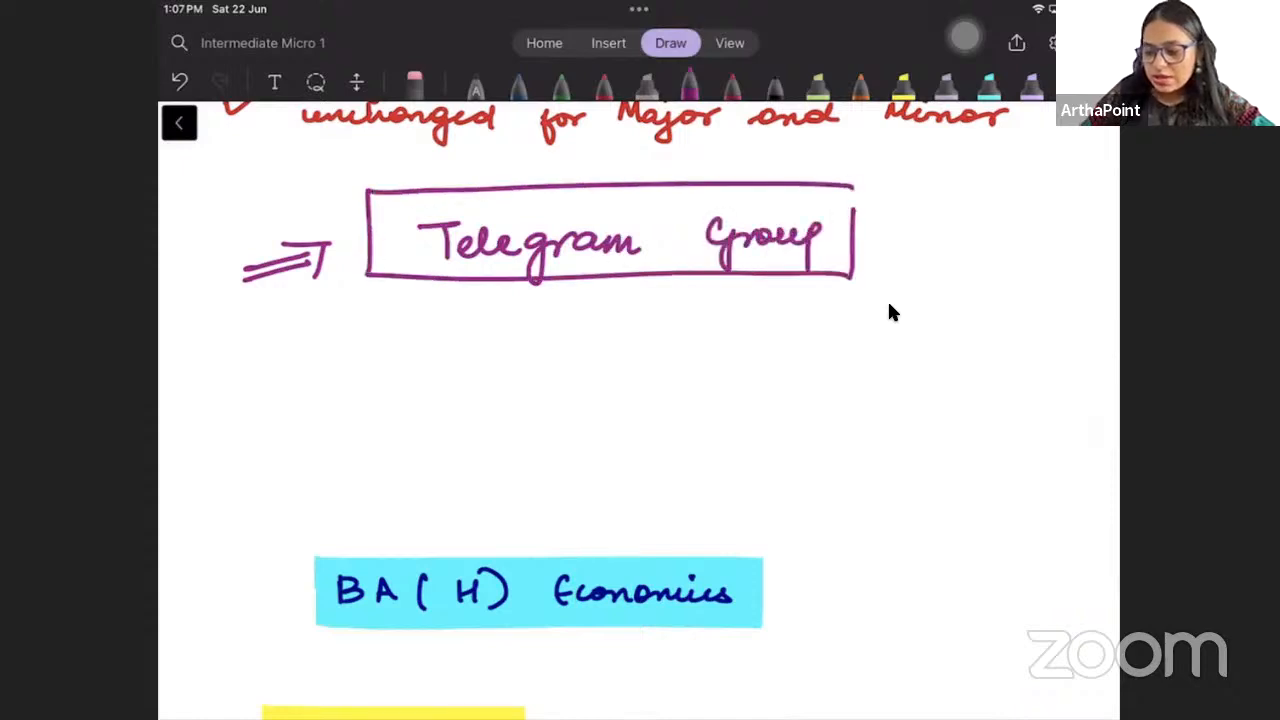
drag(420, 240, 850, 240)
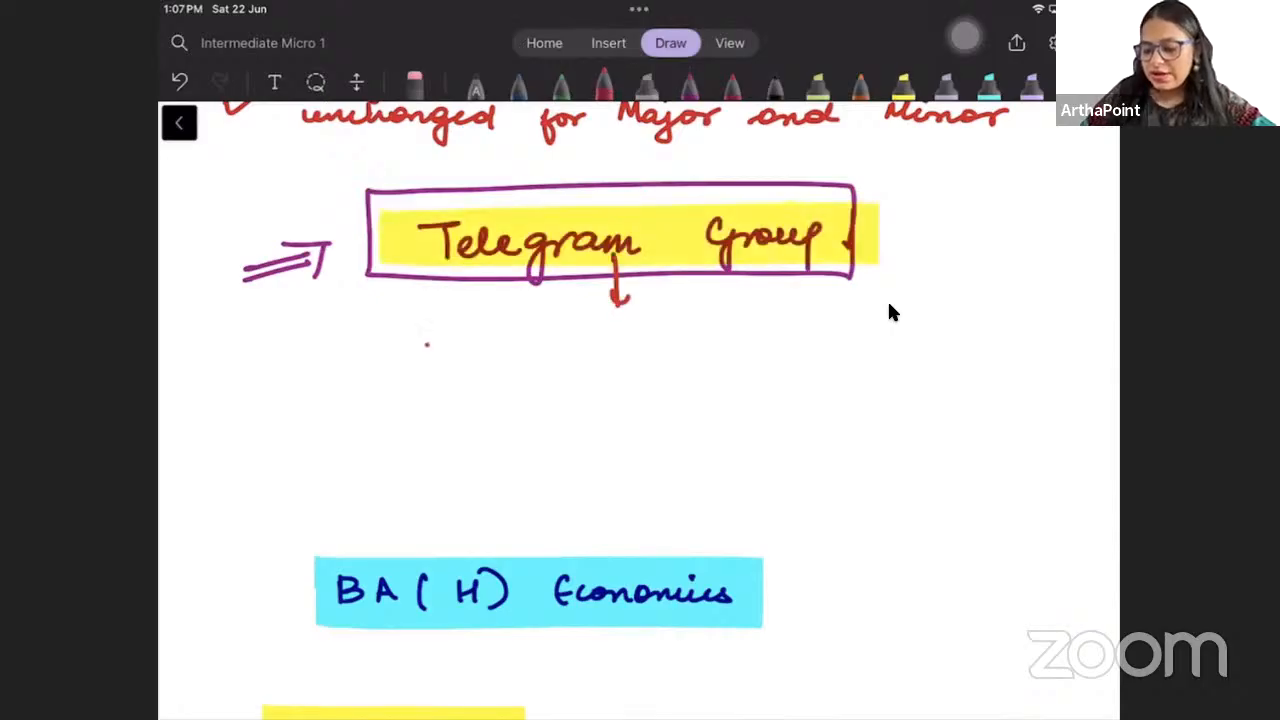
drag(410, 350, 530, 350)
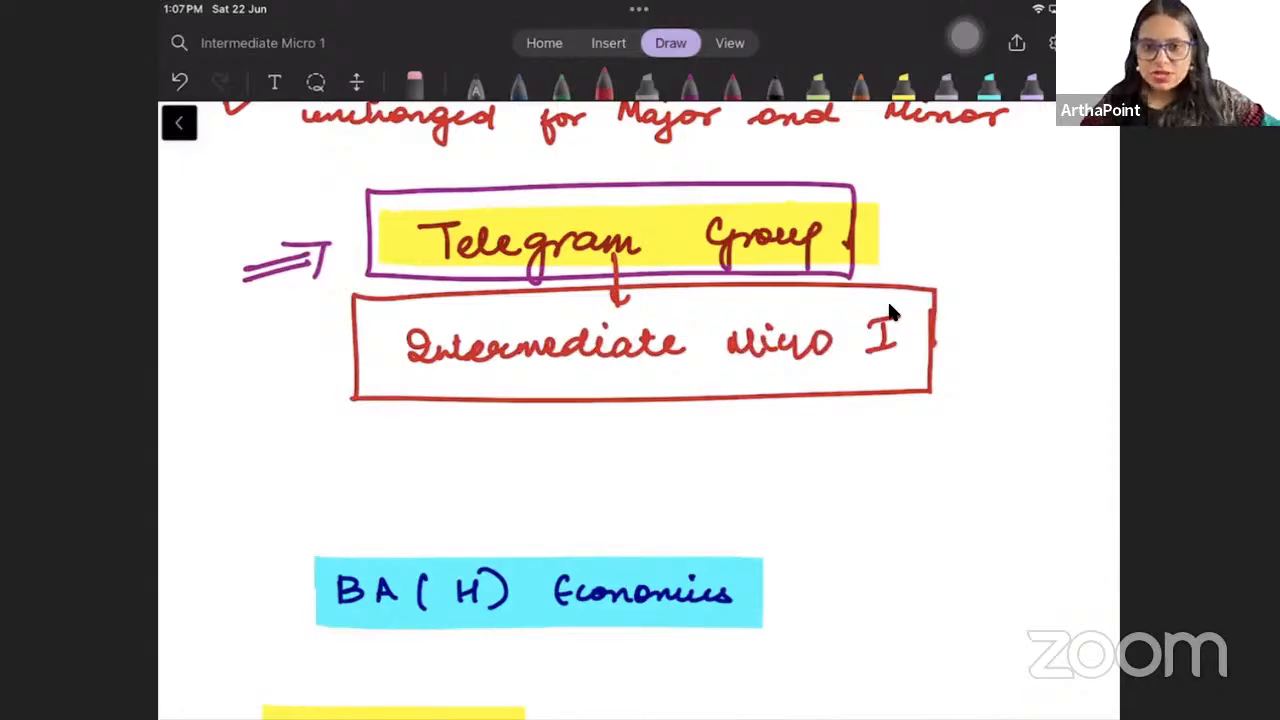
mouse_move(878, 172)
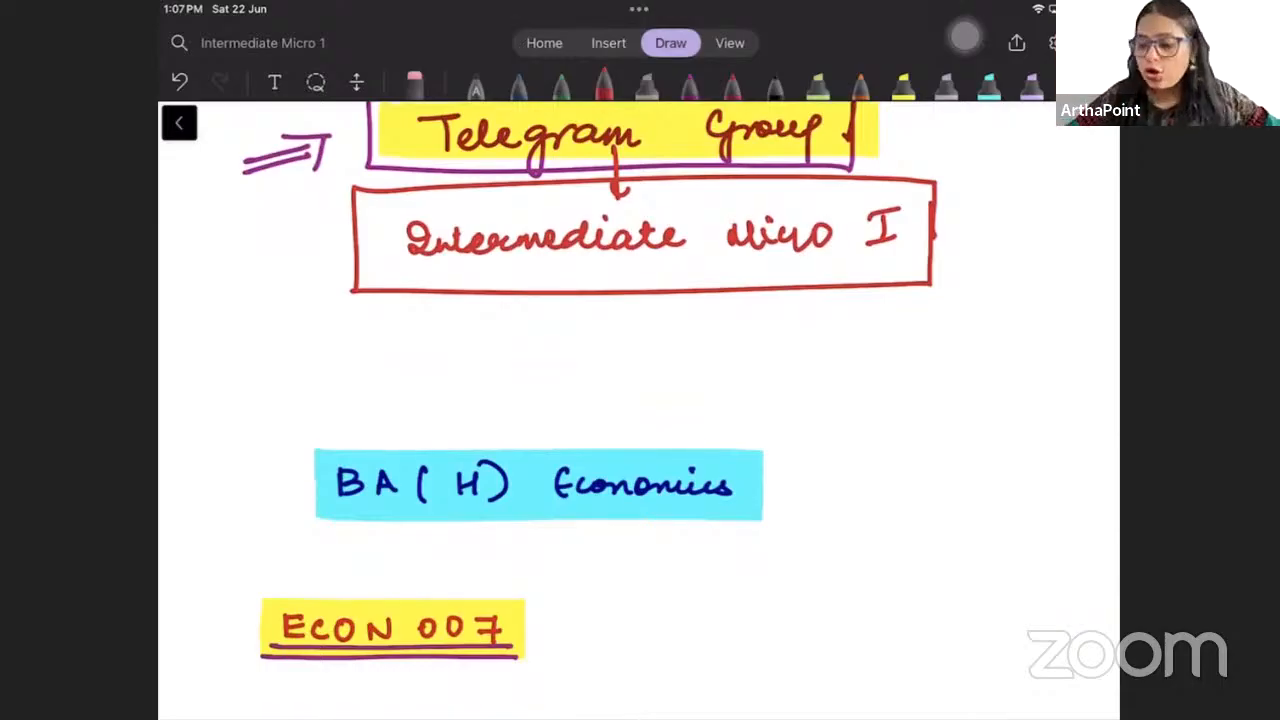
Branch Intermediate Micro I into 'No cost', 'Portal' with a bracketed list, and 'Soon'.
drag(558, 280, 596, 344)
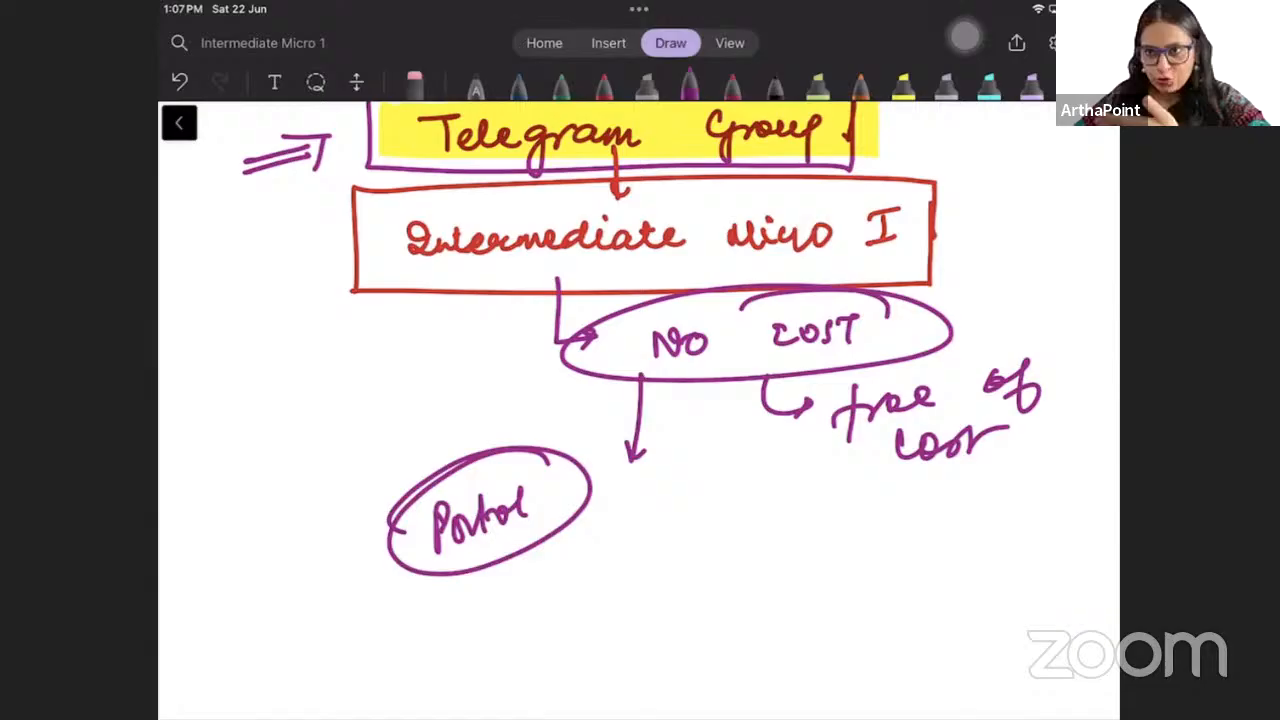
drag(520, 464, 410, 400)
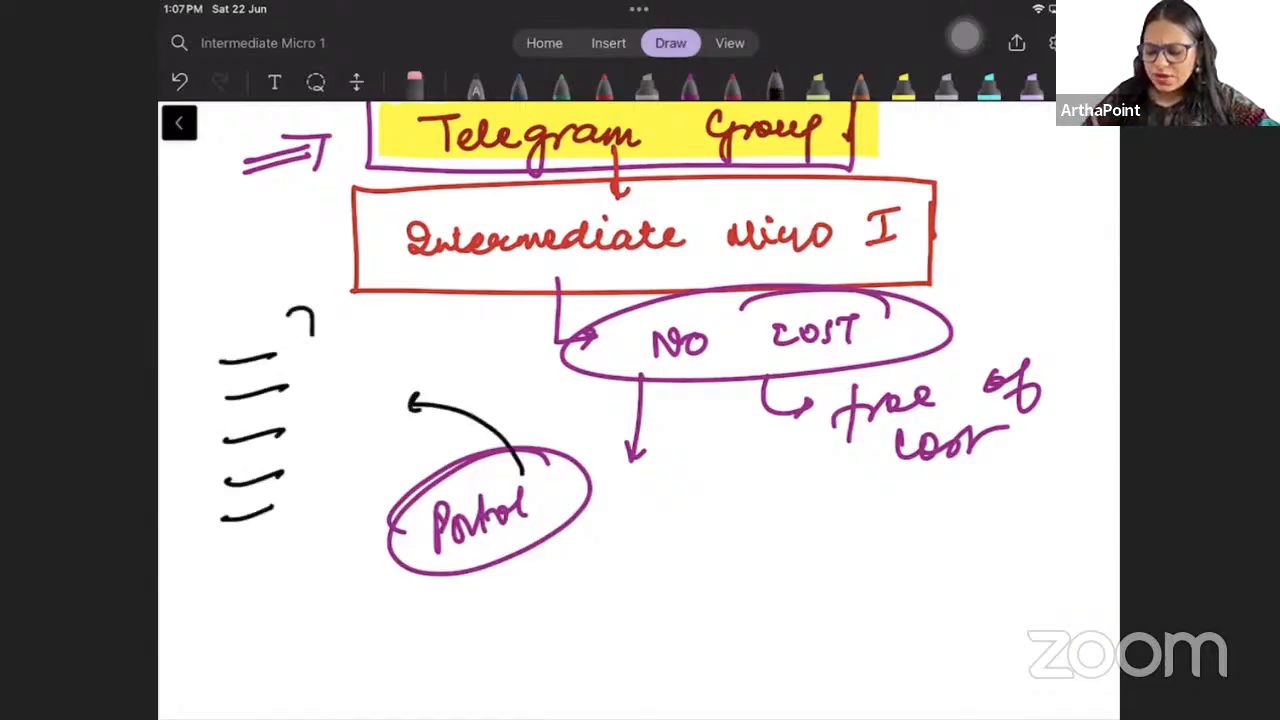
drag(310, 300, 320, 570)
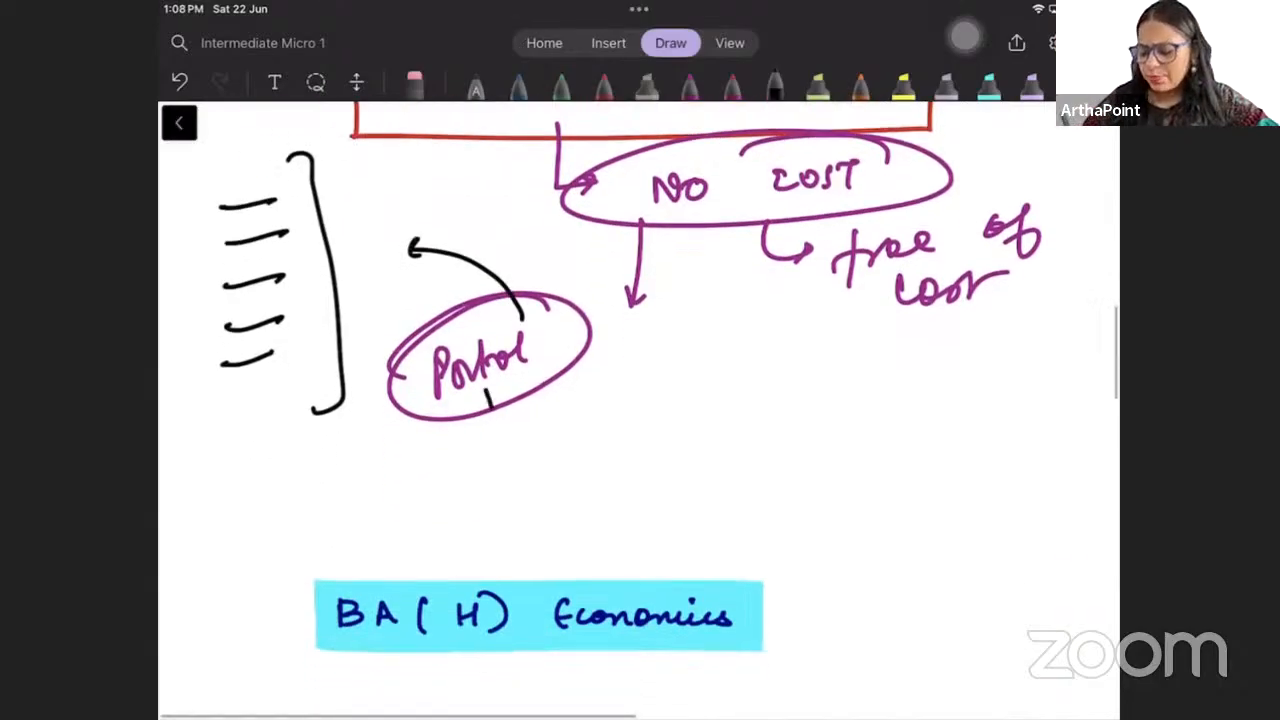
drag(510, 400, 544, 456)
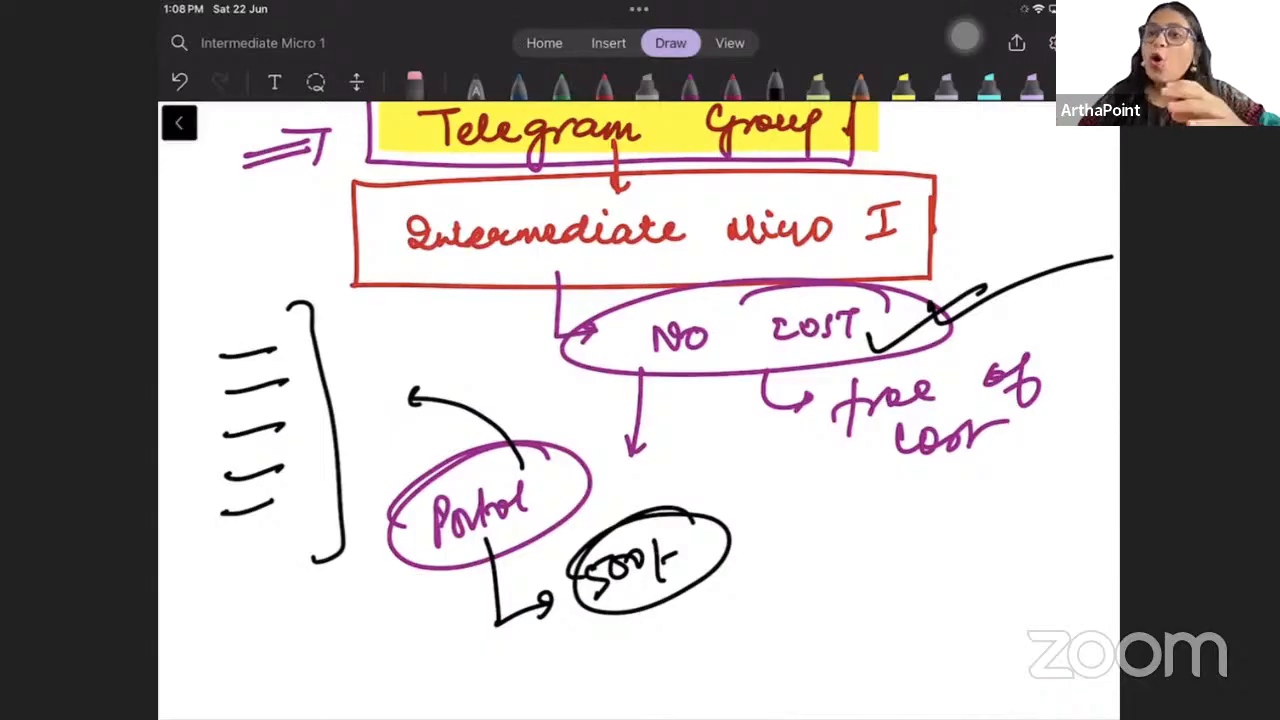
Write 'Important questions' in an ellipse and sketch a book page with Eco (H) Ch 2 questions.
scroll(down, 3)
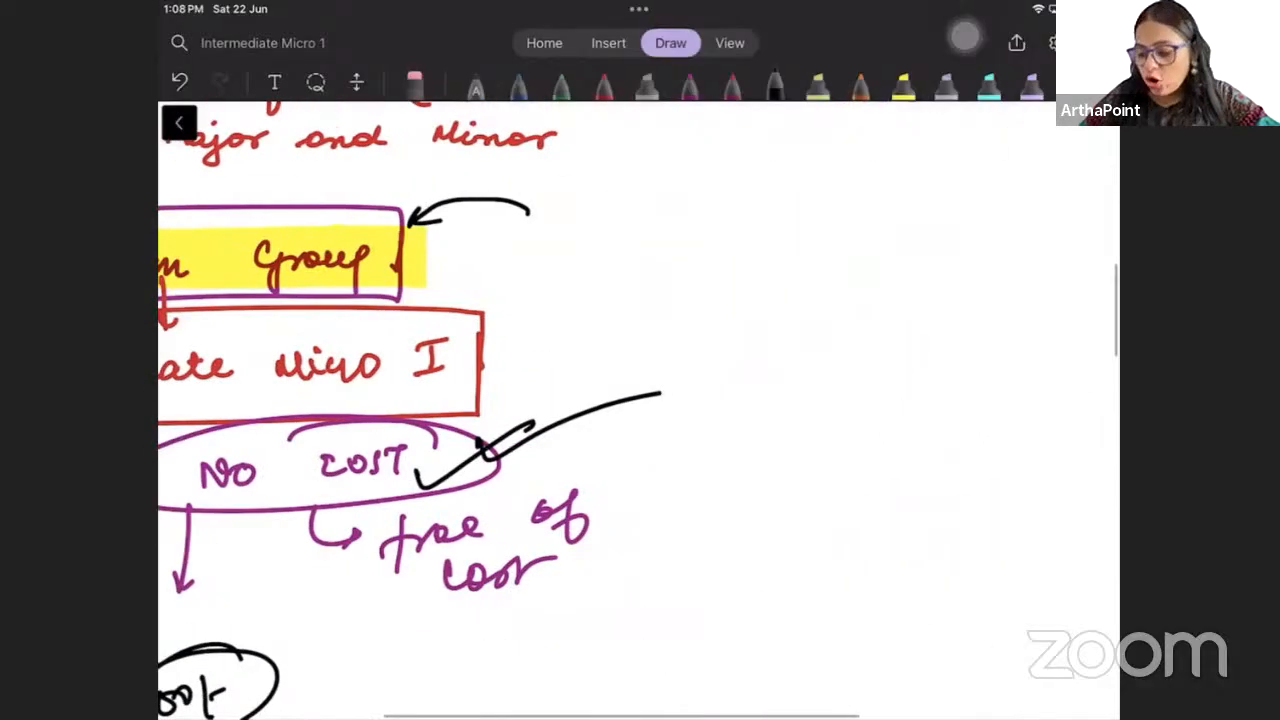
drag(590, 220, 790, 230)
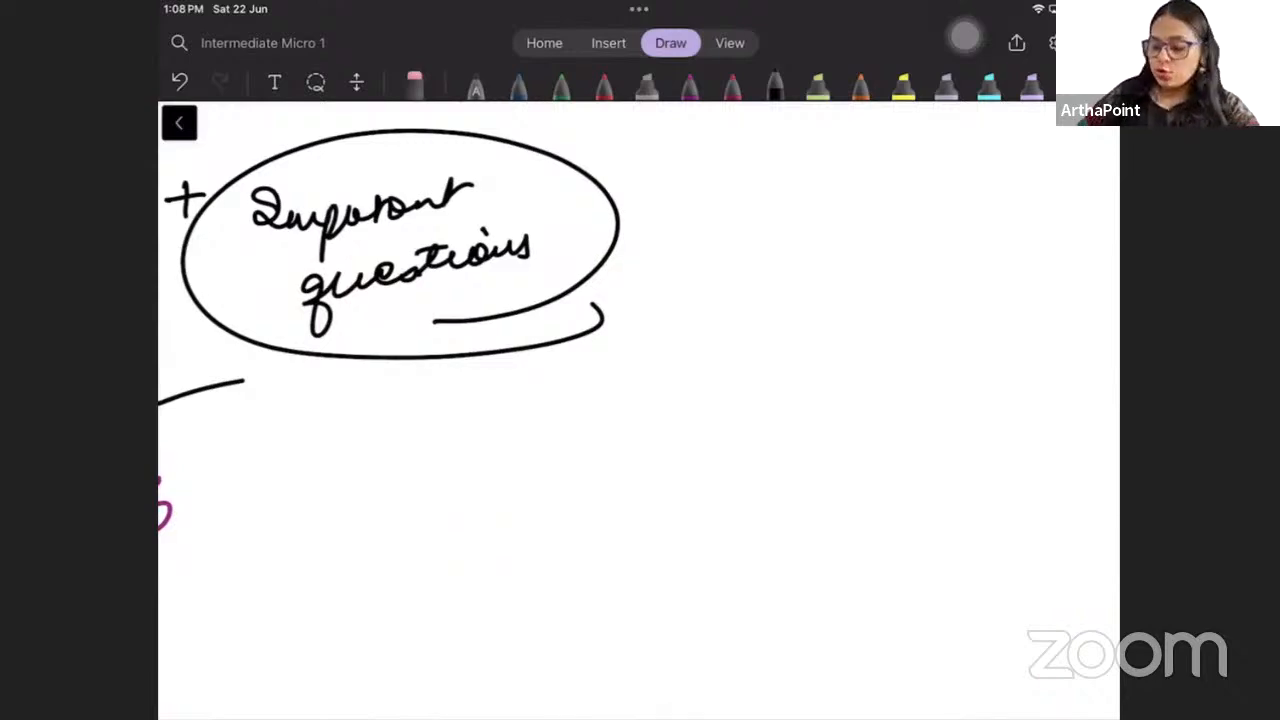
drag(650, 164, 896, 520)
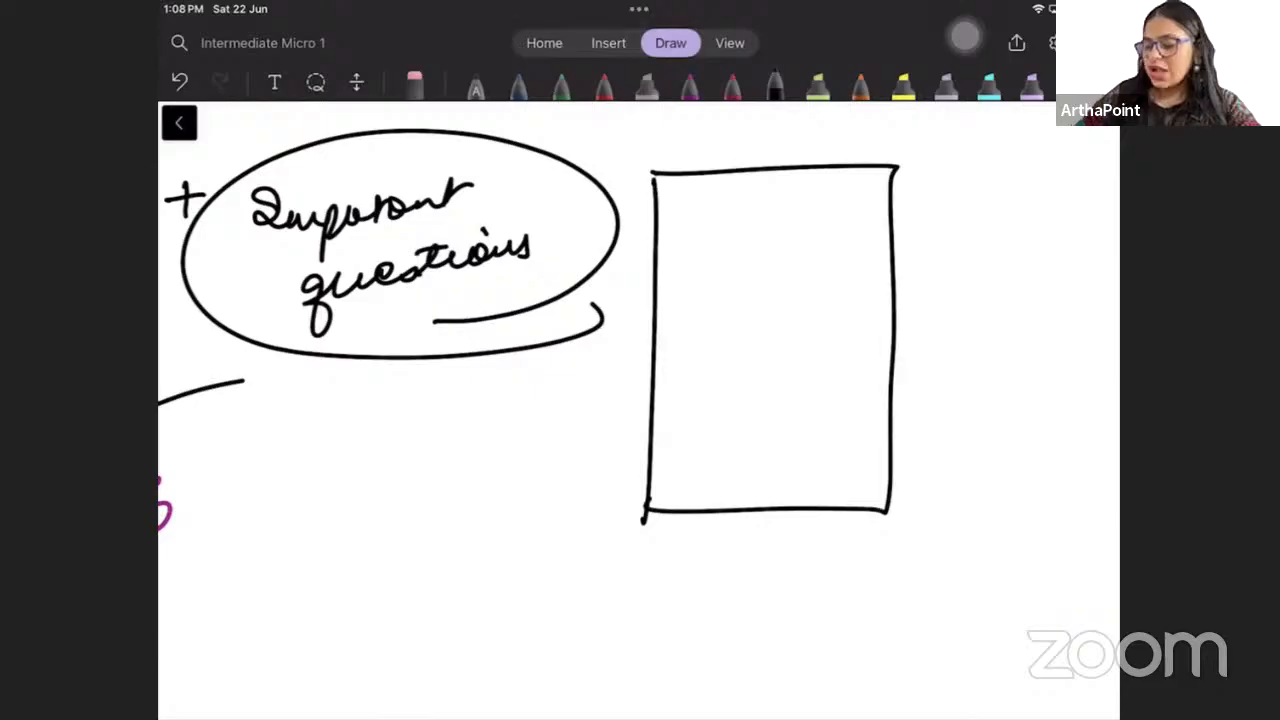
drag(690, 210, 770, 220)
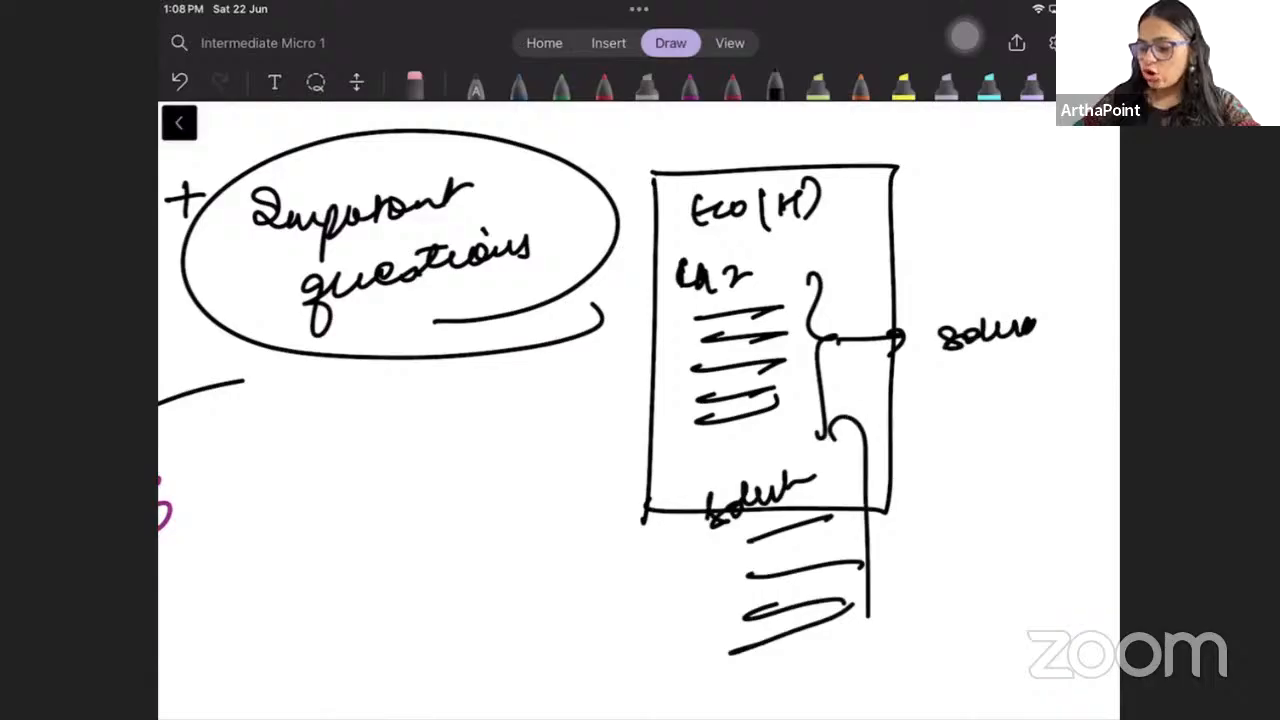
Annotate the book sketch with solution arrows, highlight 'No cost' in blue and link Ch 2.
drag(910, 450, 1024, 490)
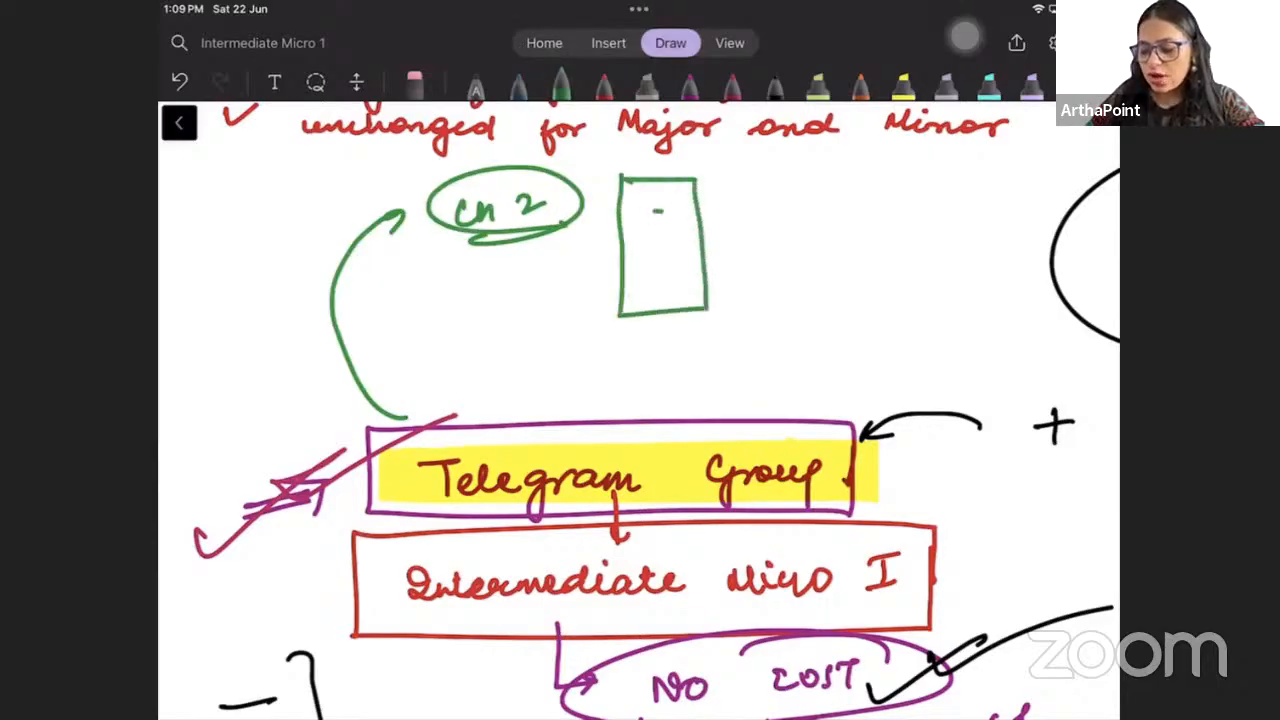
drag(650, 200, 760, 270)
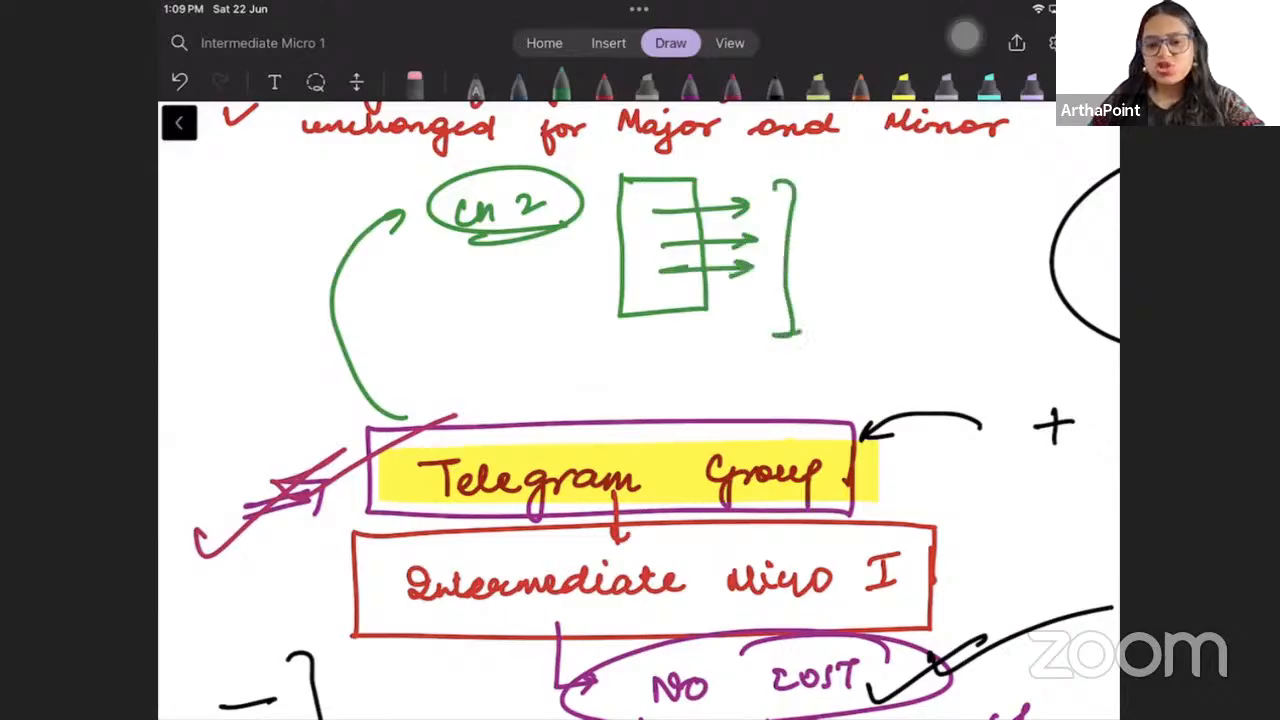
drag(880, 230, 816, 230)
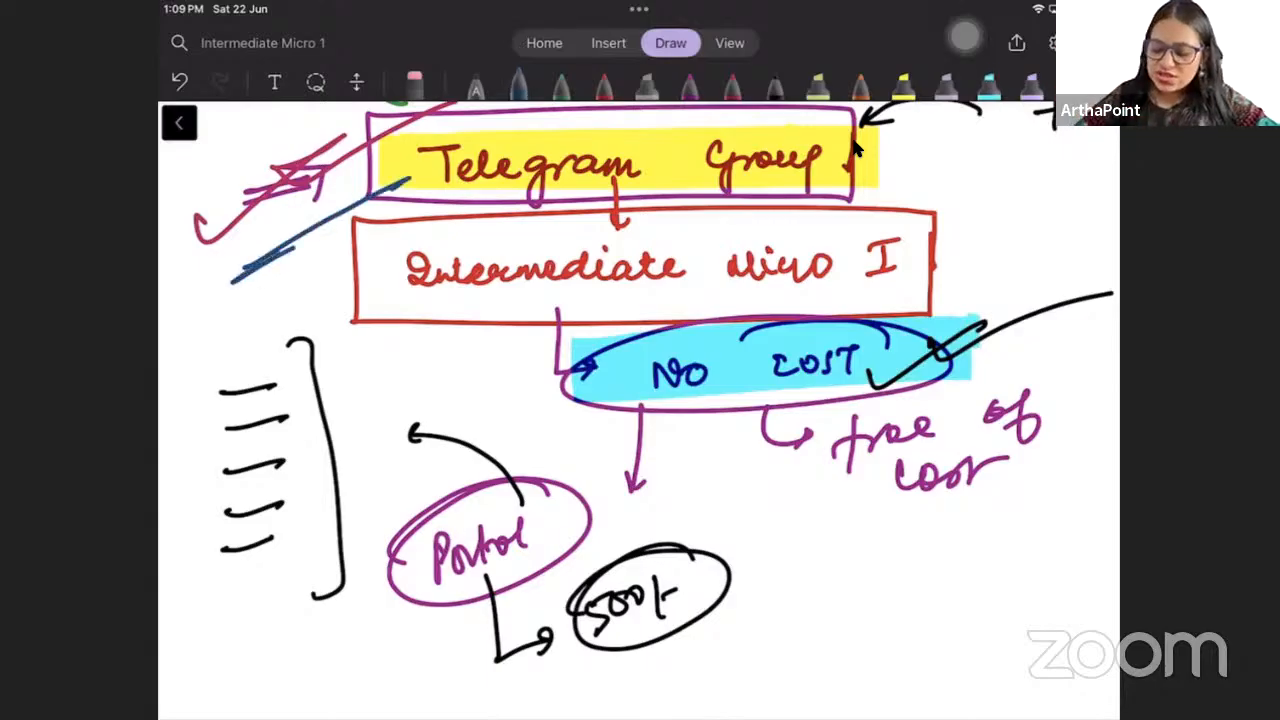
drag(236, 276, 400, 180)
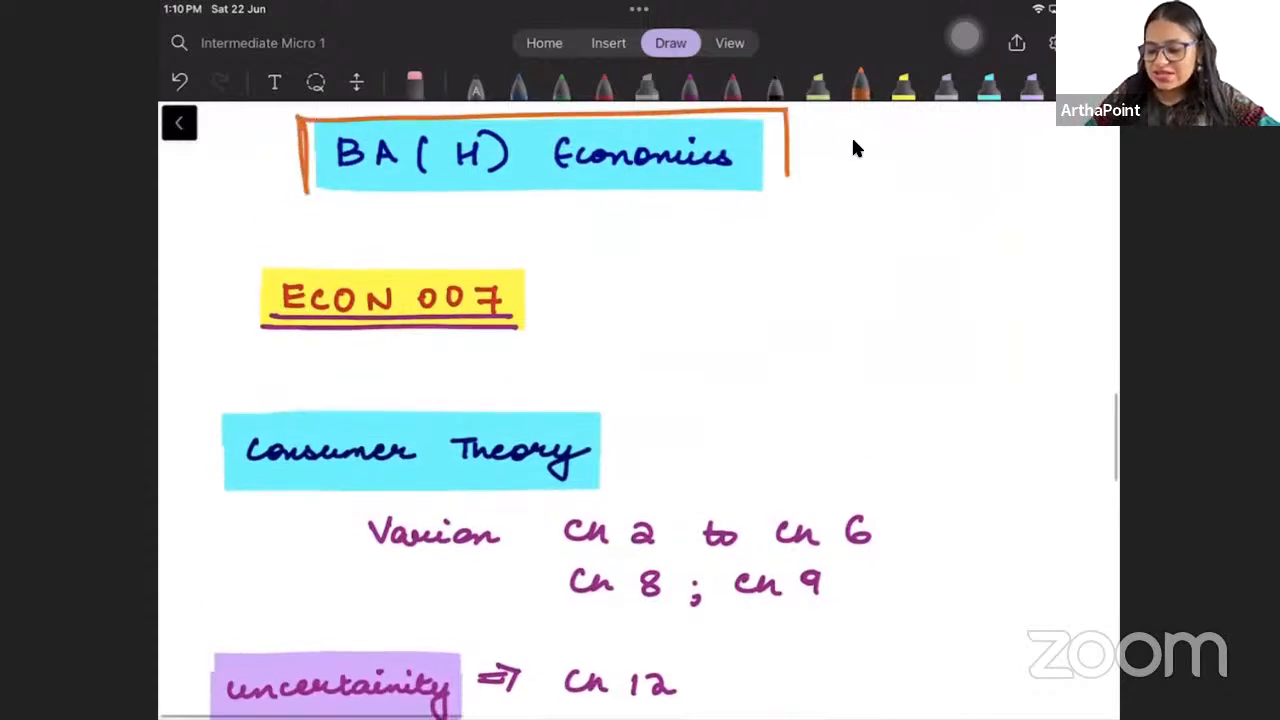
Circle ECON 007 and link it with an arrow to BA (H) Economics.
drag(360, 360, 500, 224)
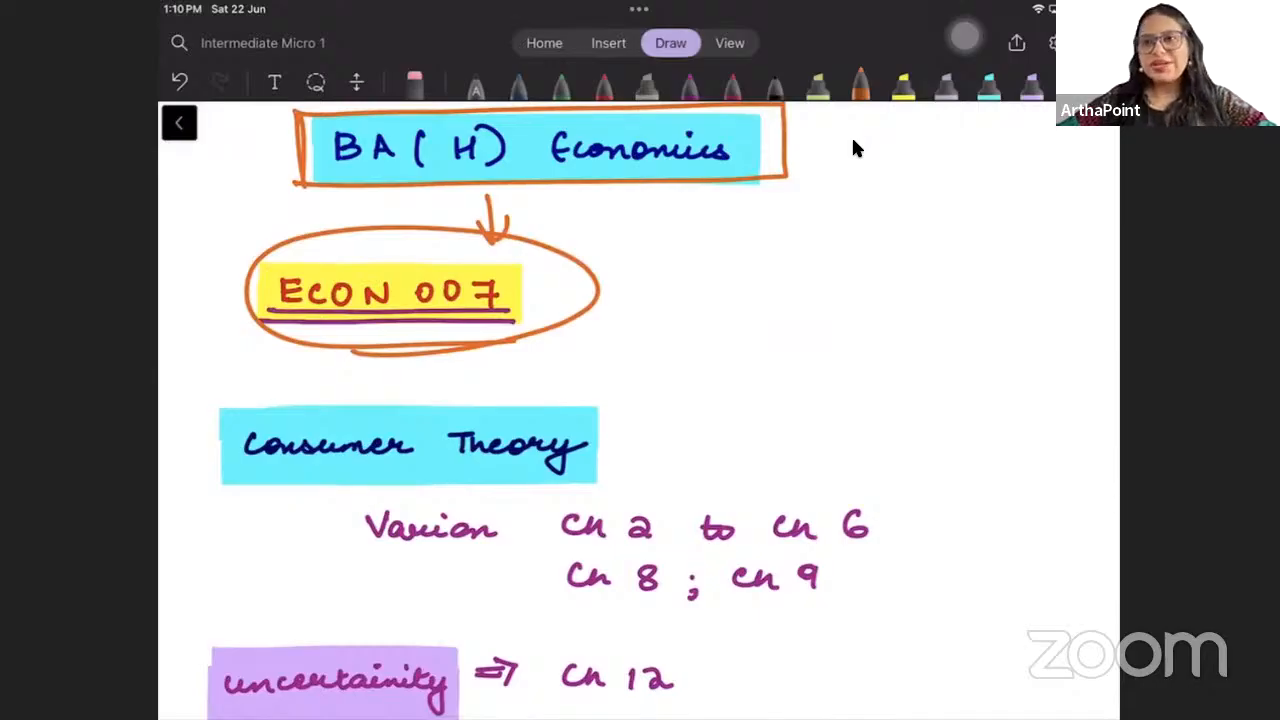
scroll(down, 3)
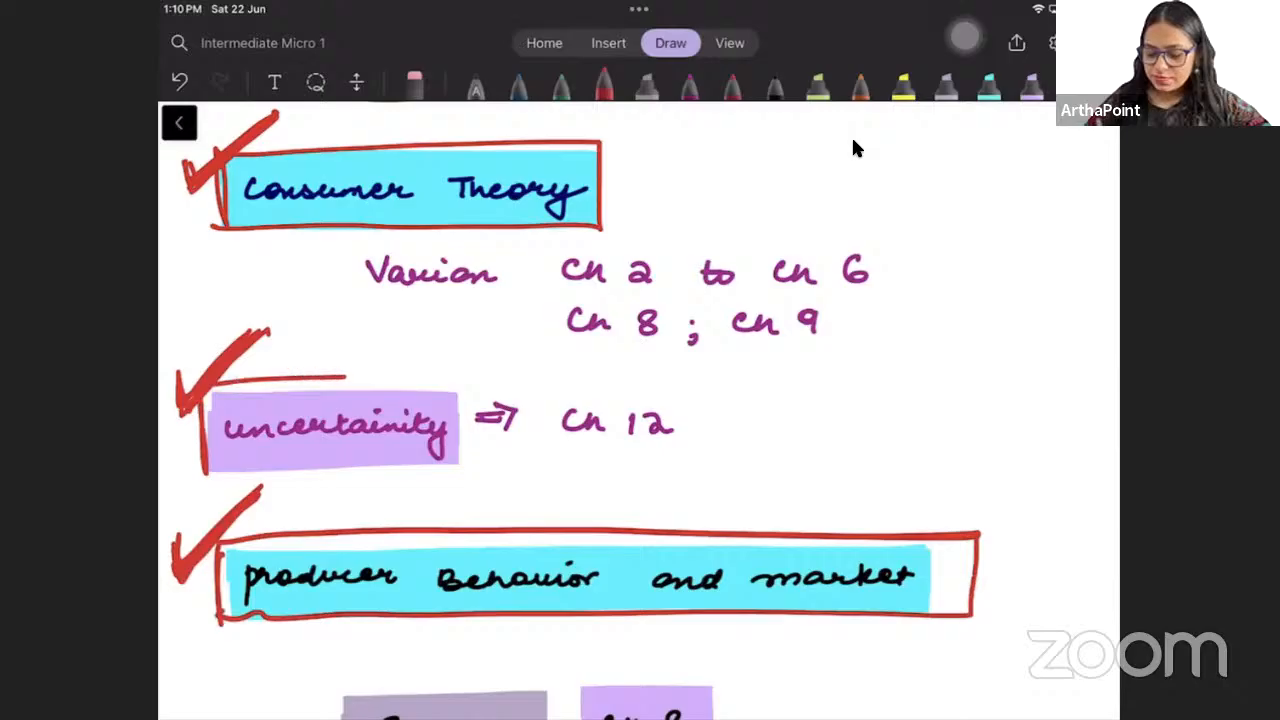
Box uncertainty, double-tick Consumer Theory and branch budget line and preferences subtopics.
drag(210, 384, 470, 470)
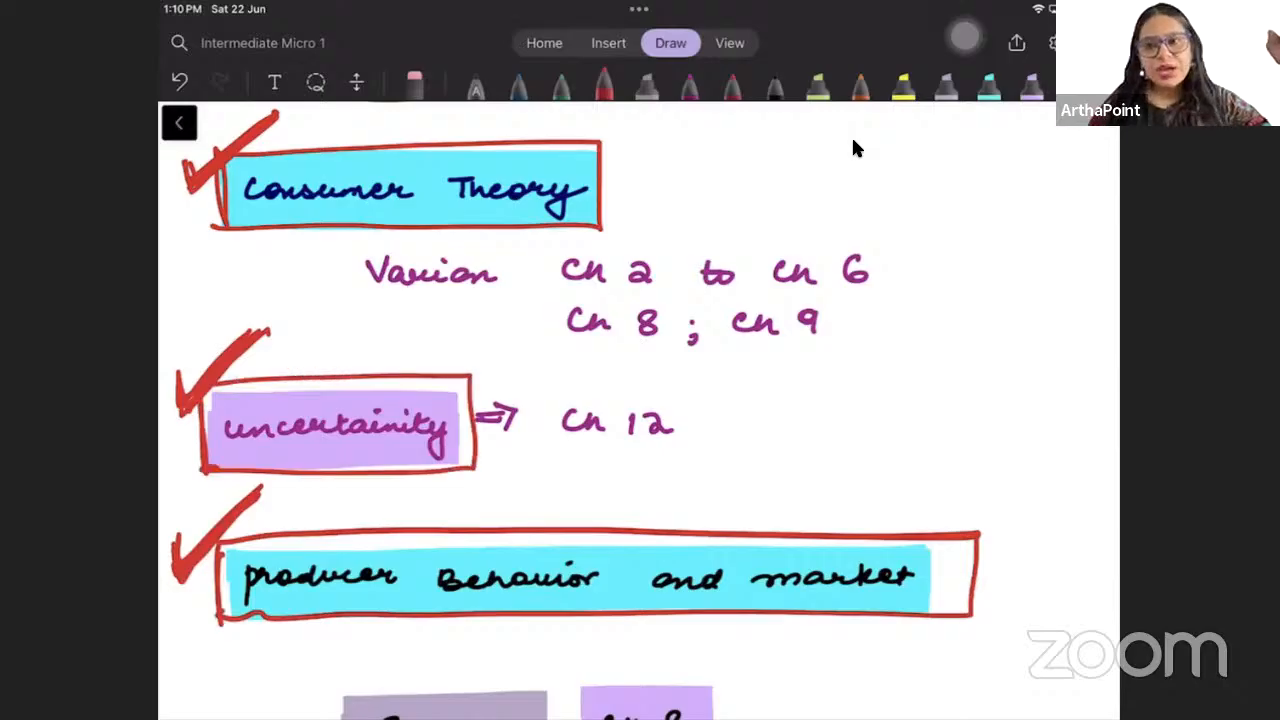
drag(620, 156, 728, 148)
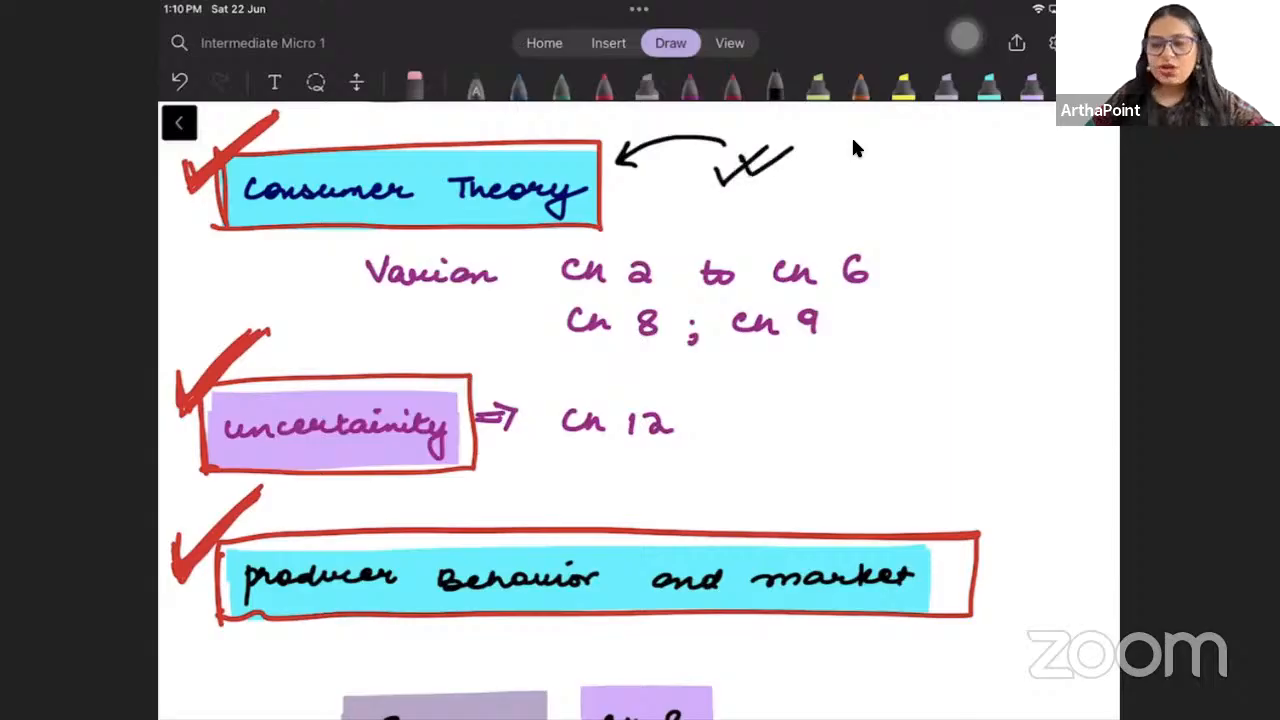
click(356, 82)
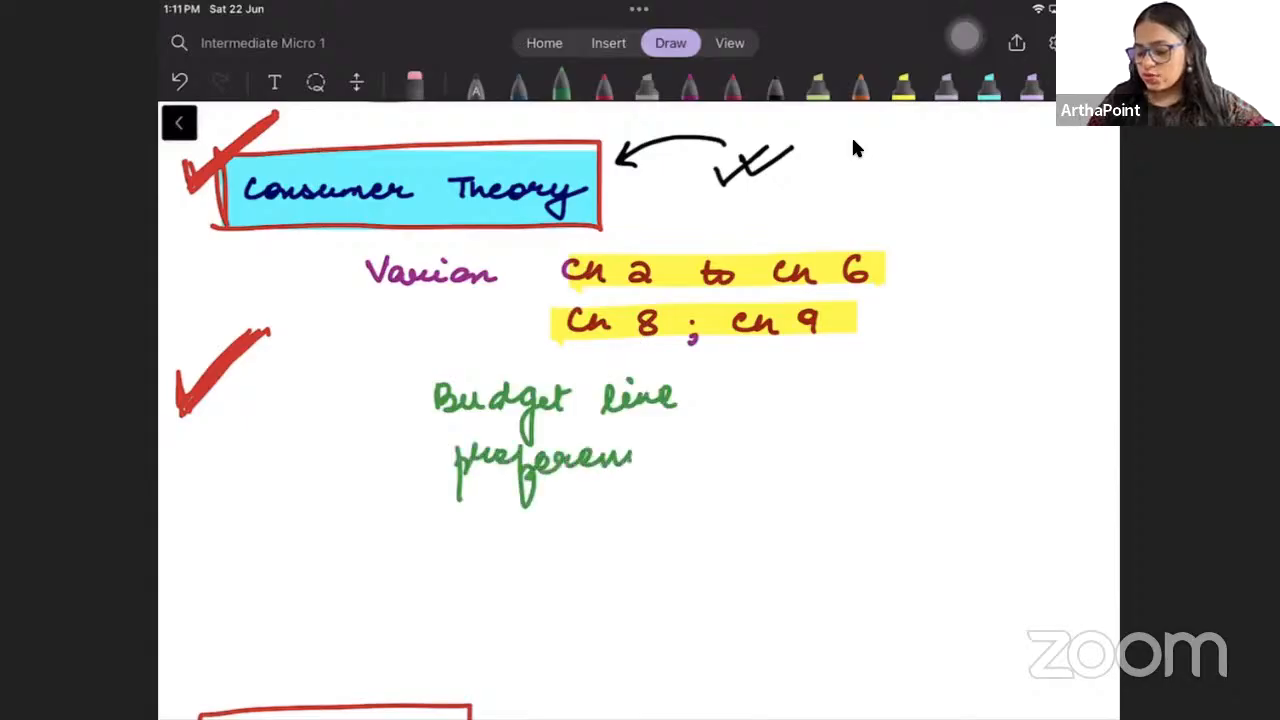
drag(720, 440, 900, 380)
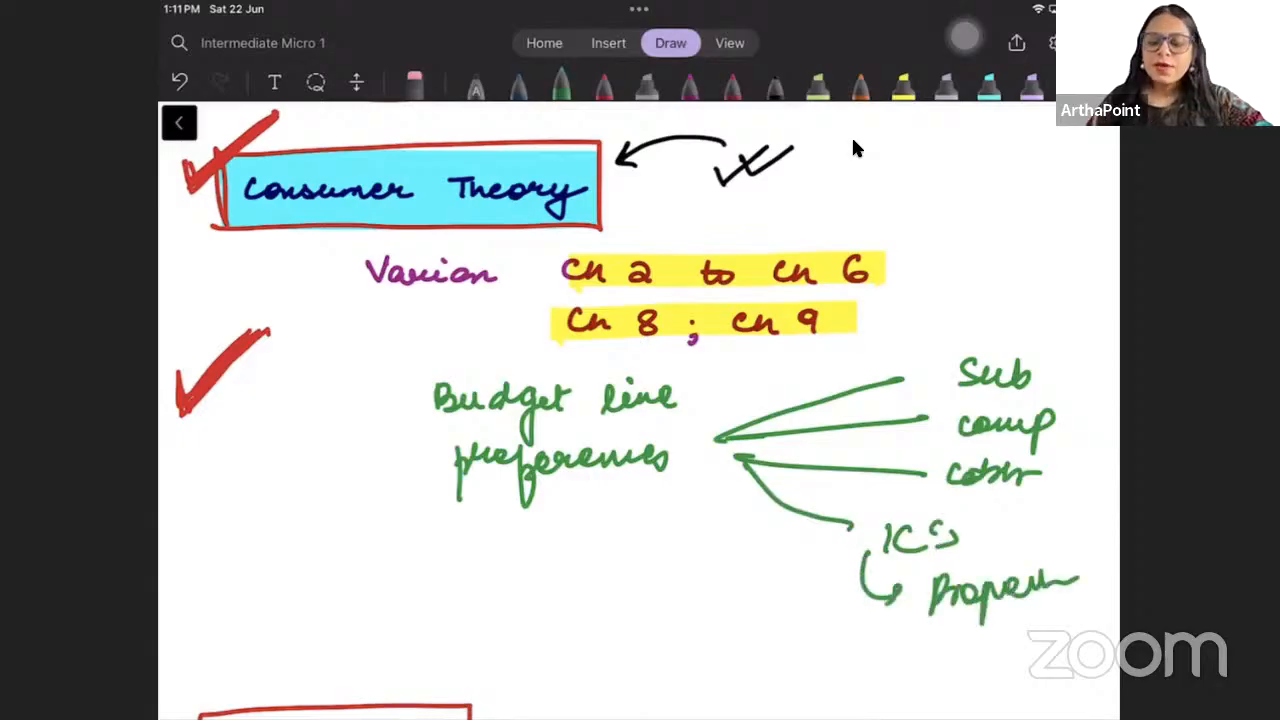
Write Choice and Demand under utility functions, bracket them with an arrow to a circled 'consumer'.
scroll(down, 3)
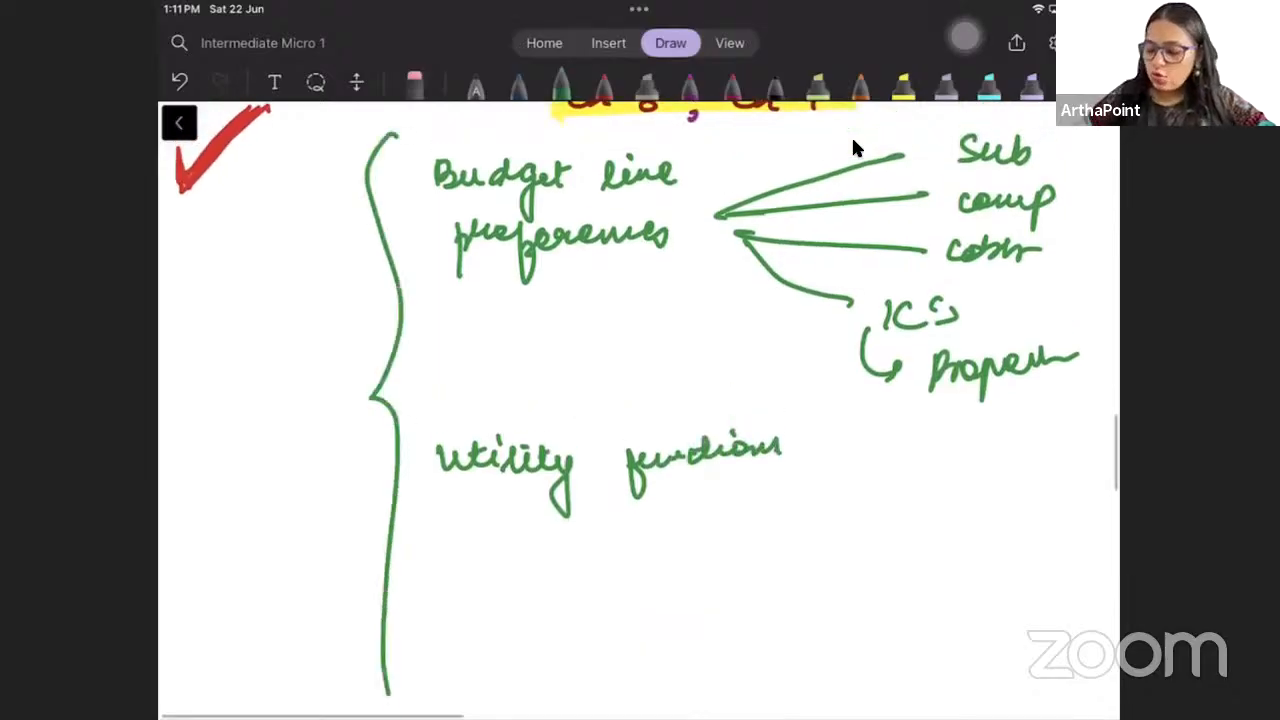
scroll(down, 3)
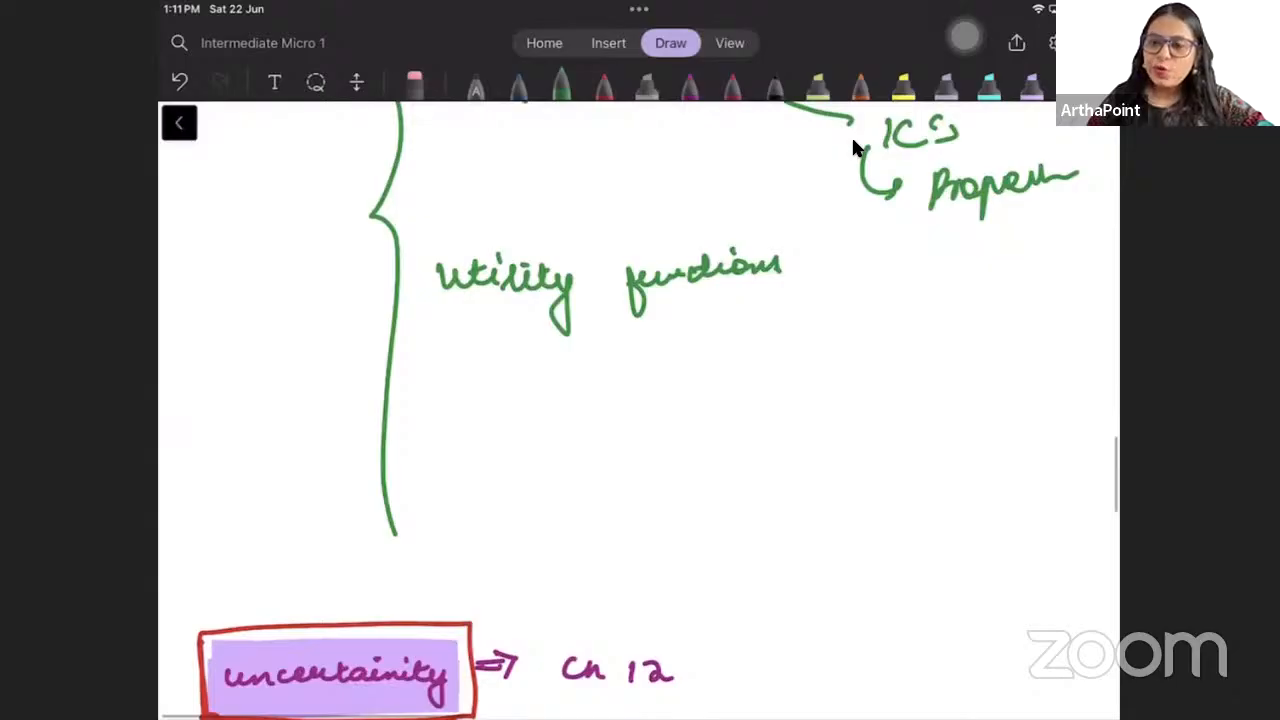
drag(450, 360, 536, 360)
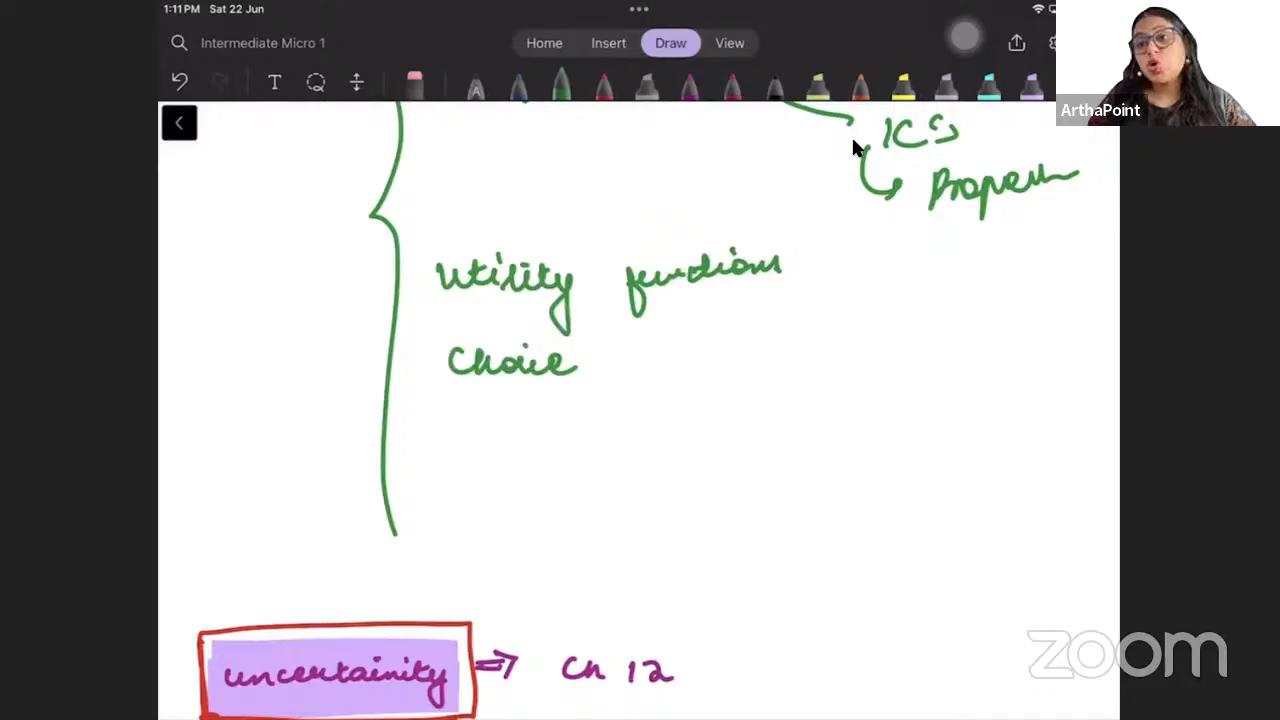
drag(470, 414, 576, 436)
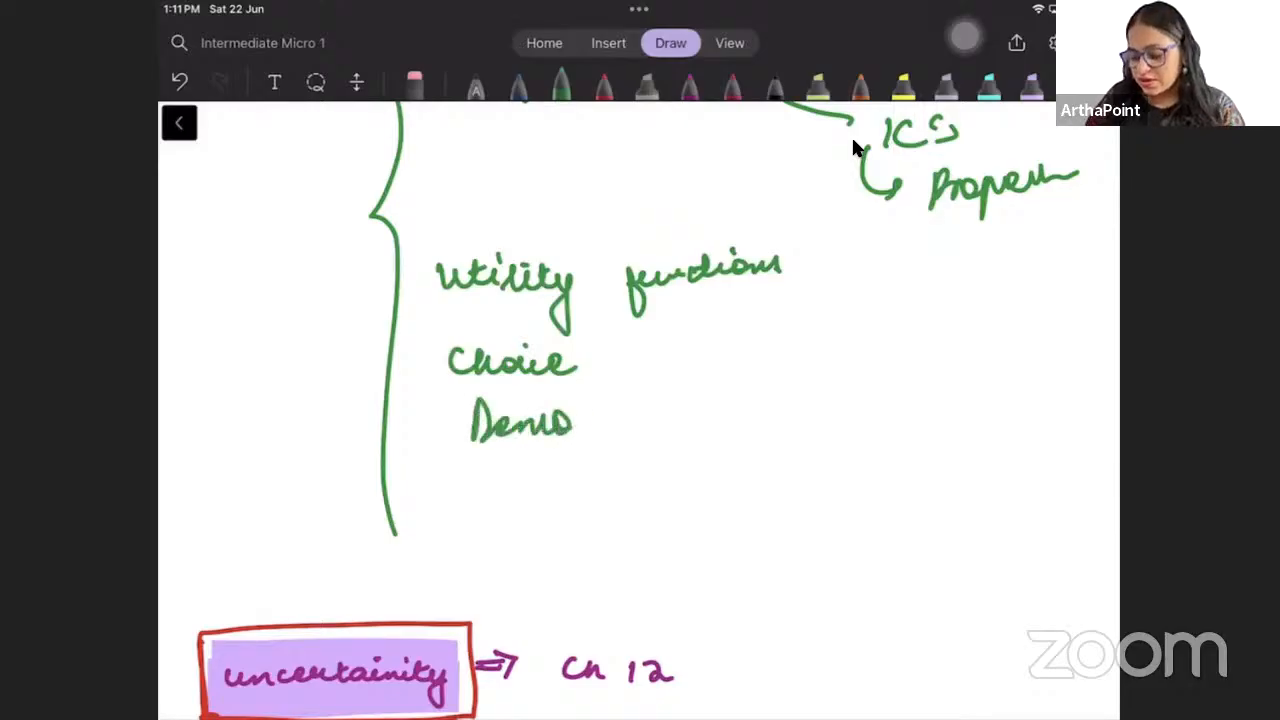
drag(570, 420, 636, 420)
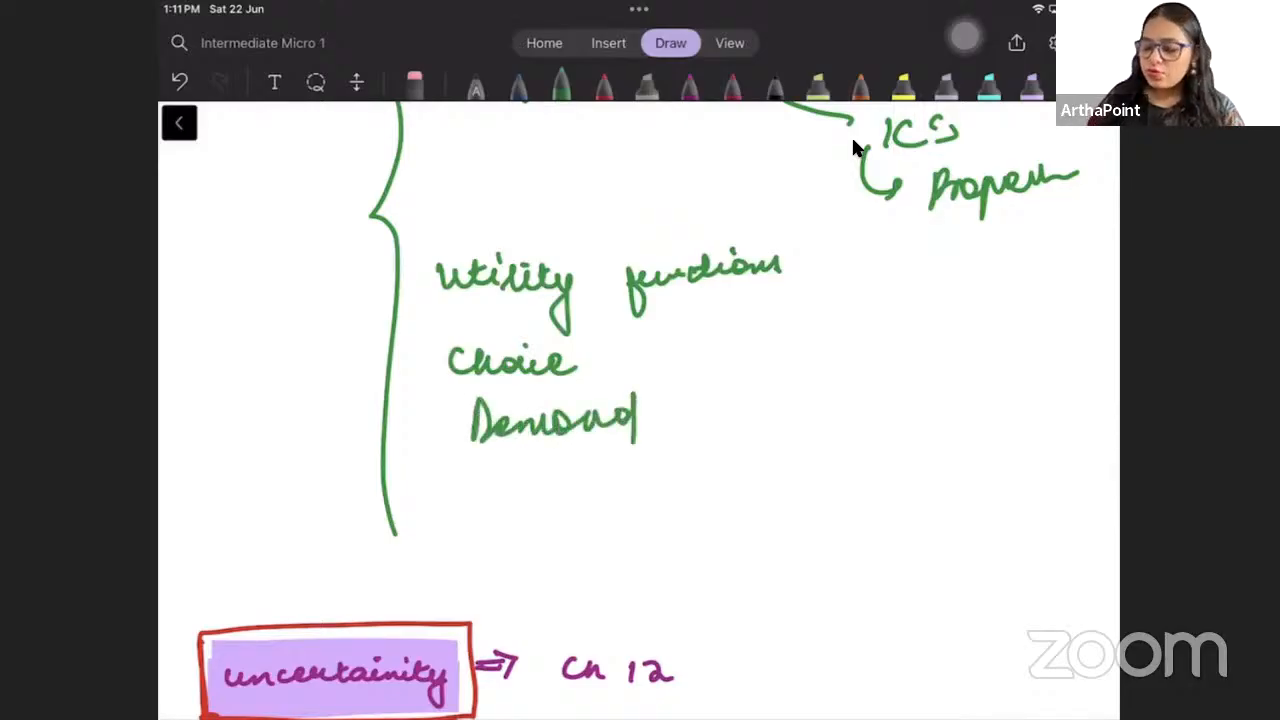
drag(660, 330, 850, 370)
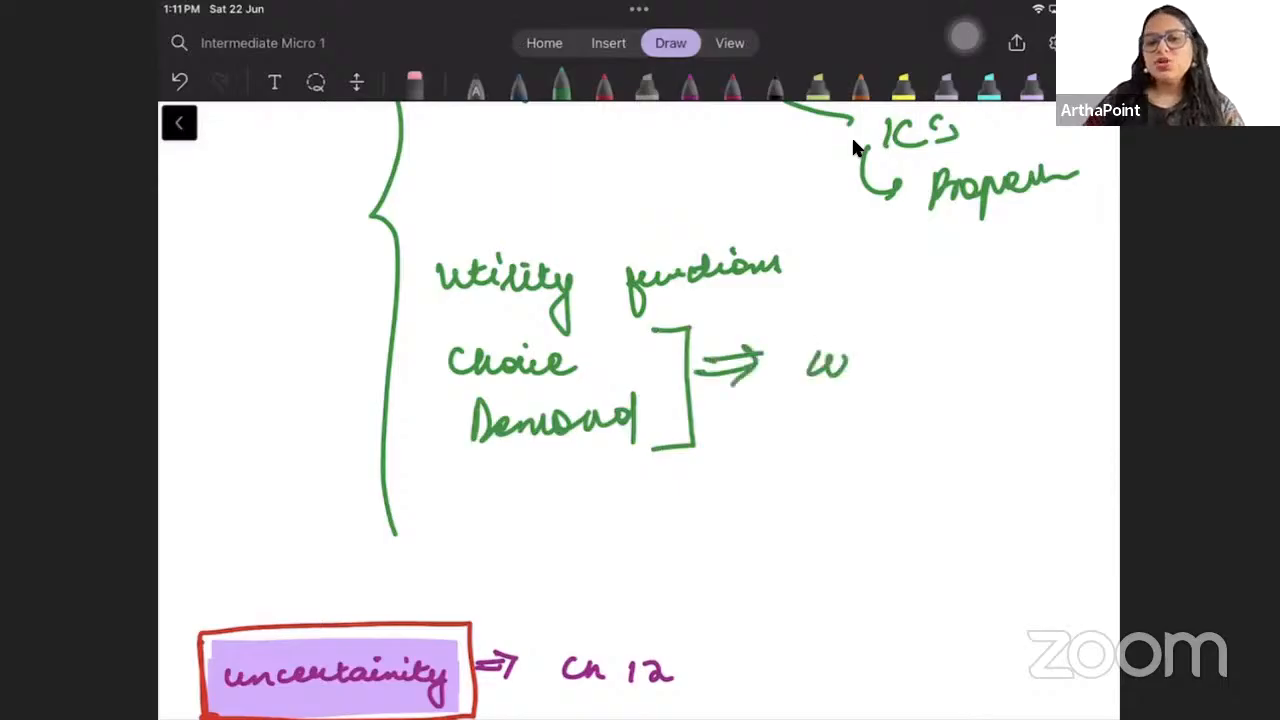
drag(804, 360, 990, 344)
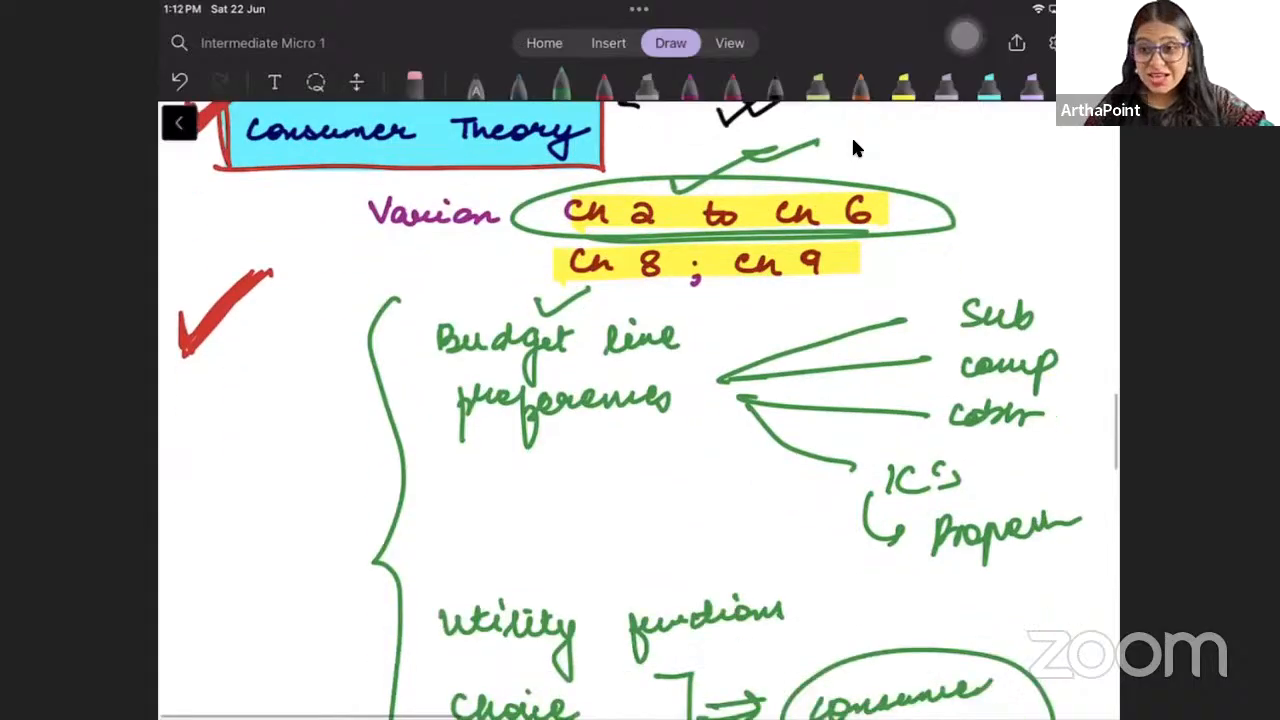
Mark Ch 12 on uncertainty as '(full)' and add a circled Varian note with an arrow.
scroll(down, 3)
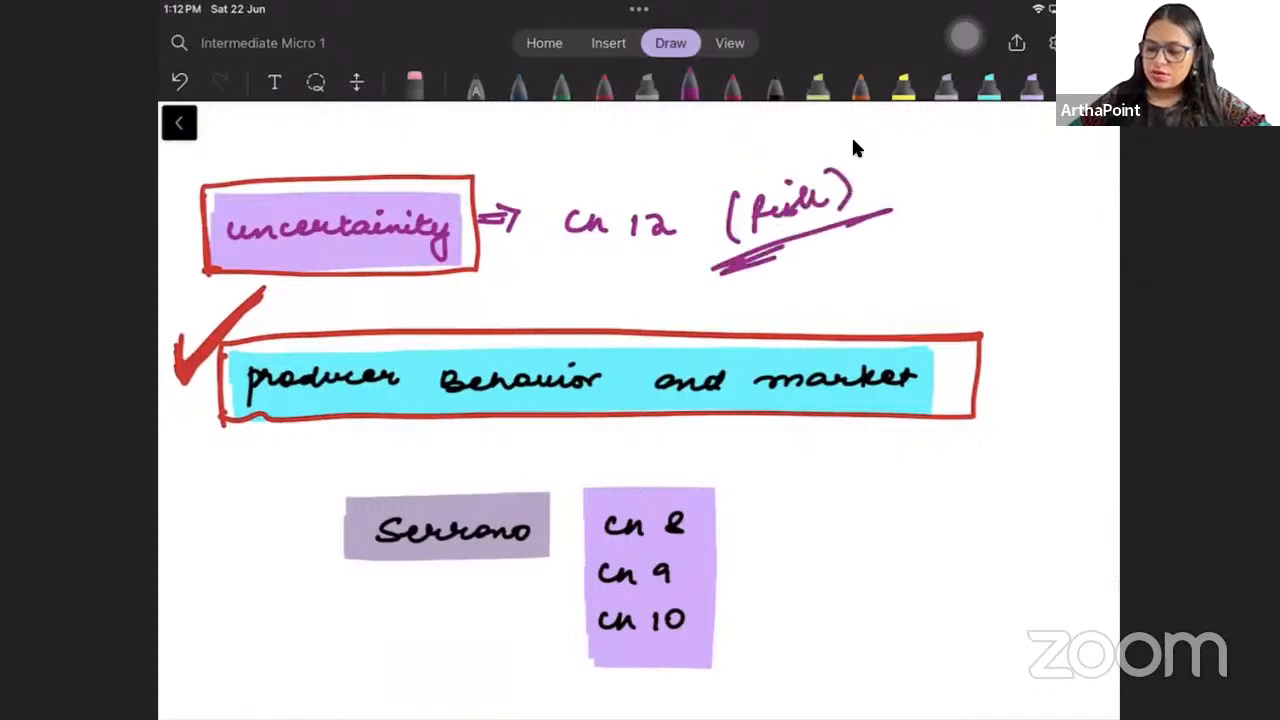
drag(680, 180, 850, 136)
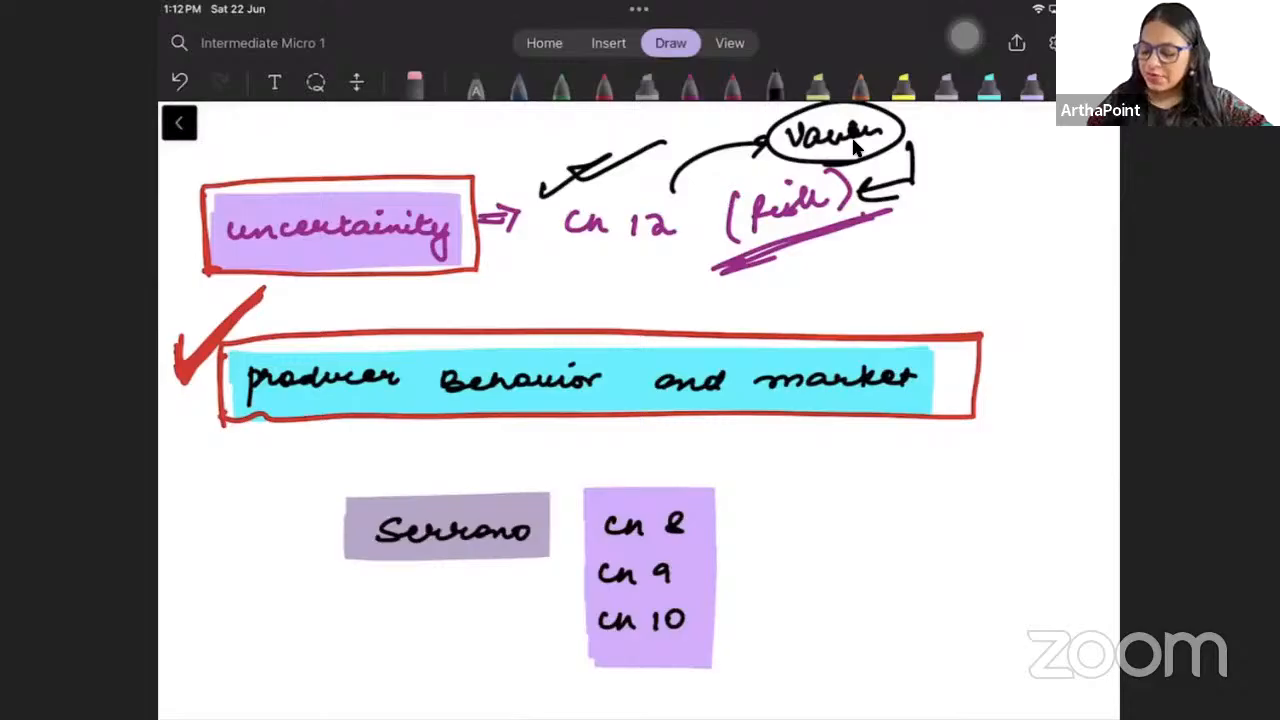
Circle Serrano as 'Producer Behav' for ch 8–10 and list production, cost and revenue topics.
scroll(down, 3)
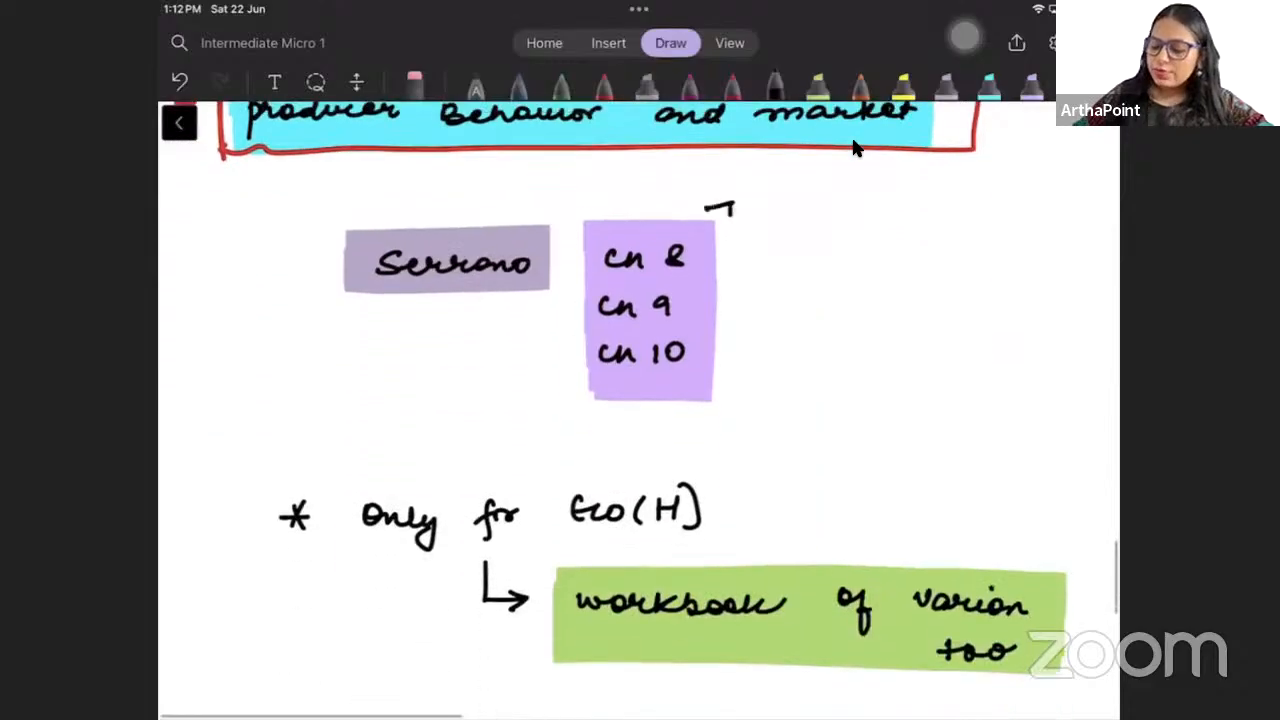
drag(736, 200, 736, 444)
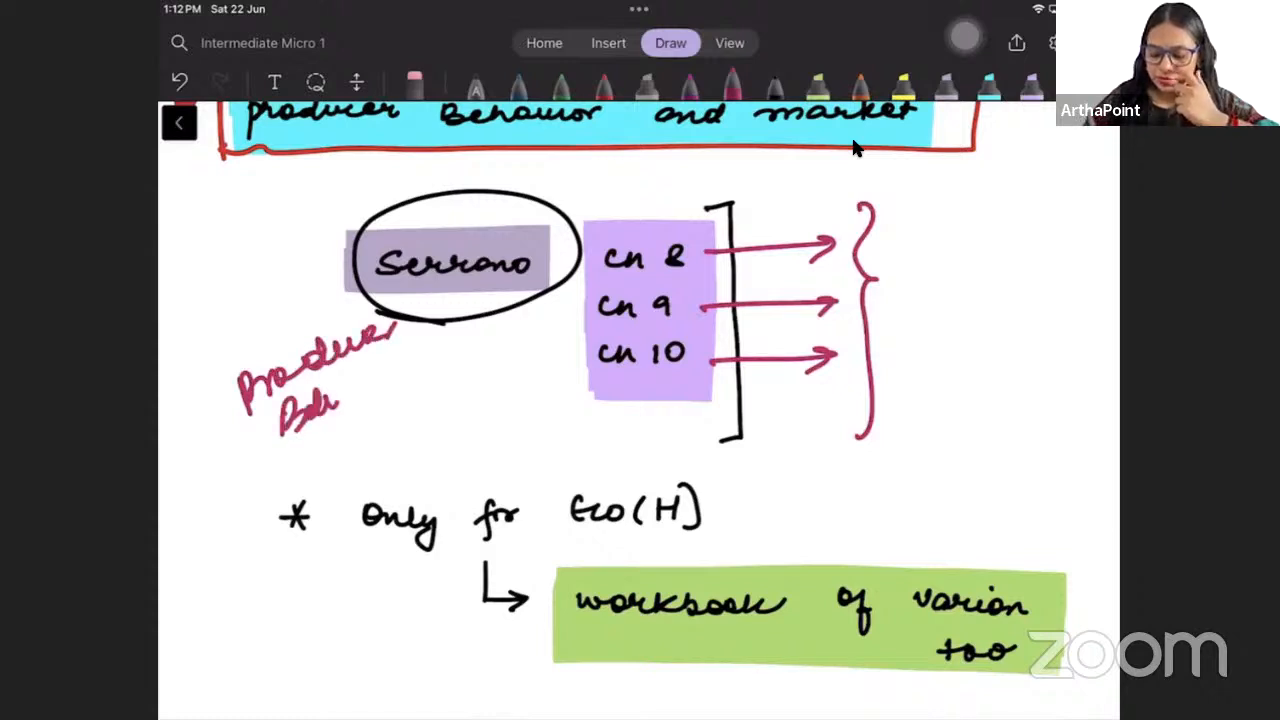
drag(280, 464, 480, 376)
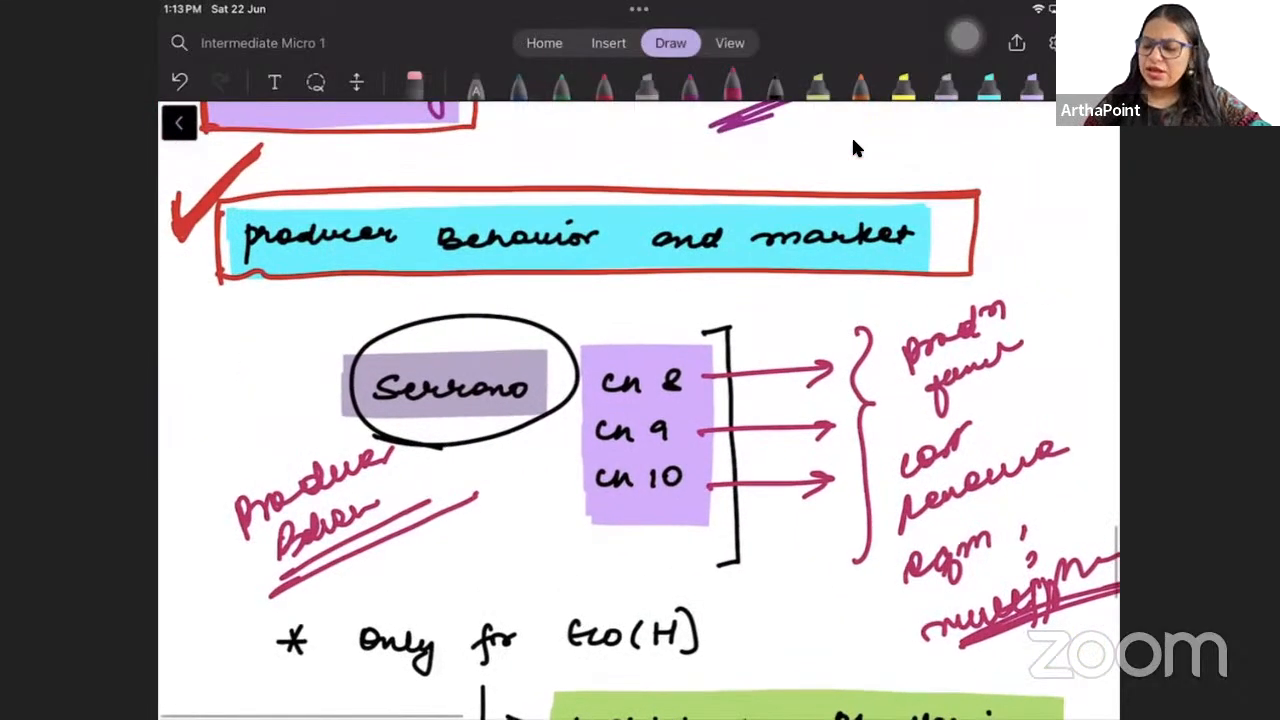
scroll(down, 3)
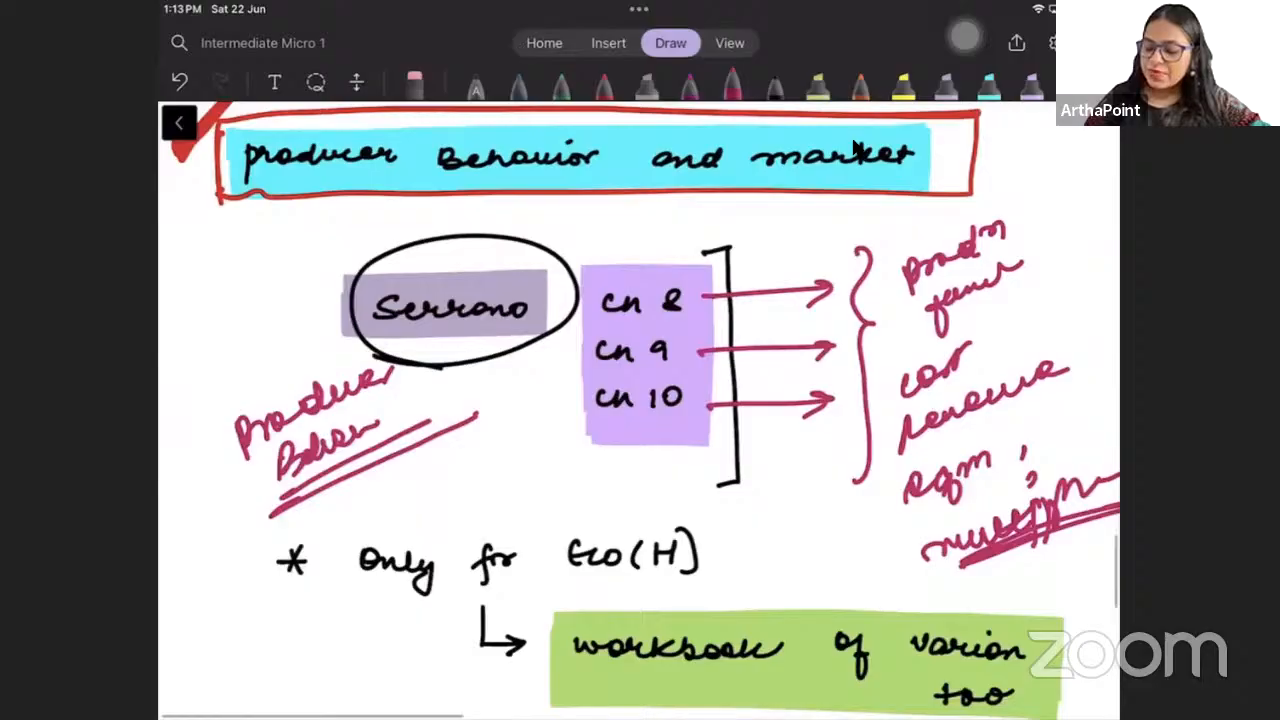
scroll(down, 3)
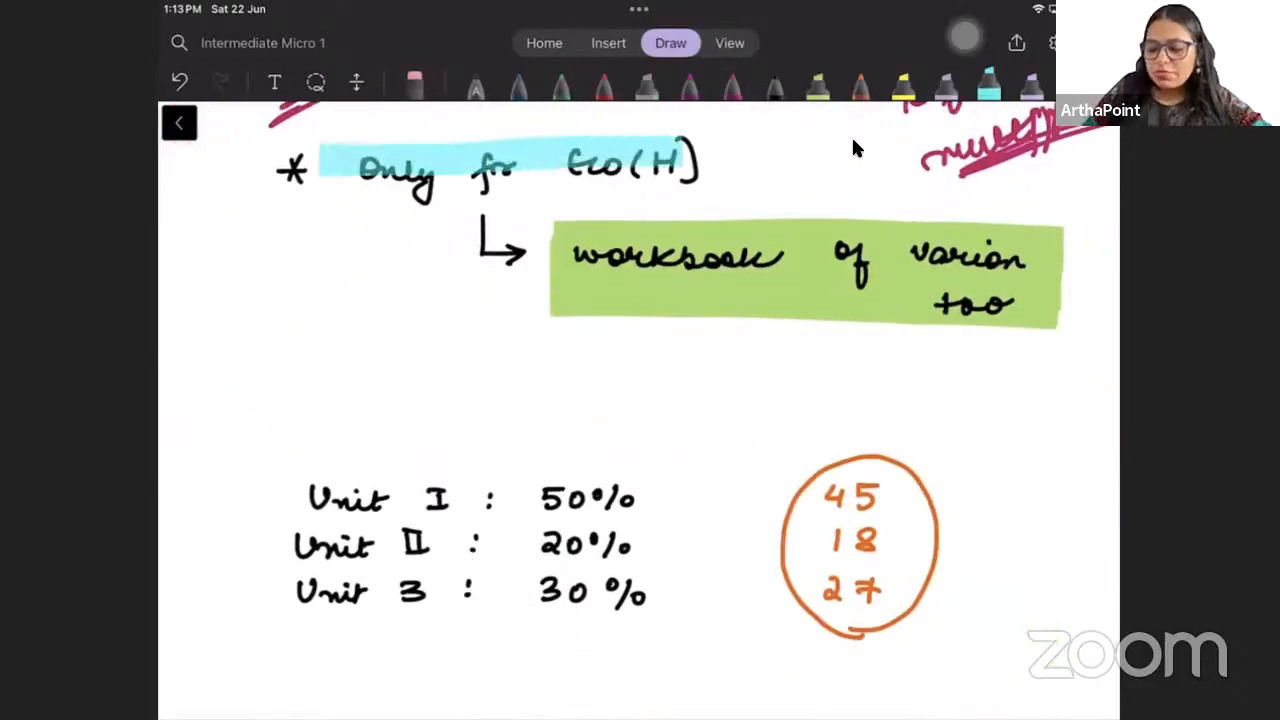
Highlight 'Only for Eco(H)', box the workbook note with its questions, and add a 'Weightage' heading.
drag(320, 164, 744, 164)
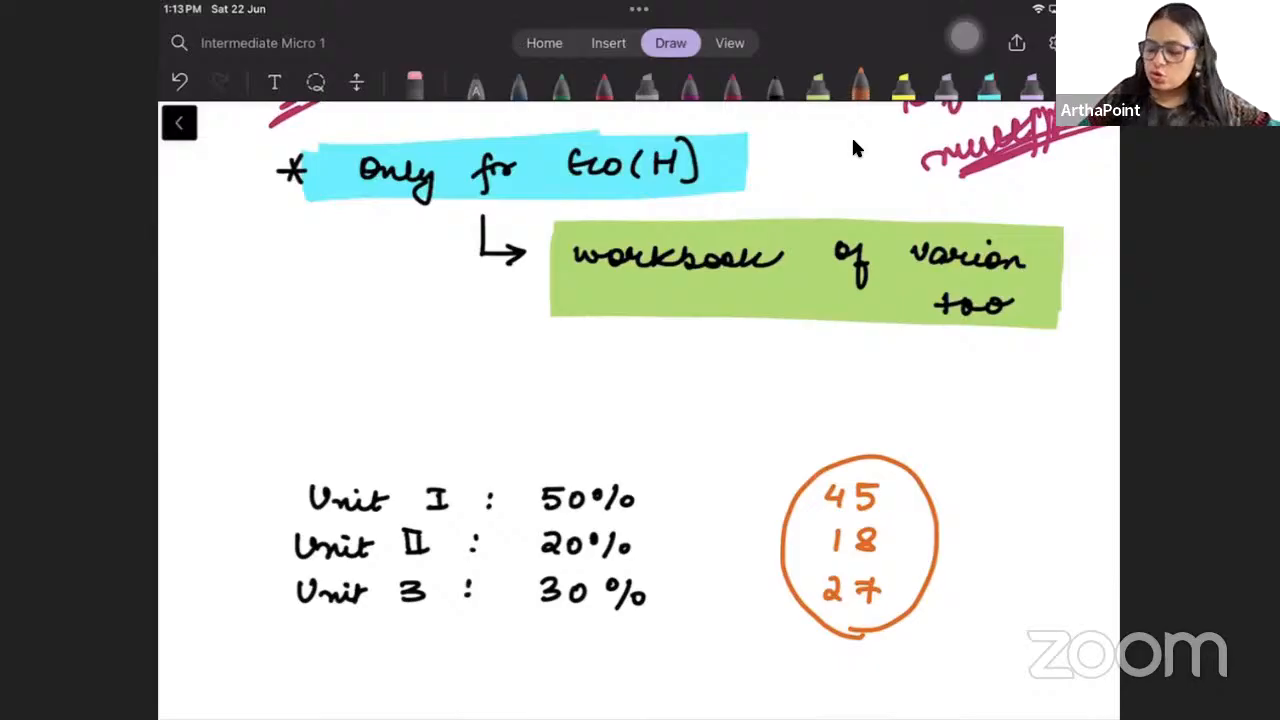
drag(550, 216, 1060, 340)
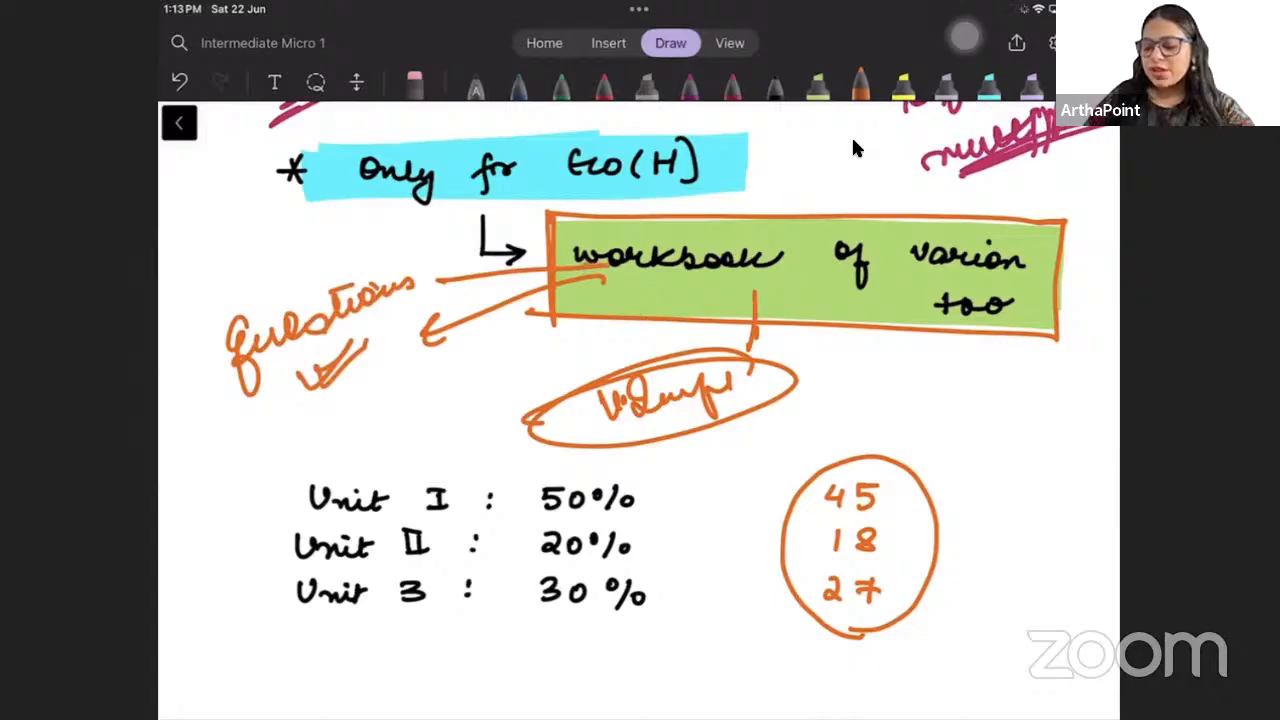
drag(556, 330, 730, 290)
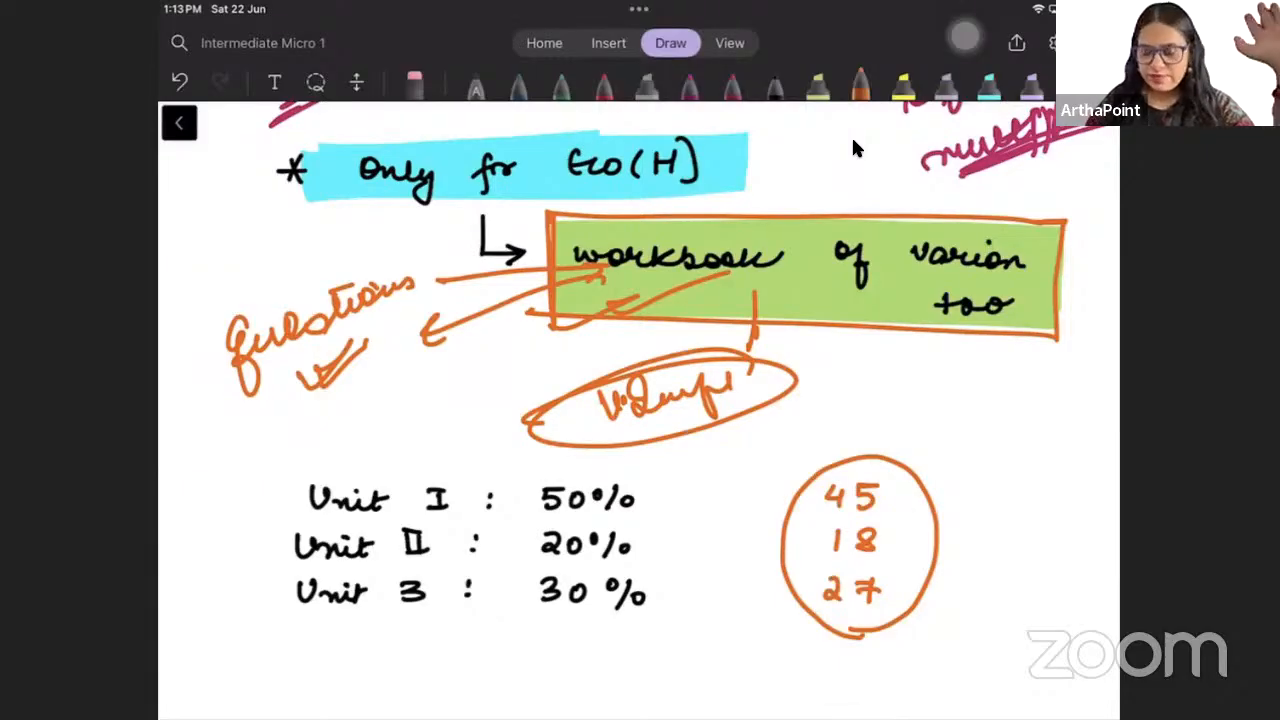
drag(1080, 196, 1080, 380)
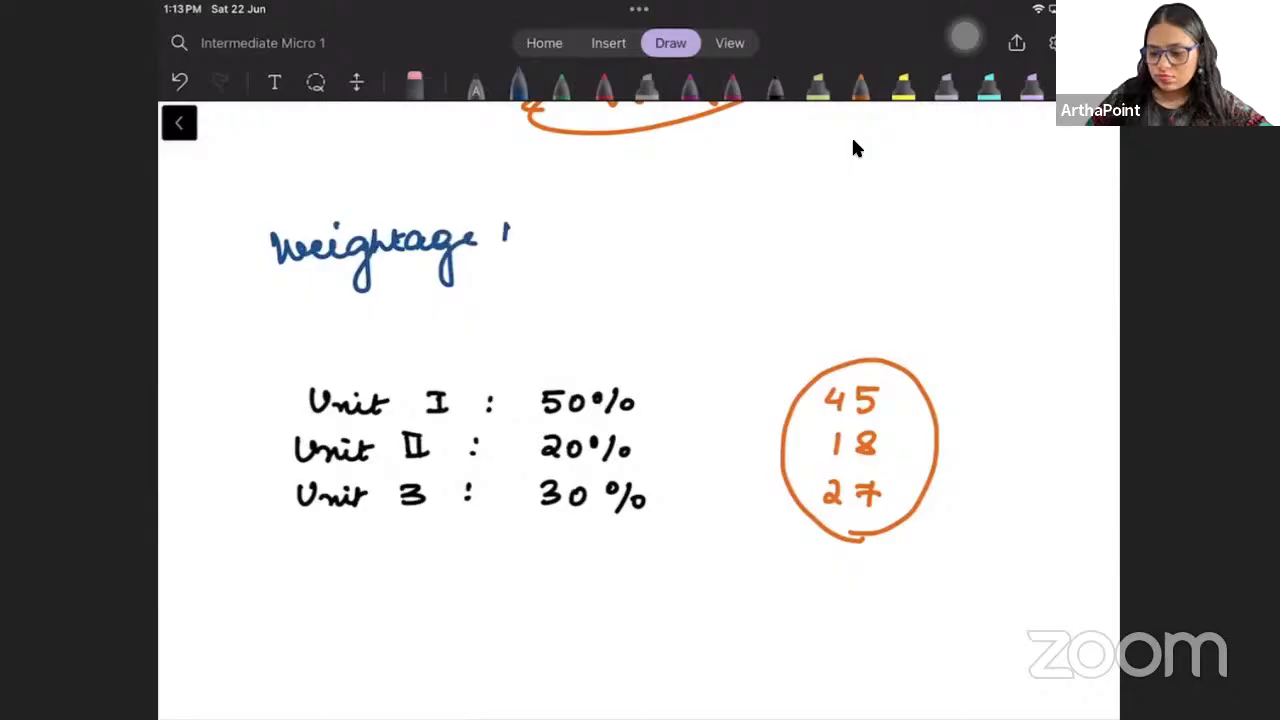
Highlight and circle Unit I's 50%, label the numbers as days, circle a total of 90 and underline the note.
drag(210, 216, 620, 296)
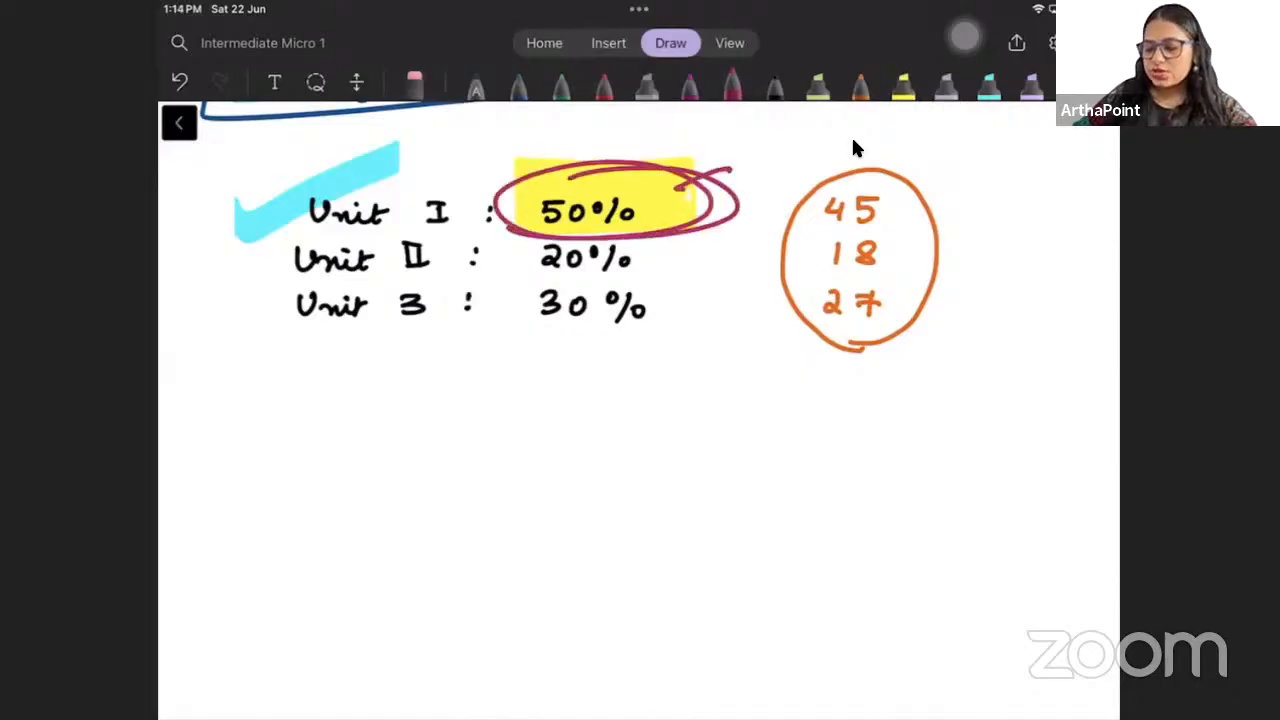
drag(744, 144, 910, 140)
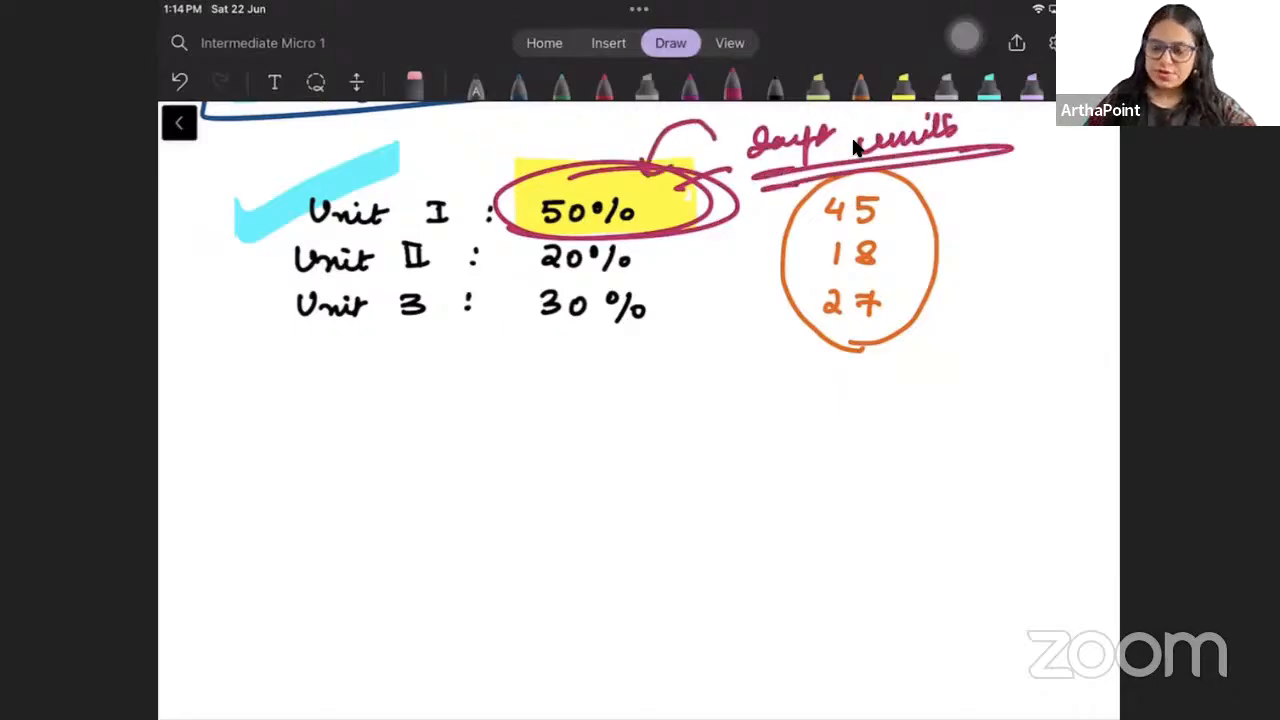
drag(520, 410, 700, 490)
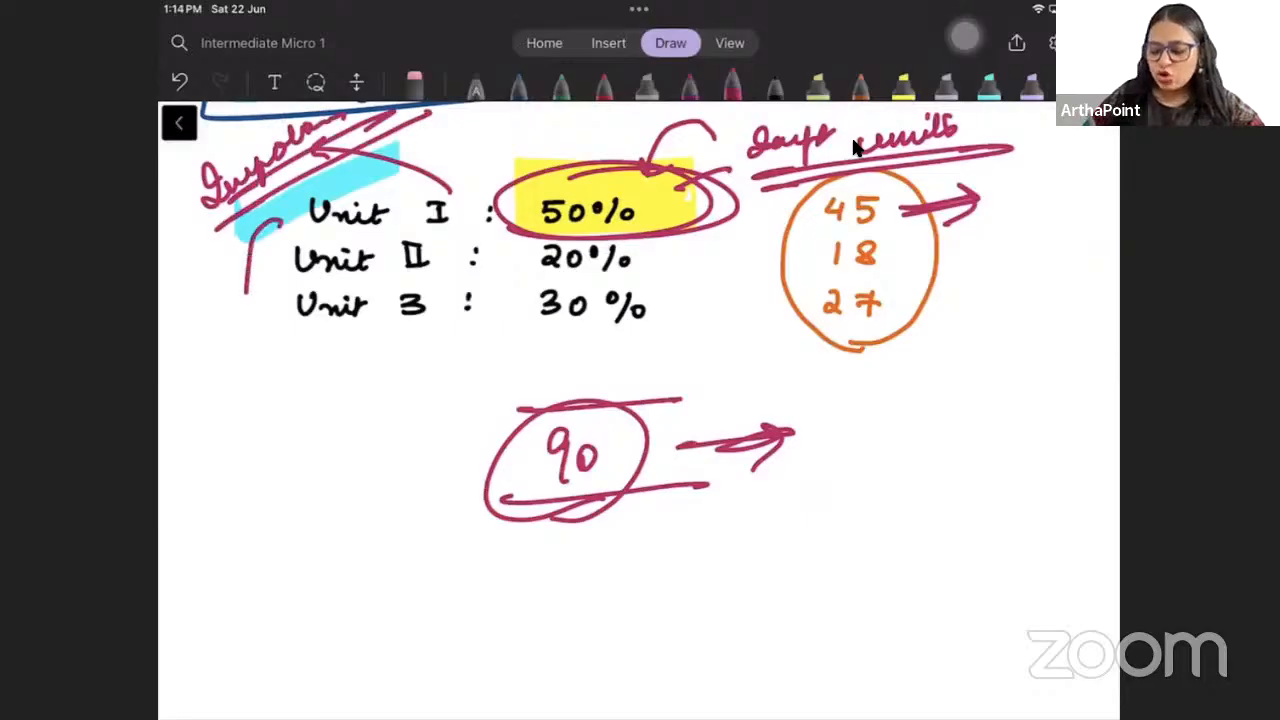
drag(264, 230, 230, 510)
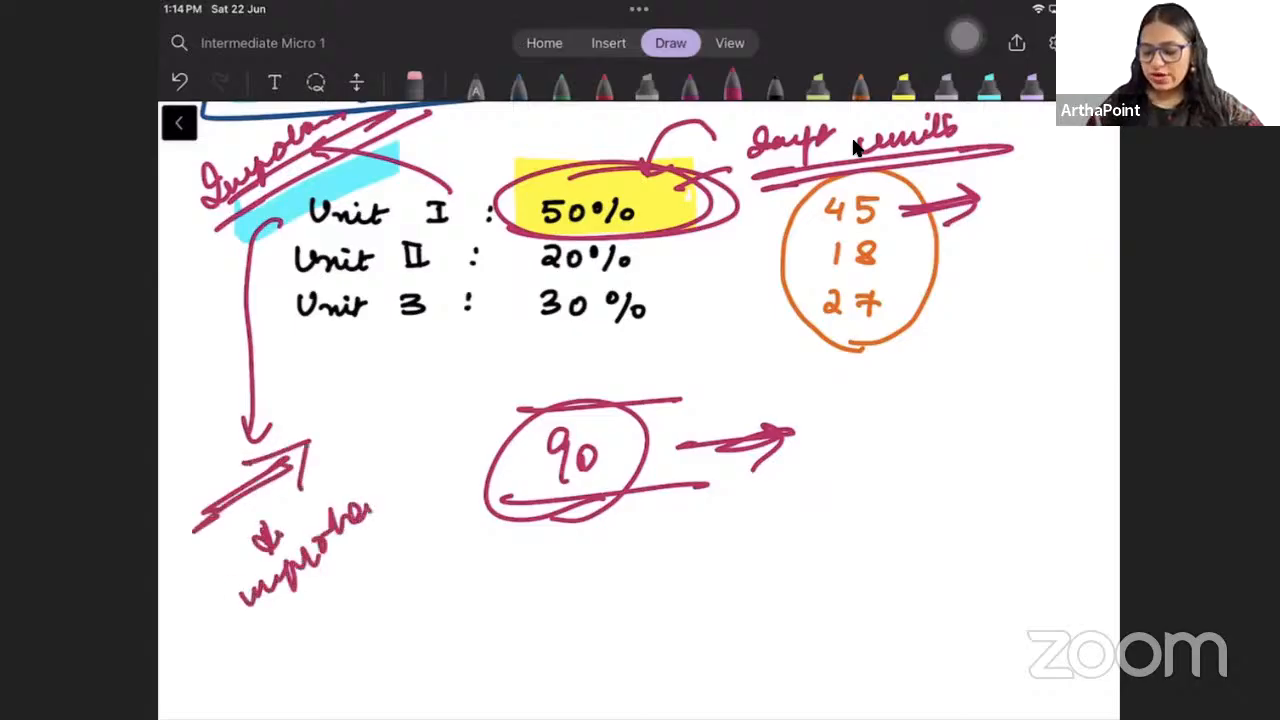
drag(260, 570, 400, 650)
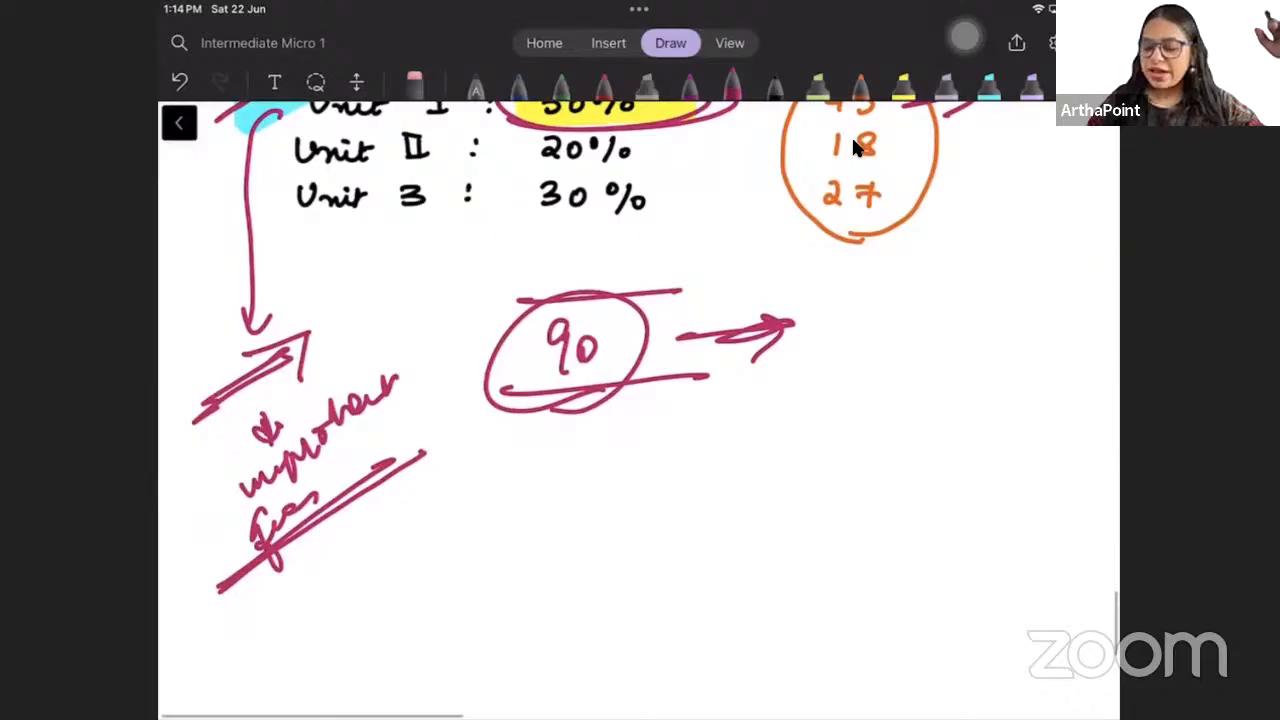
Write a circled 'Telegram group' note and draw arrows from the weightage table merging through a bracket.
drag(560, 540, 684, 540)
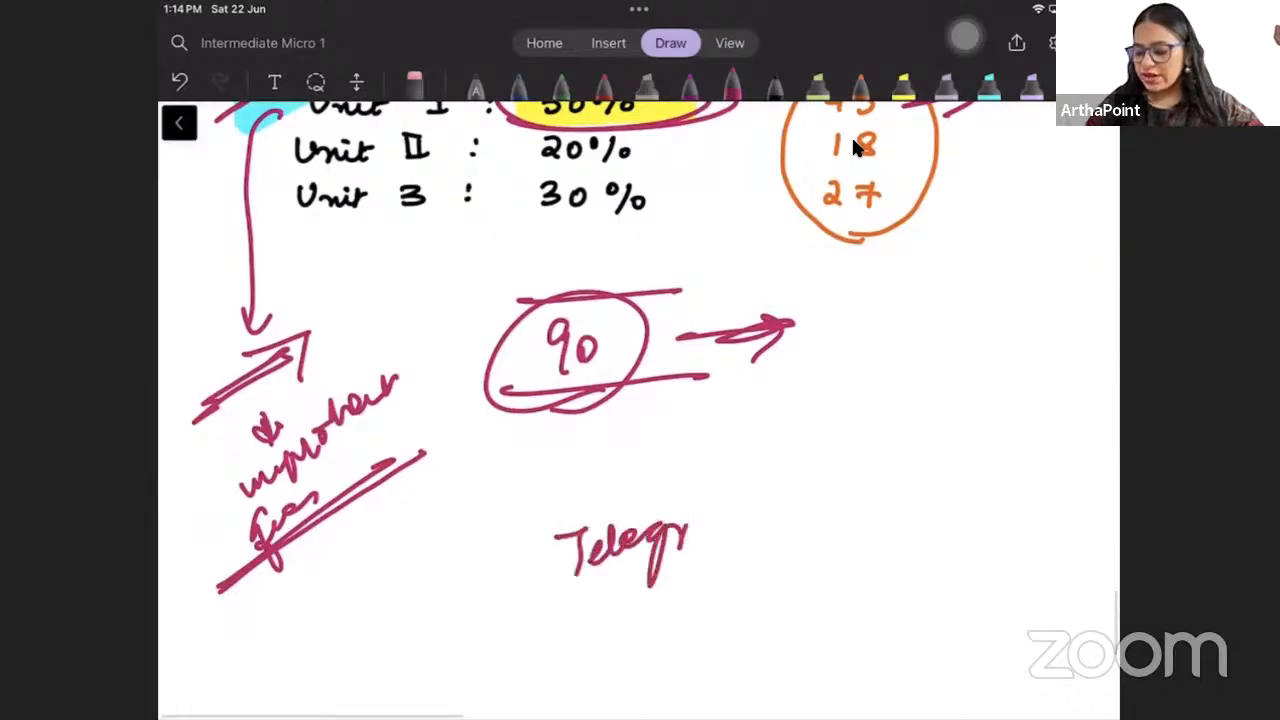
drag(690, 524, 900, 520)
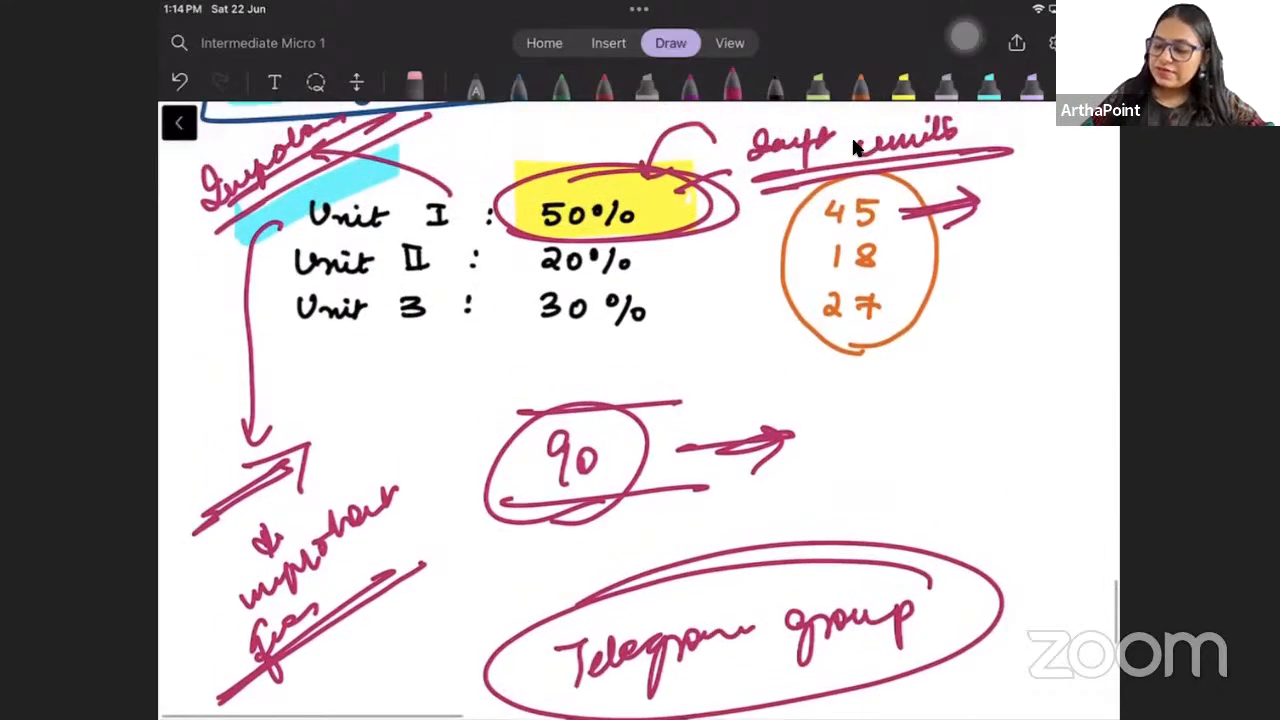
drag(296, 262, 680, 262)
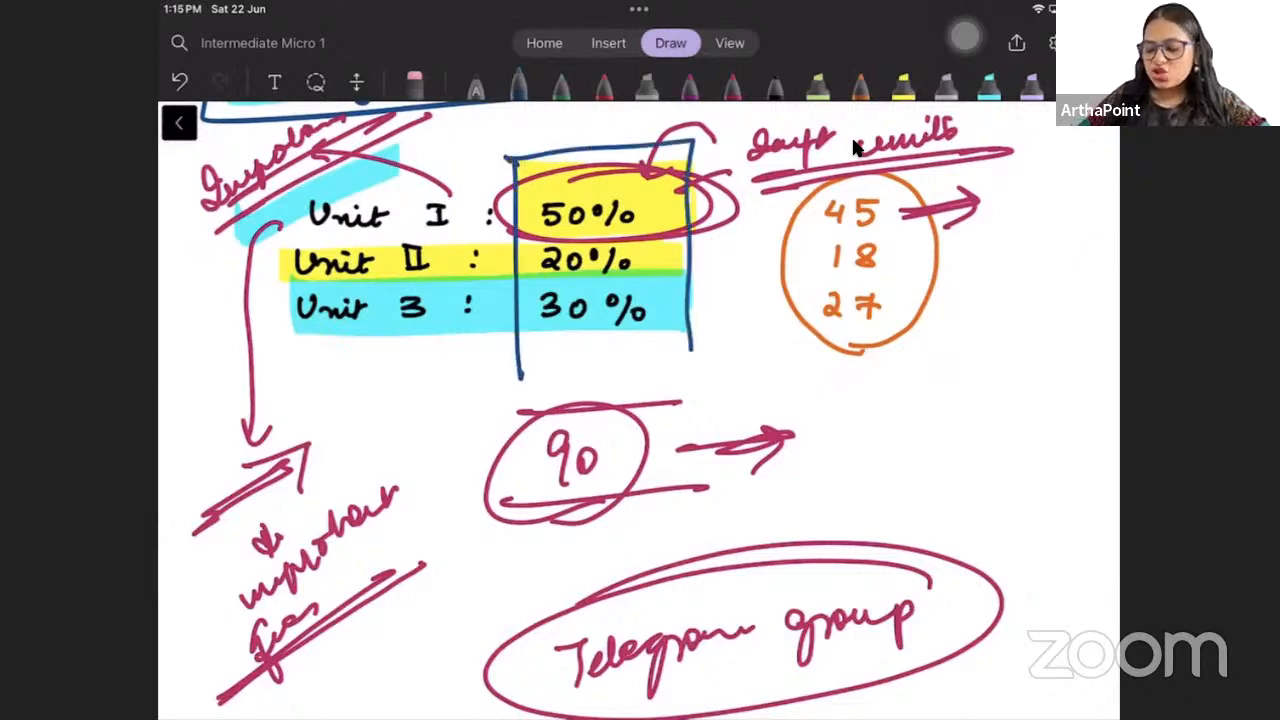
drag(520, 350, 780, 370)
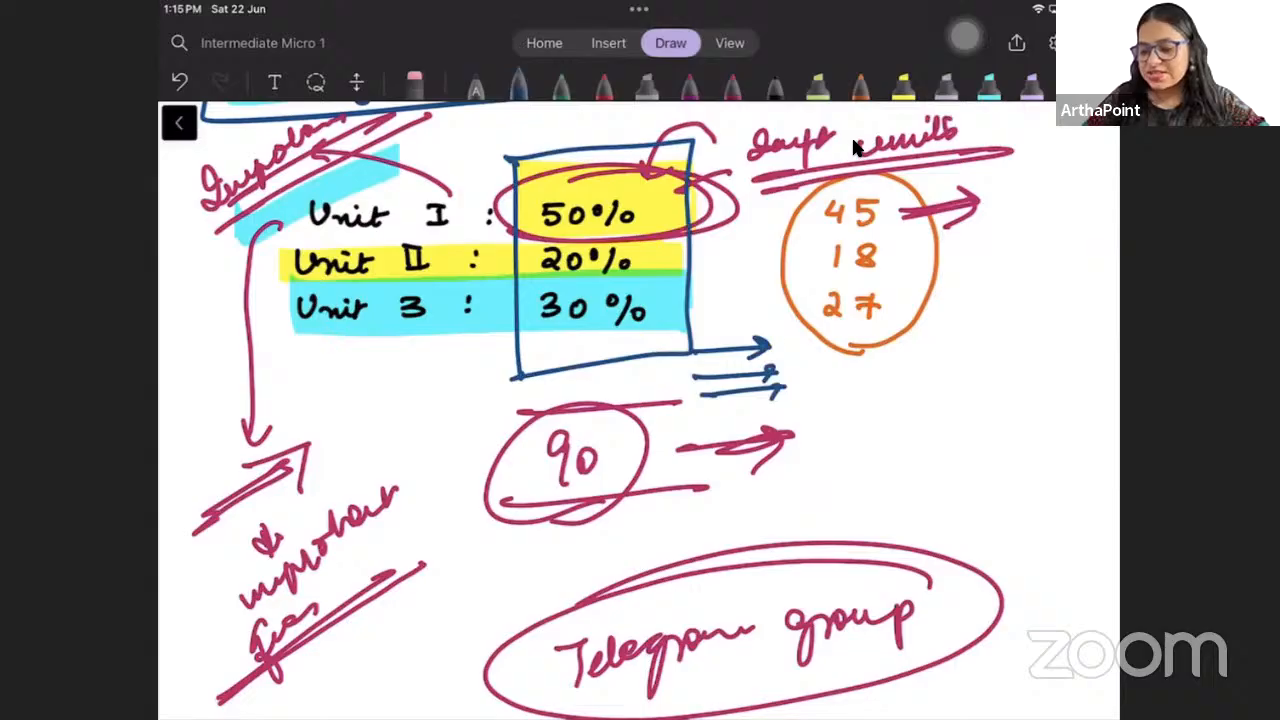
drag(790, 330, 884, 396)
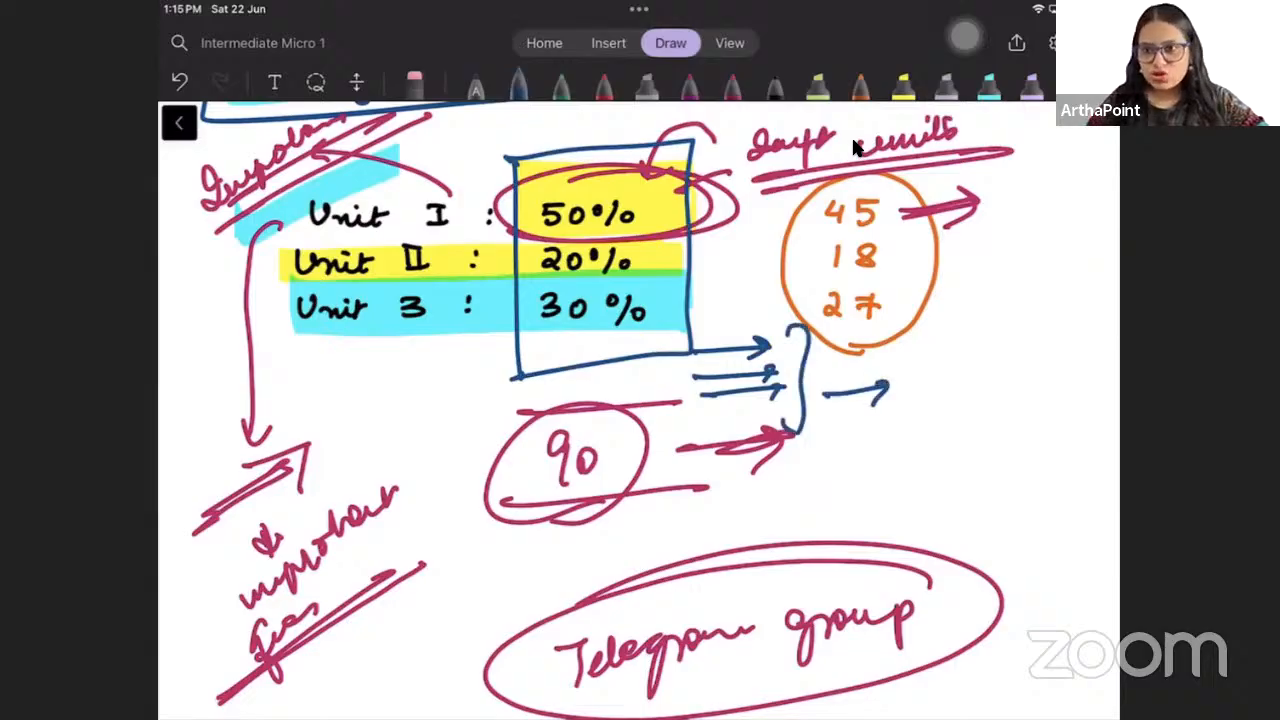
scroll(down, 3)
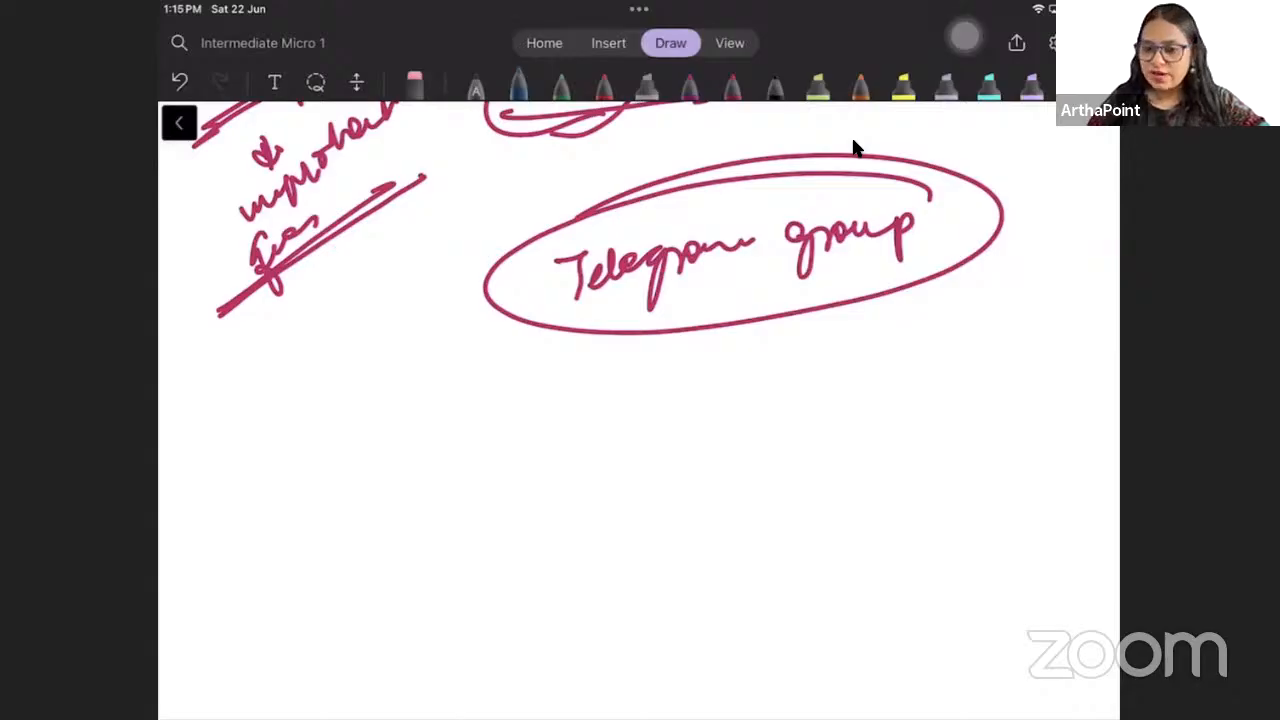
Draw a long downward arrow from the circled youtube note past the boxed Telegram group.
scroll(down, 3)
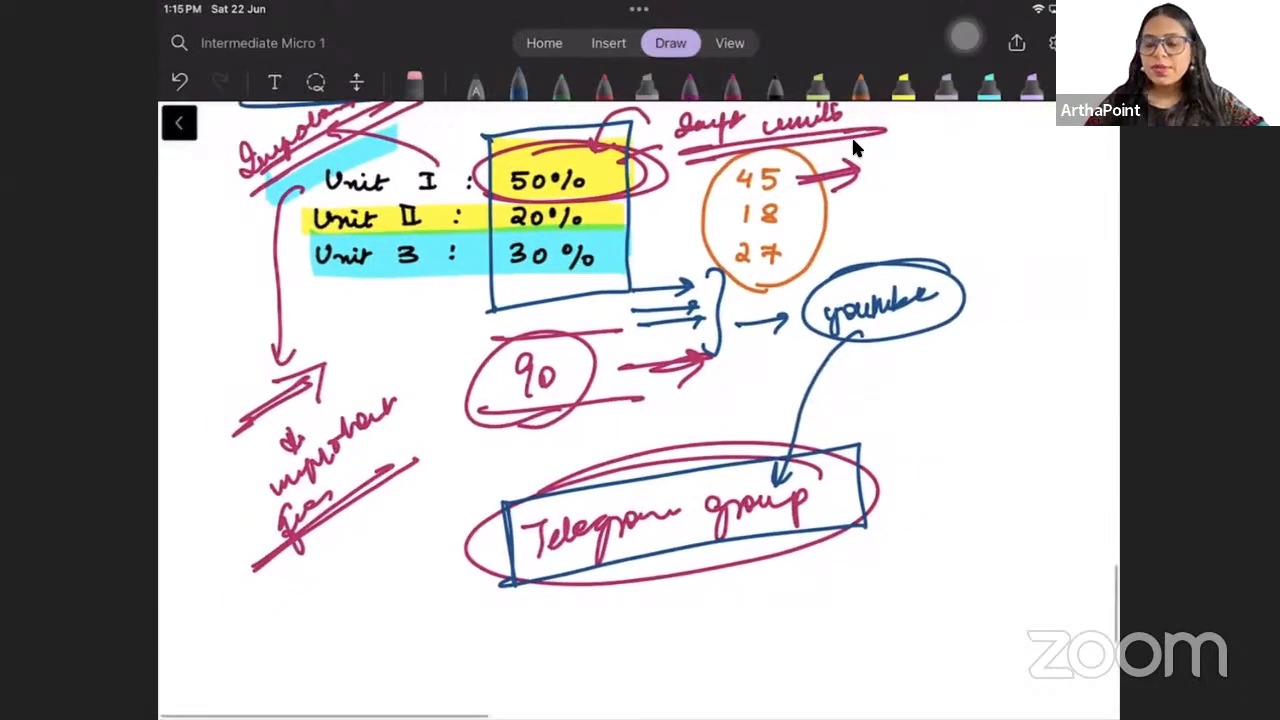
scroll(down, 3)
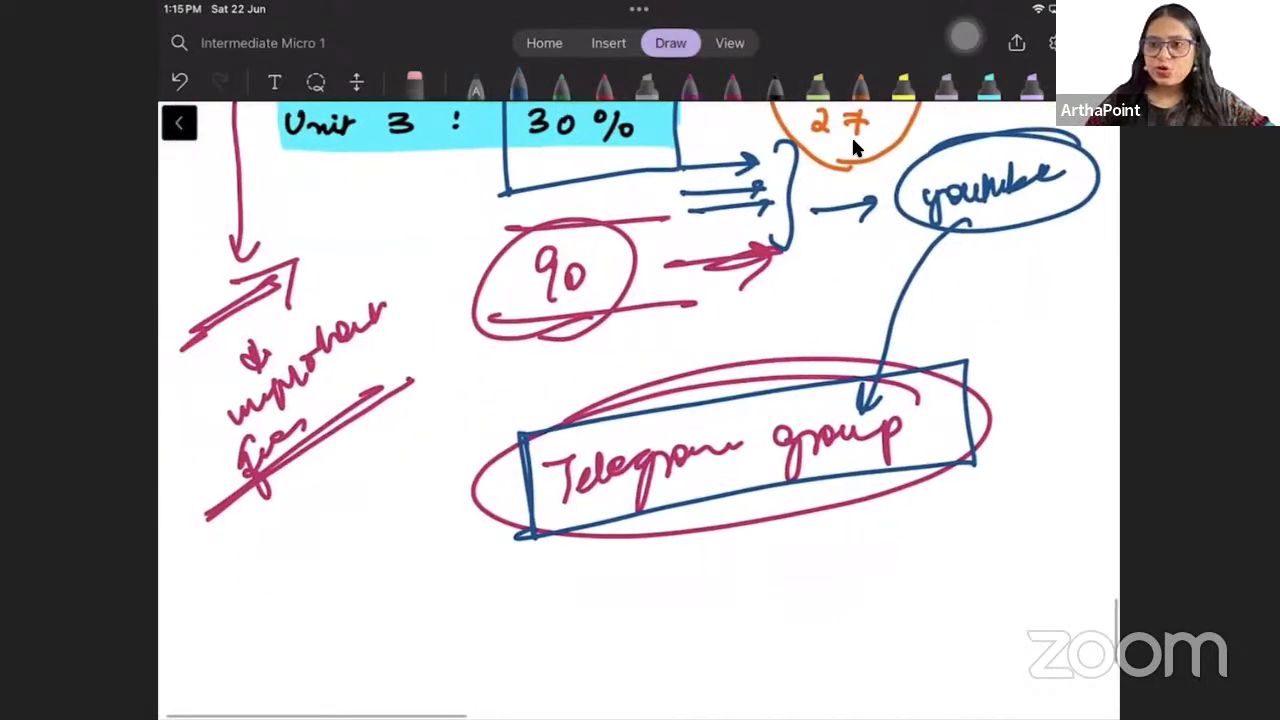
drag(1040, 240, 1040, 540)
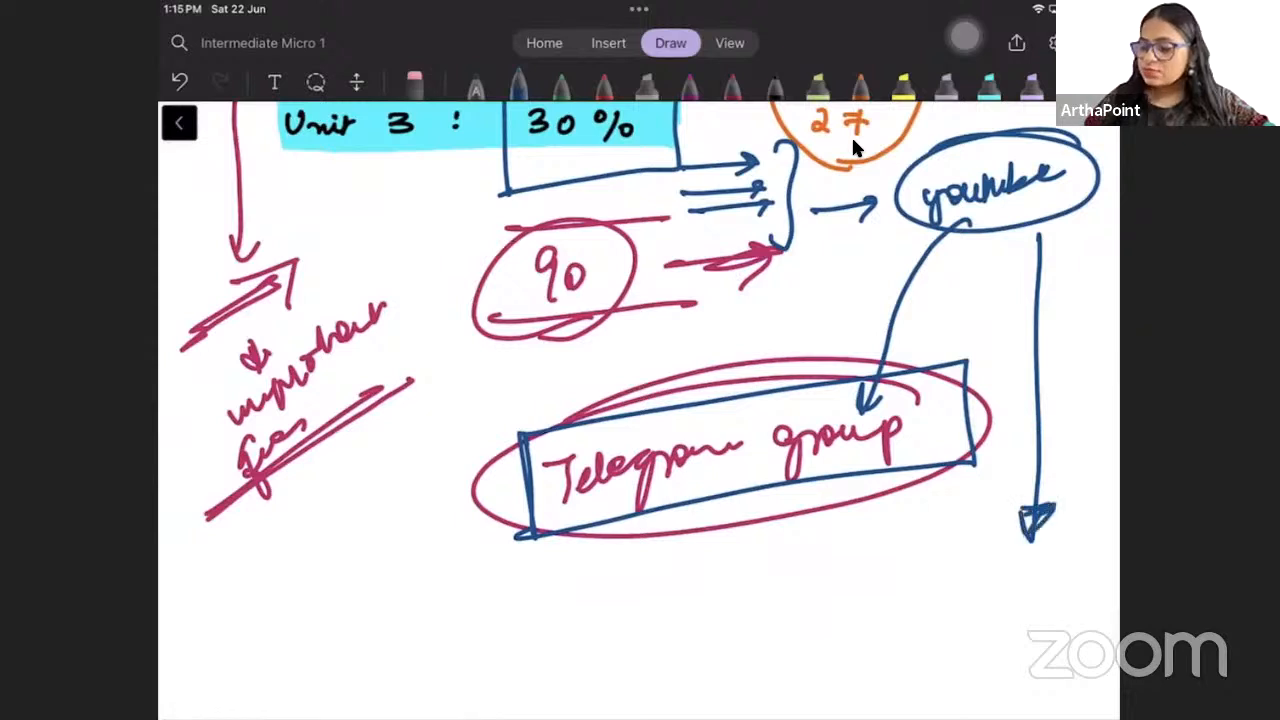
scroll(down, 3)
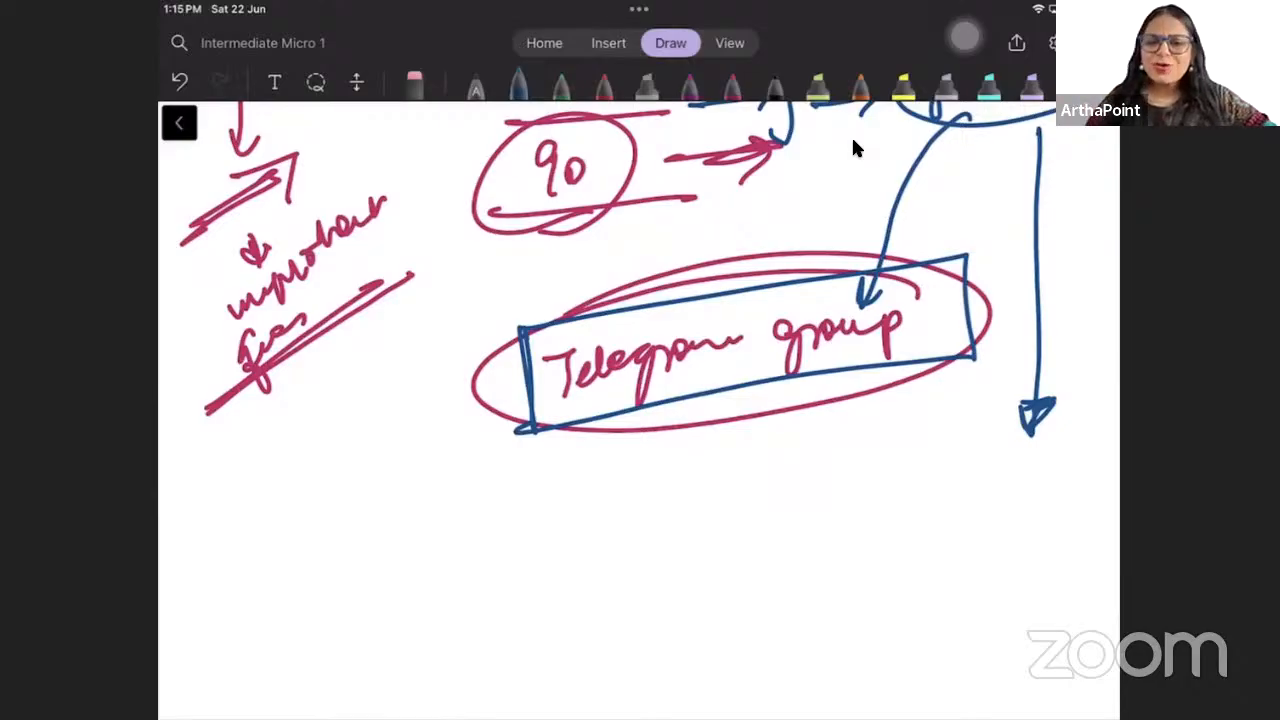
scroll(down, 3)
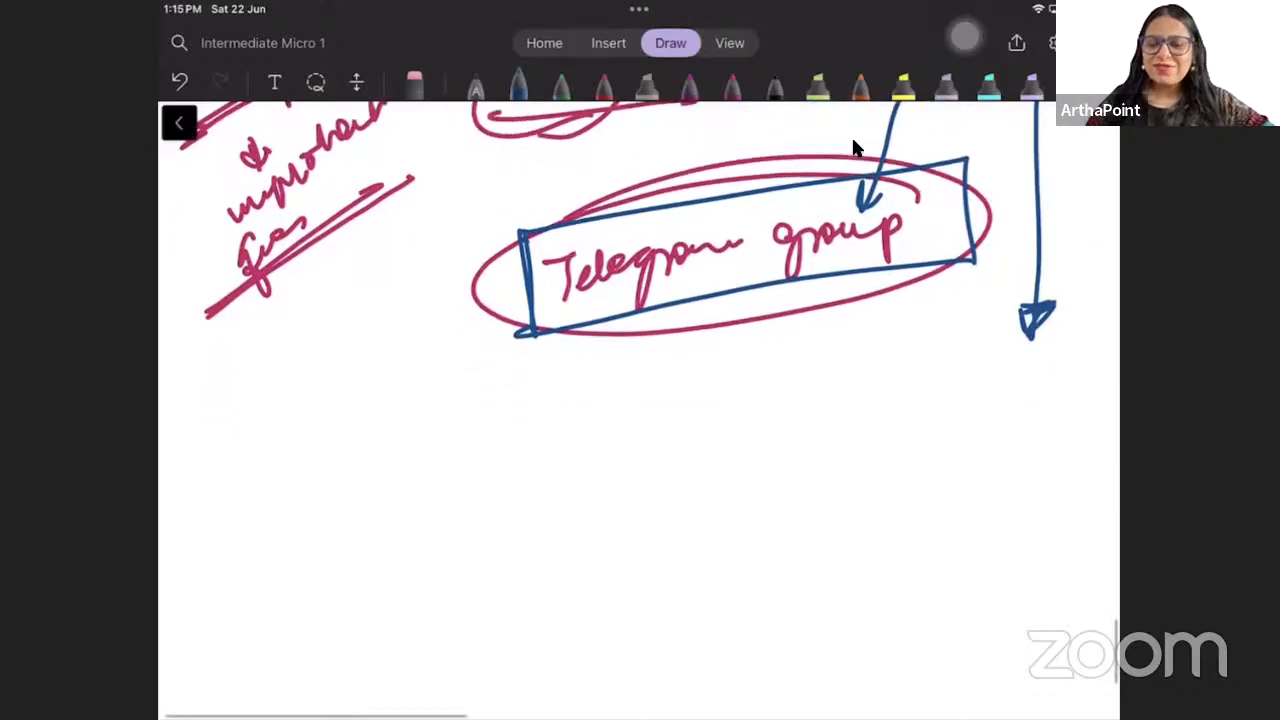
scroll(down, 3)
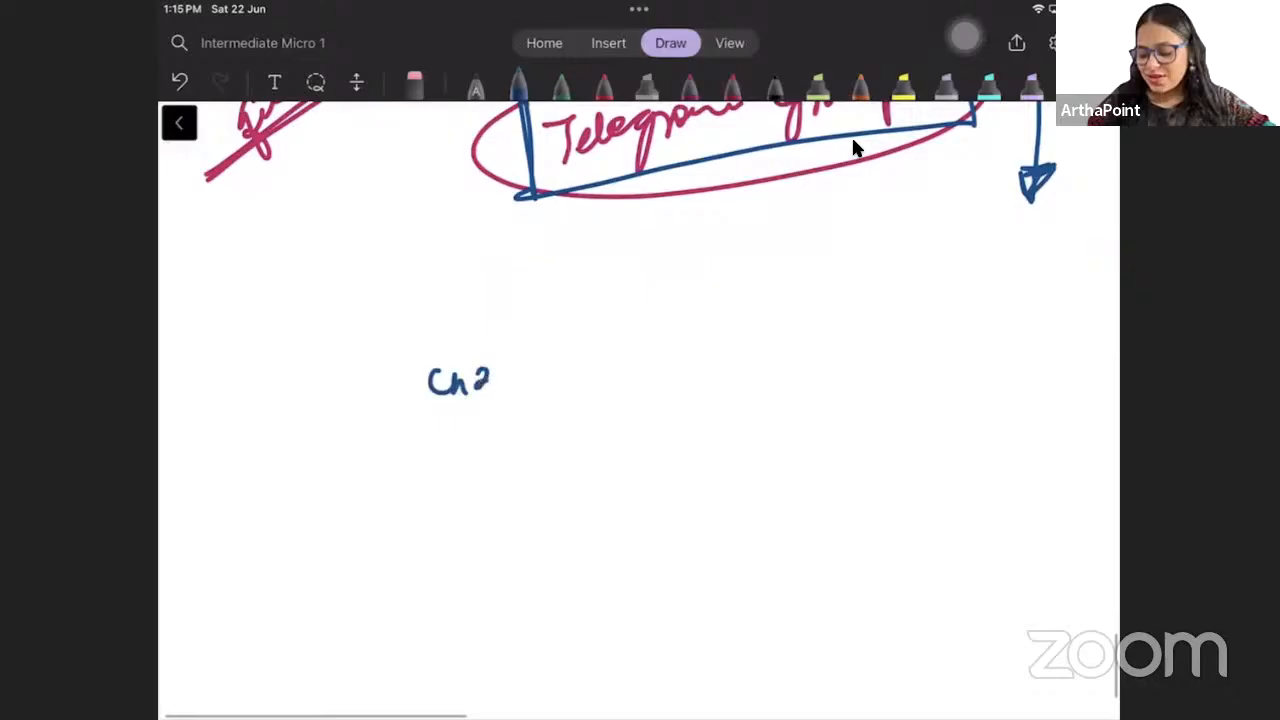
Handwrite 'Ch2 : Budget line', circle it and highlight it in cyan.
drag(560, 376, 676, 370)
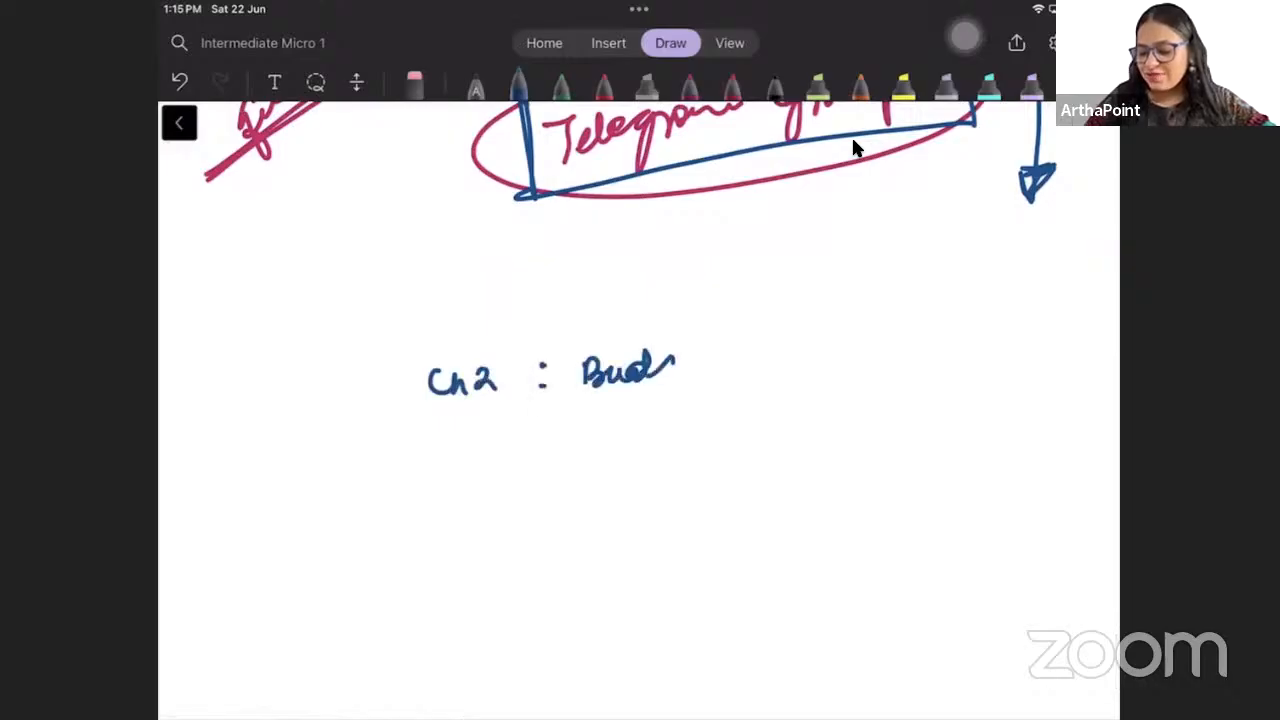
drag(660, 370, 810, 370)
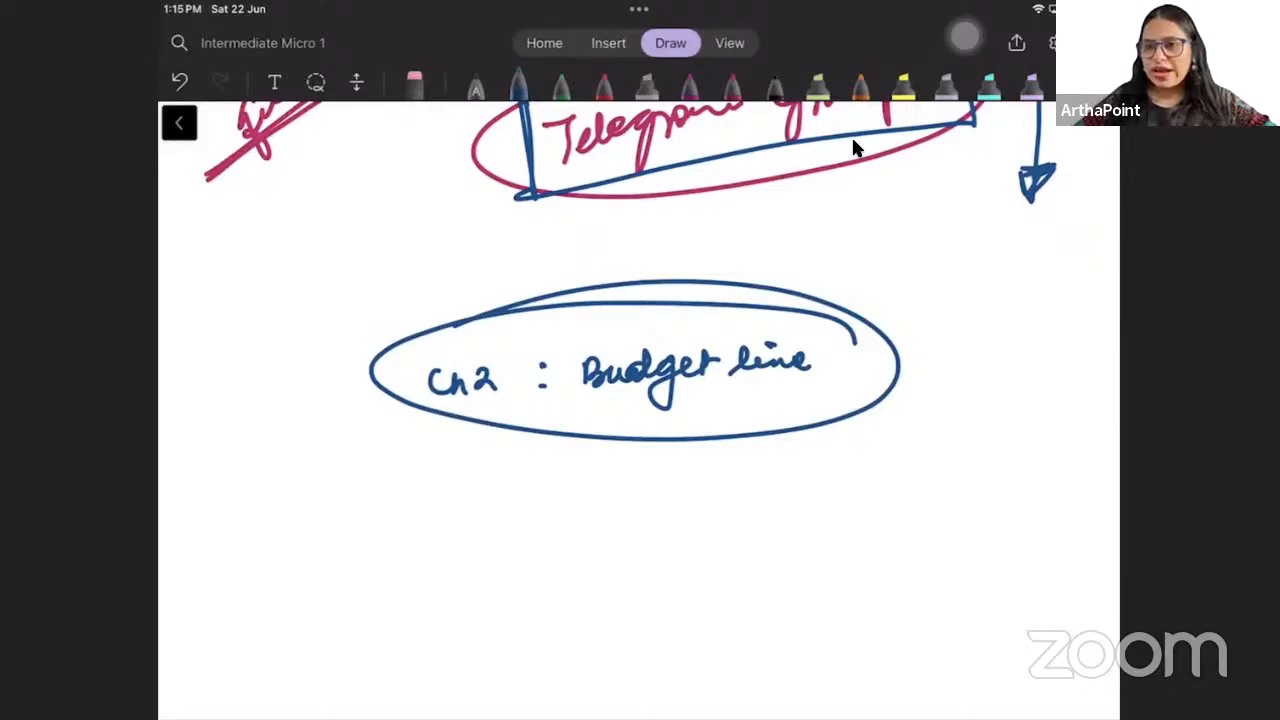
drag(410, 360, 830, 356)
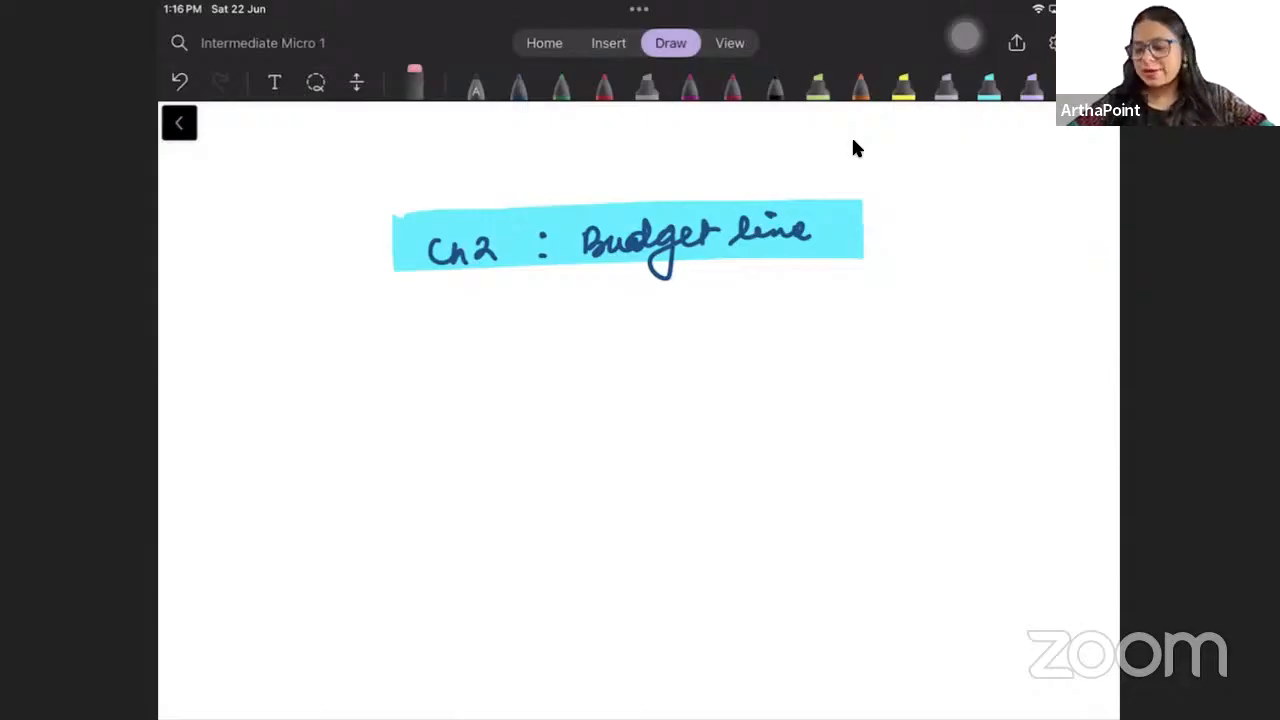
Box the Budget line heading in black and add a tick beside it.
drag(378, 196, 378, 284)
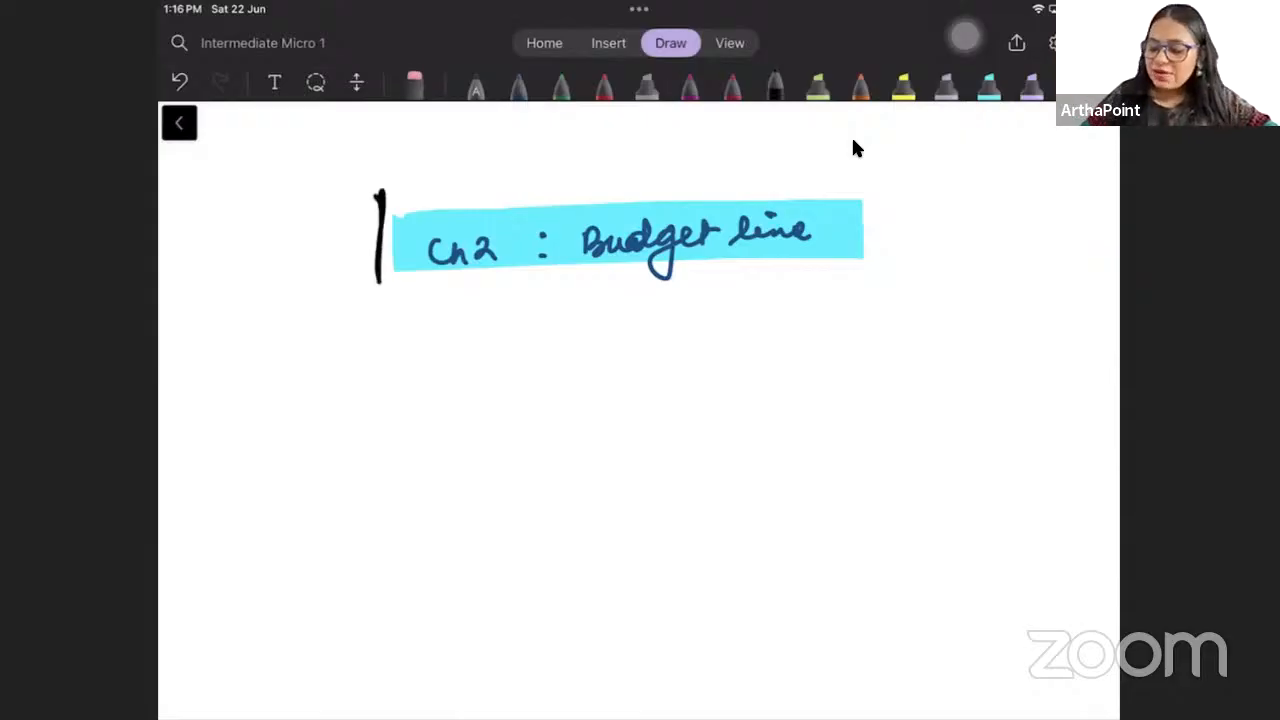
drag(380, 190, 880, 290)
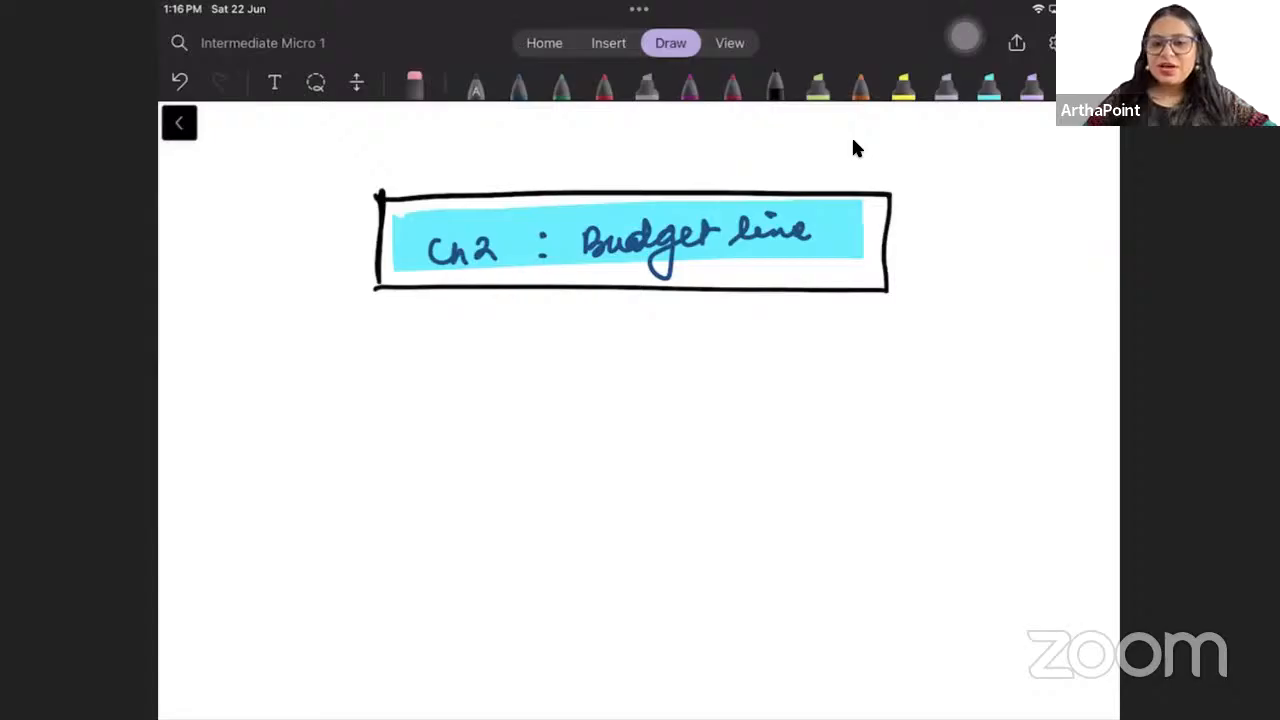
drag(240, 250, 384, 190)
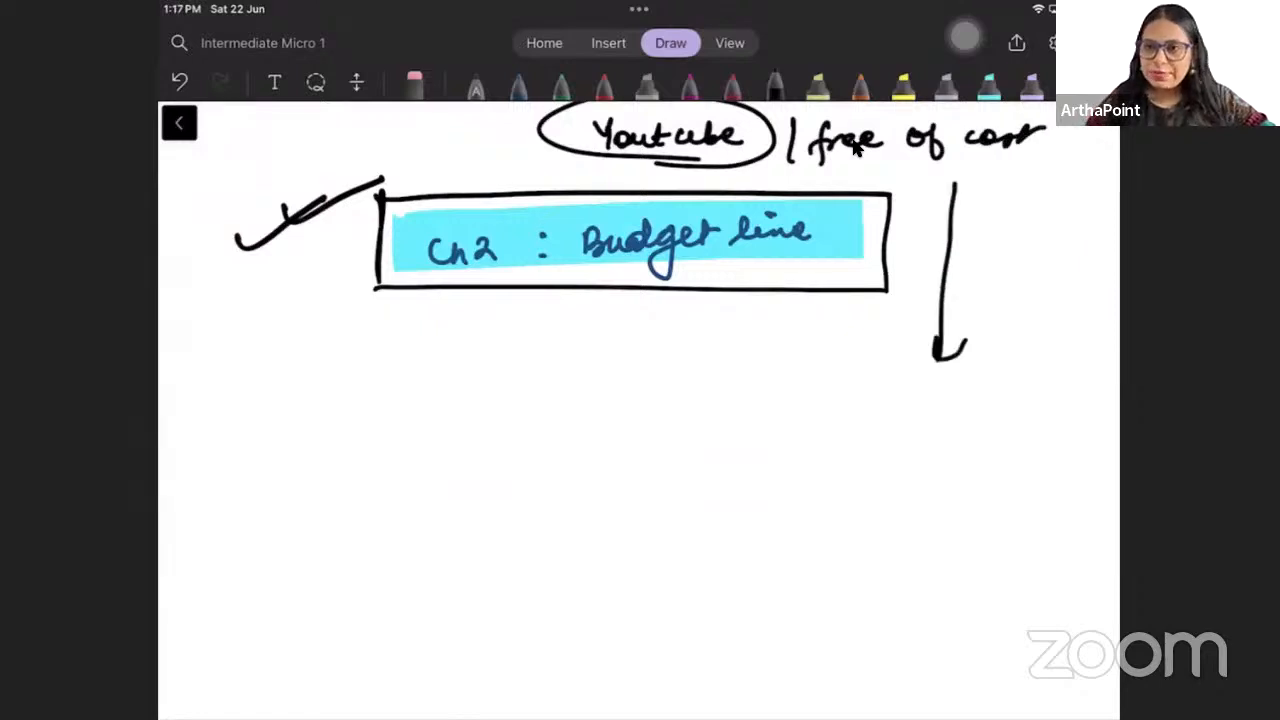
Start an arrowed list under 'Youtube free of cost' beginning with videos and notes.
drag(478, 396, 530, 390)
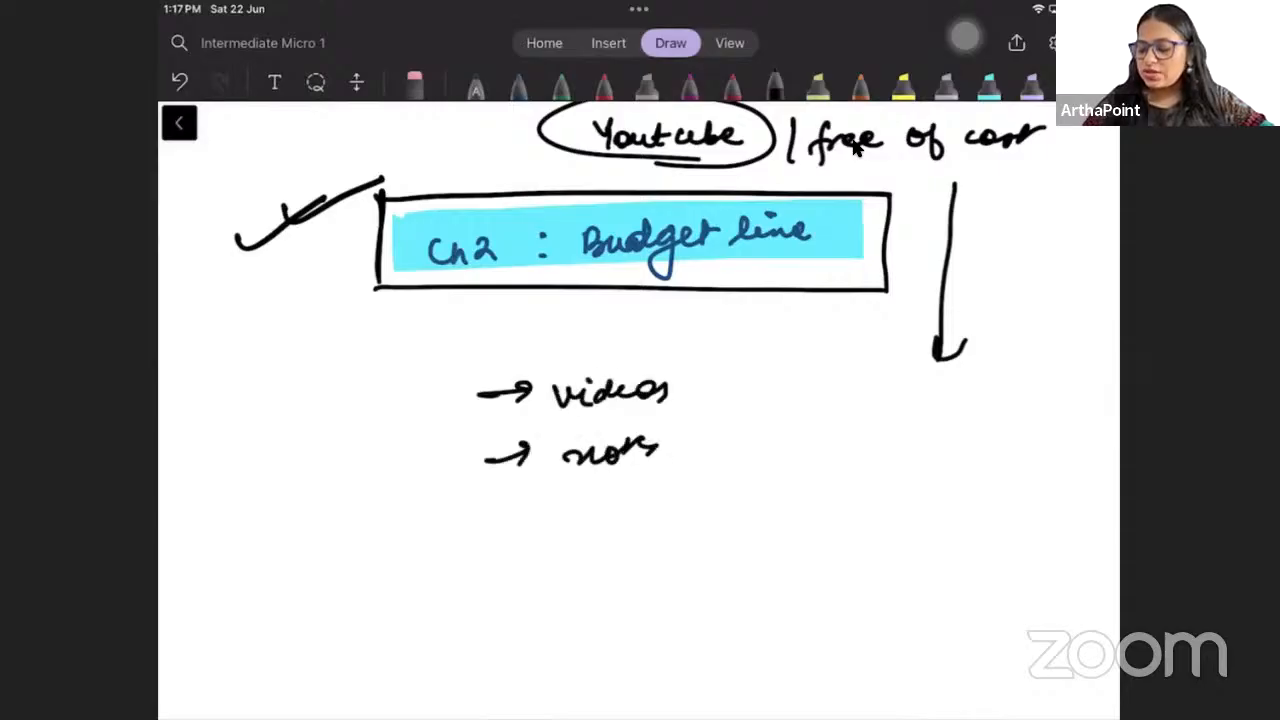
drag(510, 490, 640, 576)
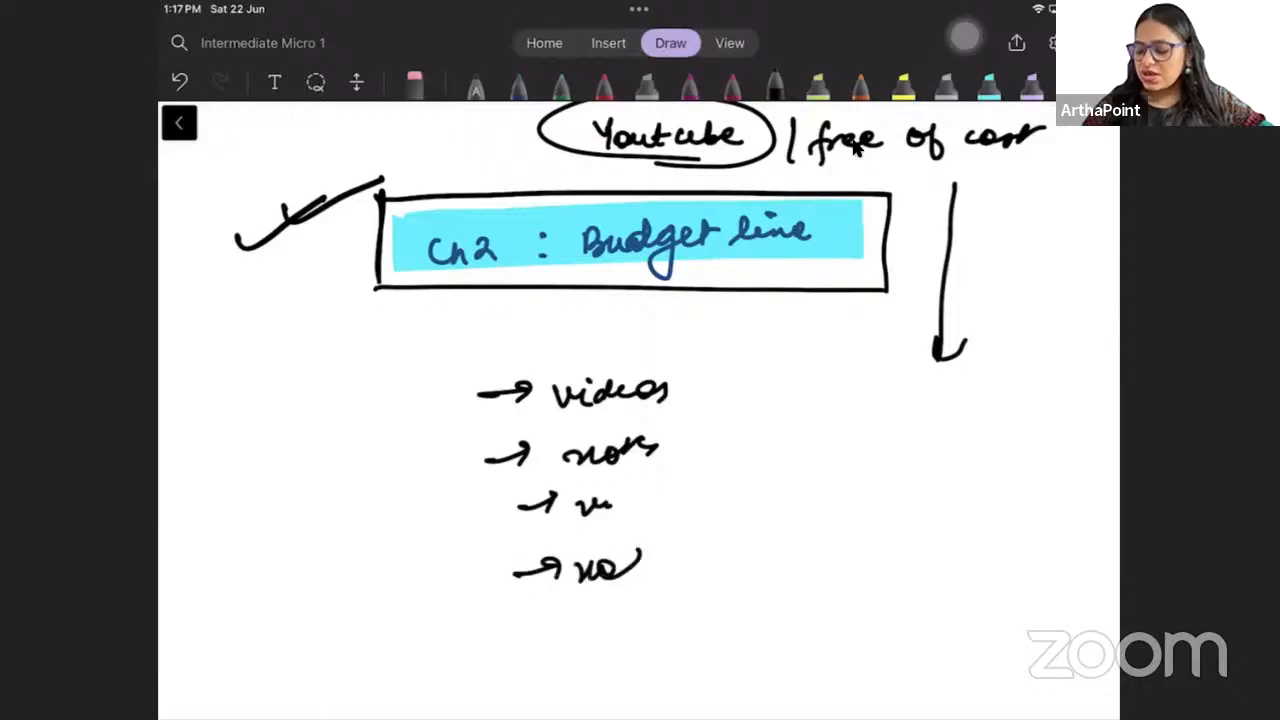